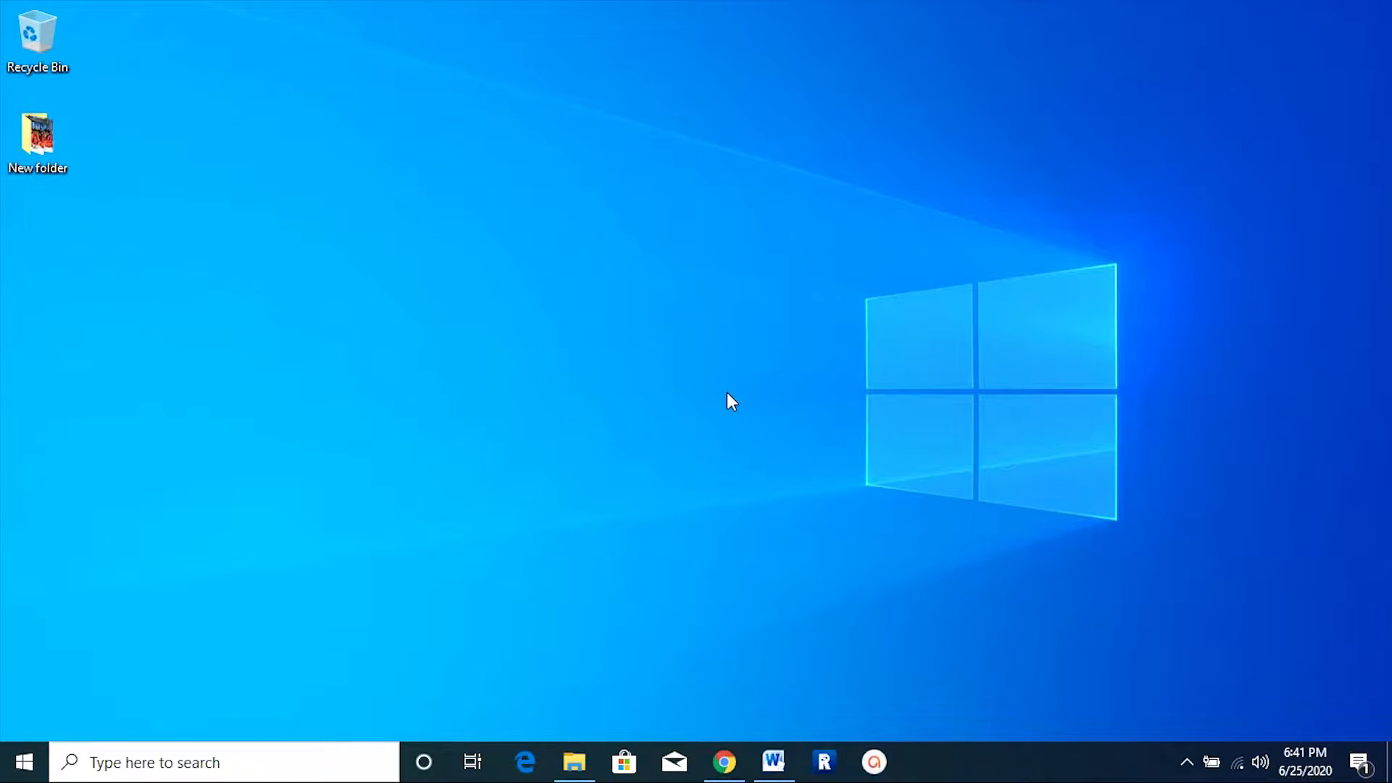
mouse_move(706, 405)
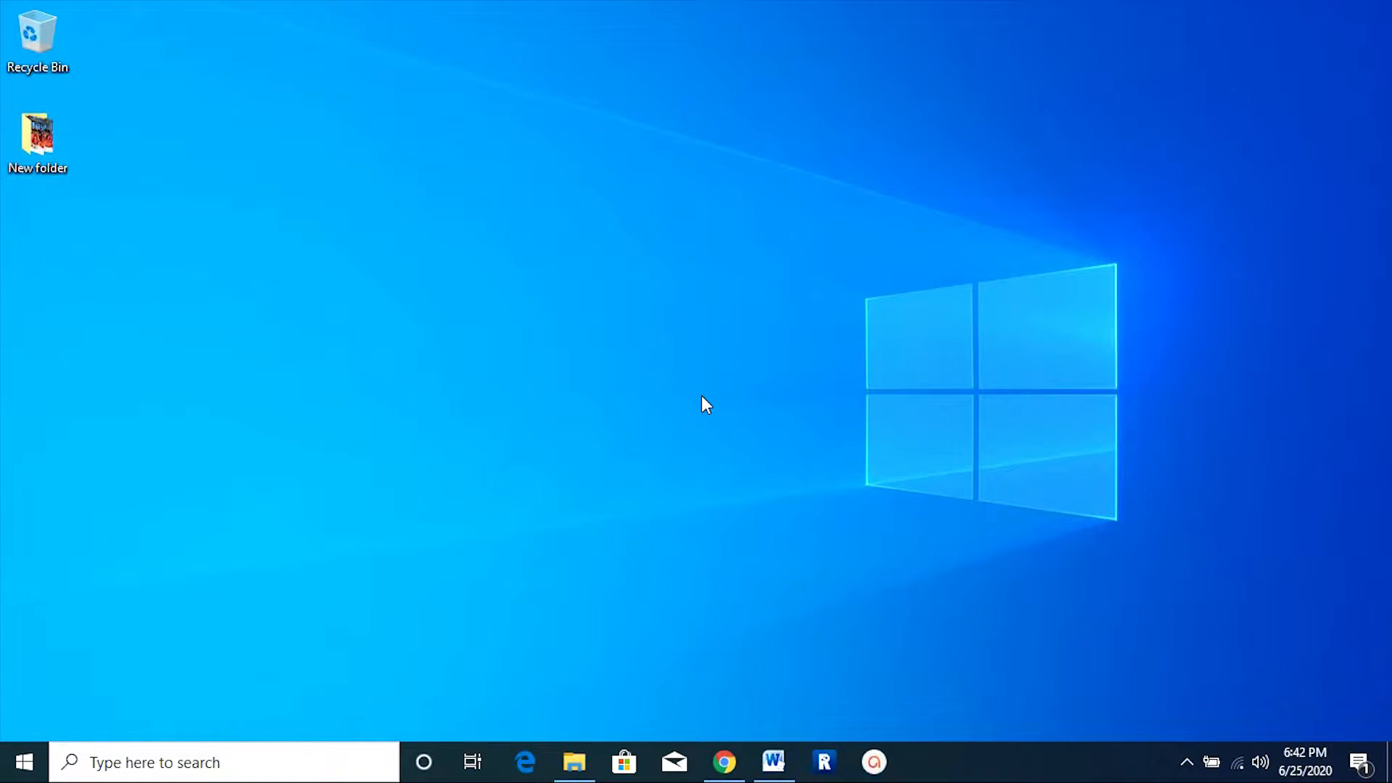
- Open the Sandisk 64 (G:) drive from This PC in File Explorer
left_click(574, 762)
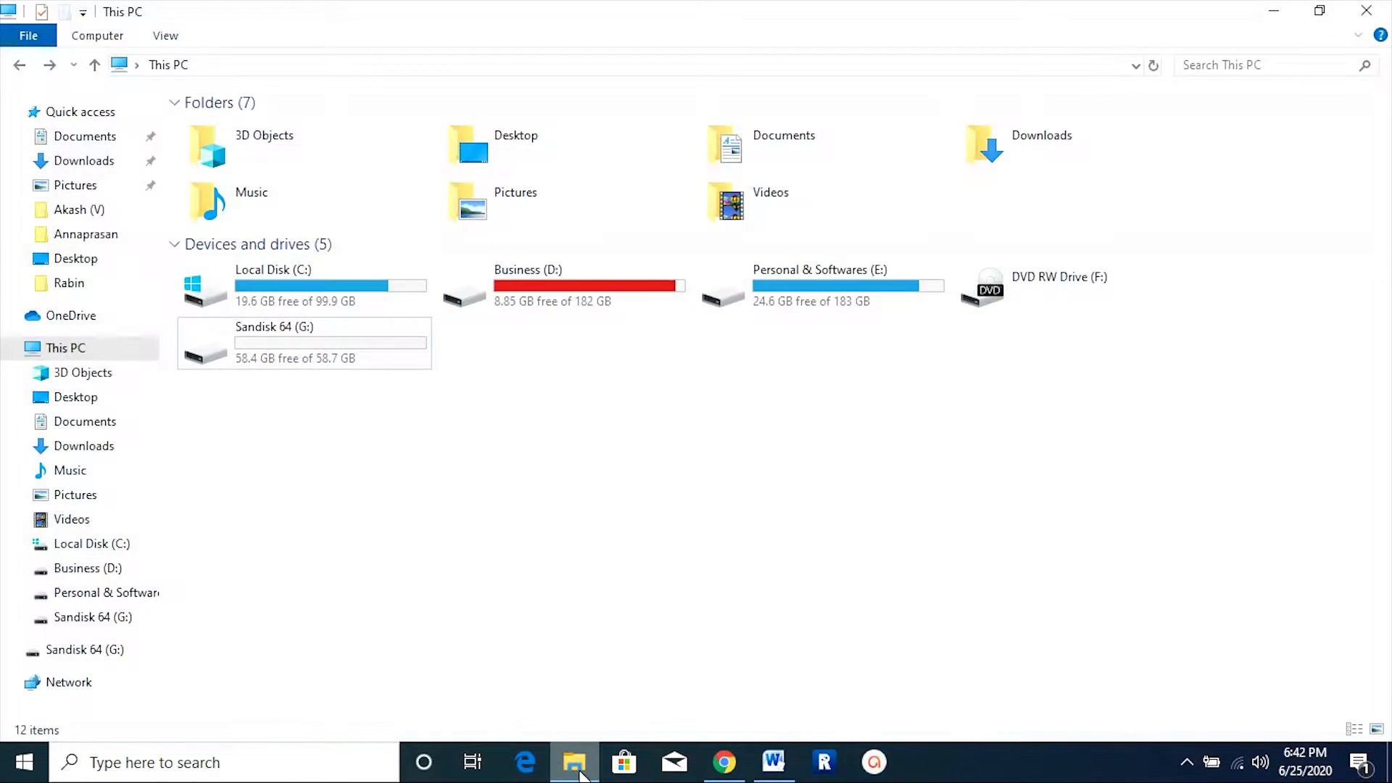
mouse_move(595, 439)
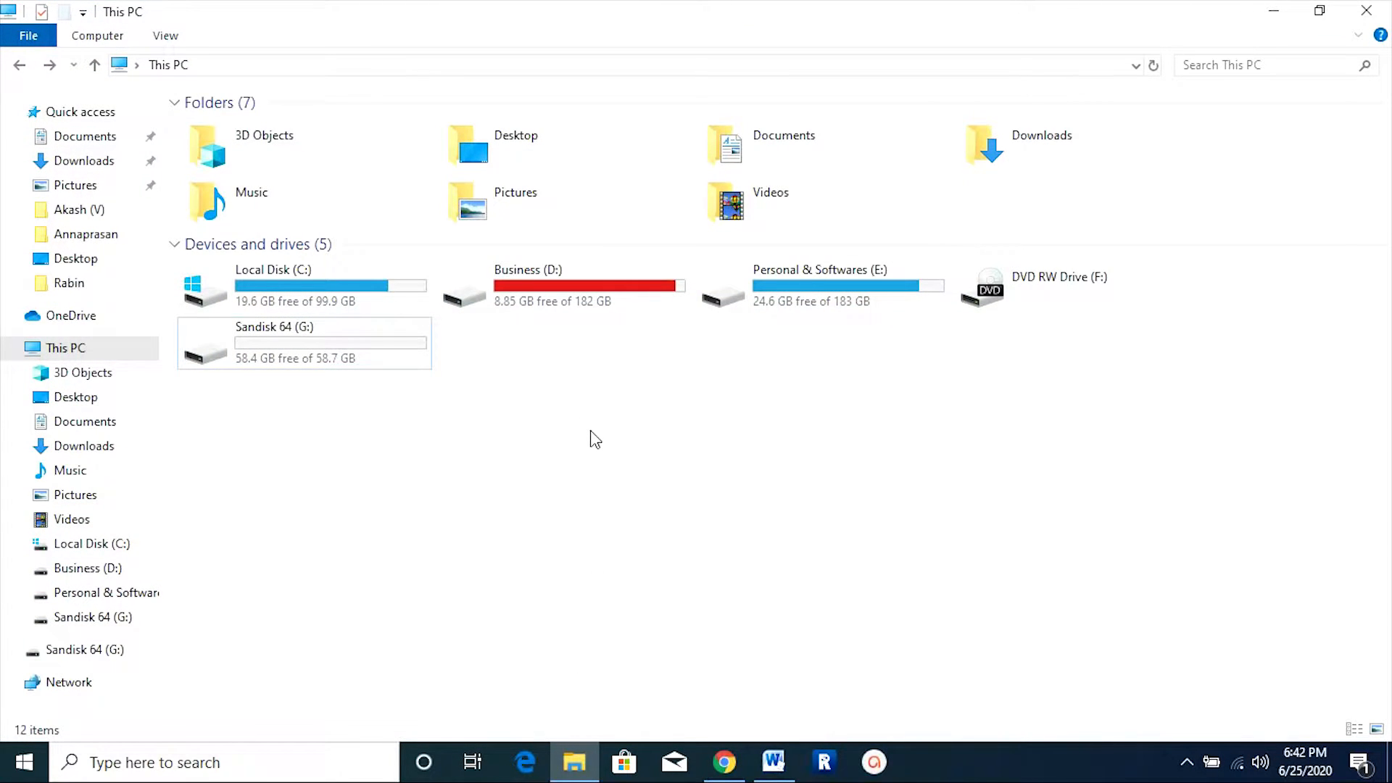
left_click(293, 341)
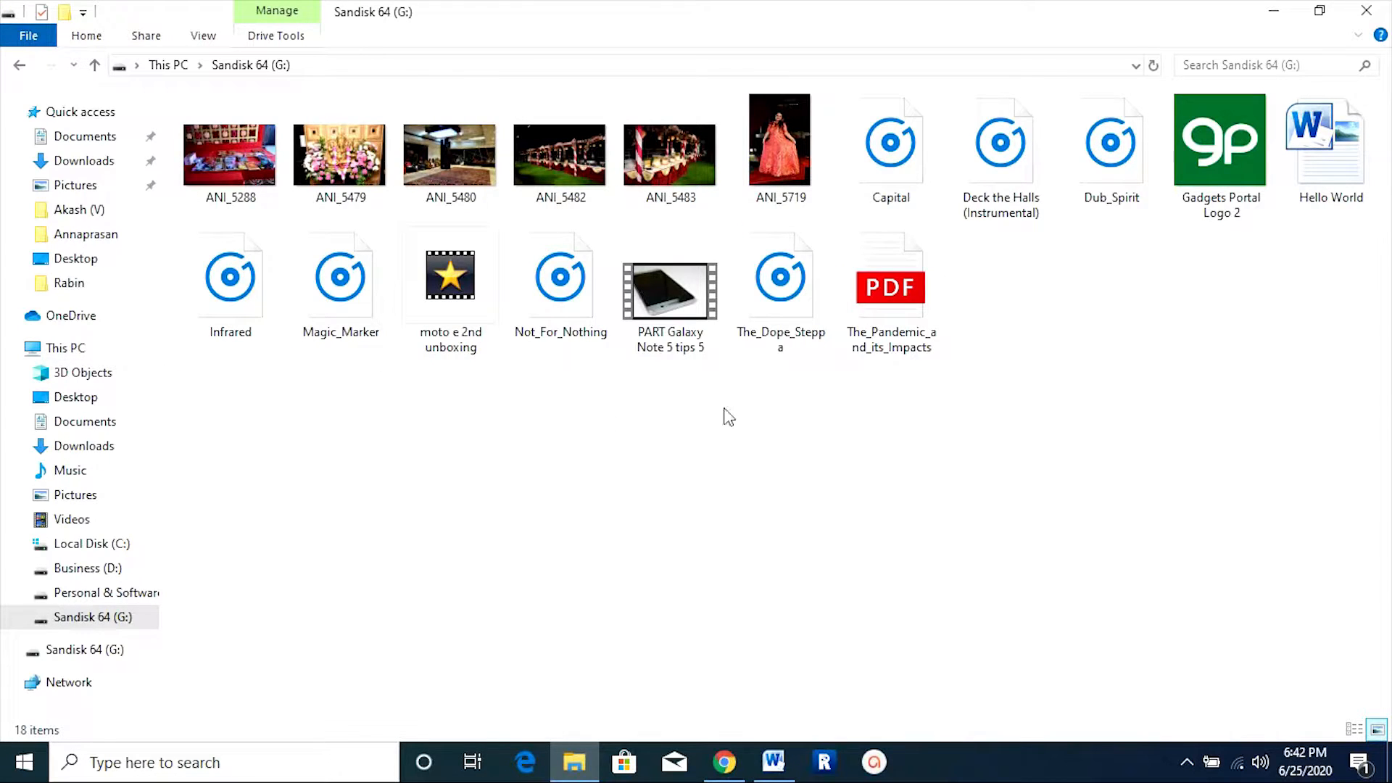
mouse_move(817, 369)
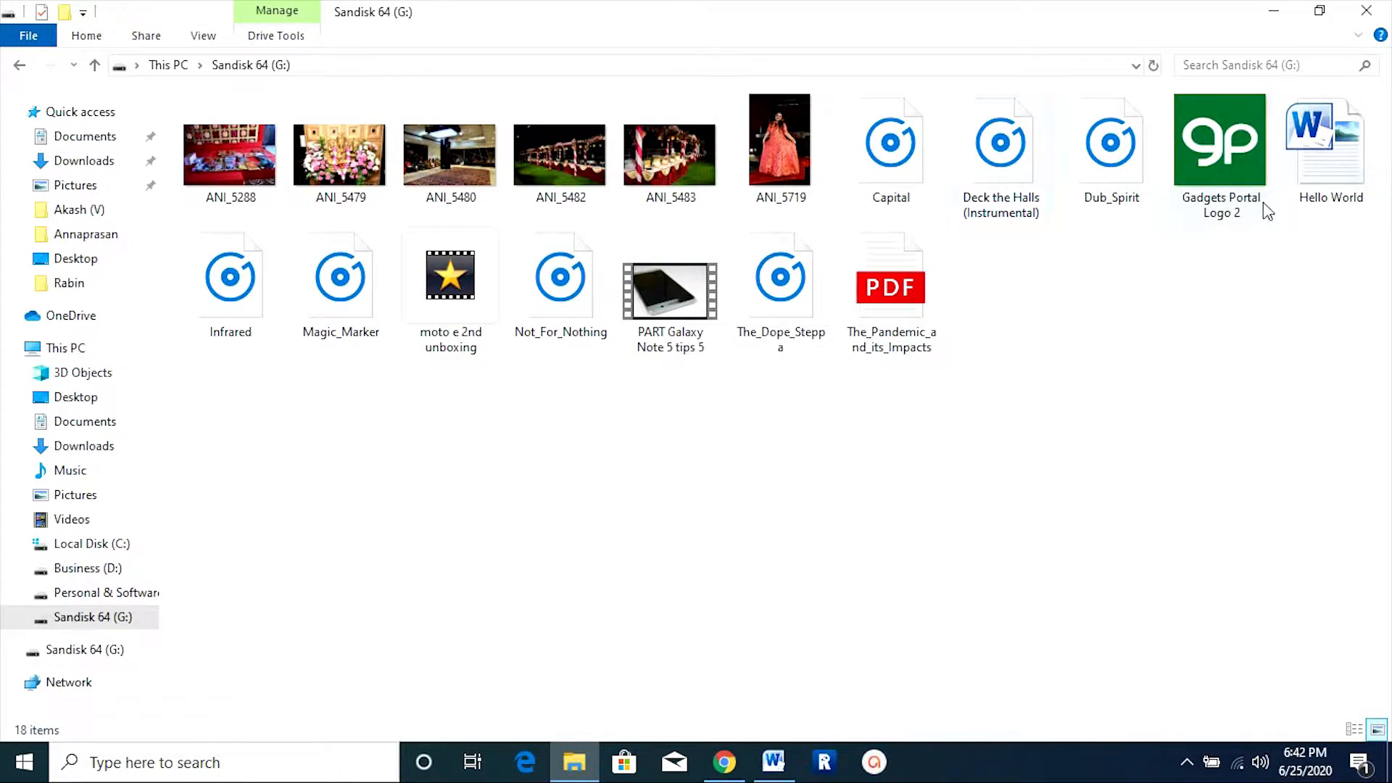
mouse_move(878, 361)
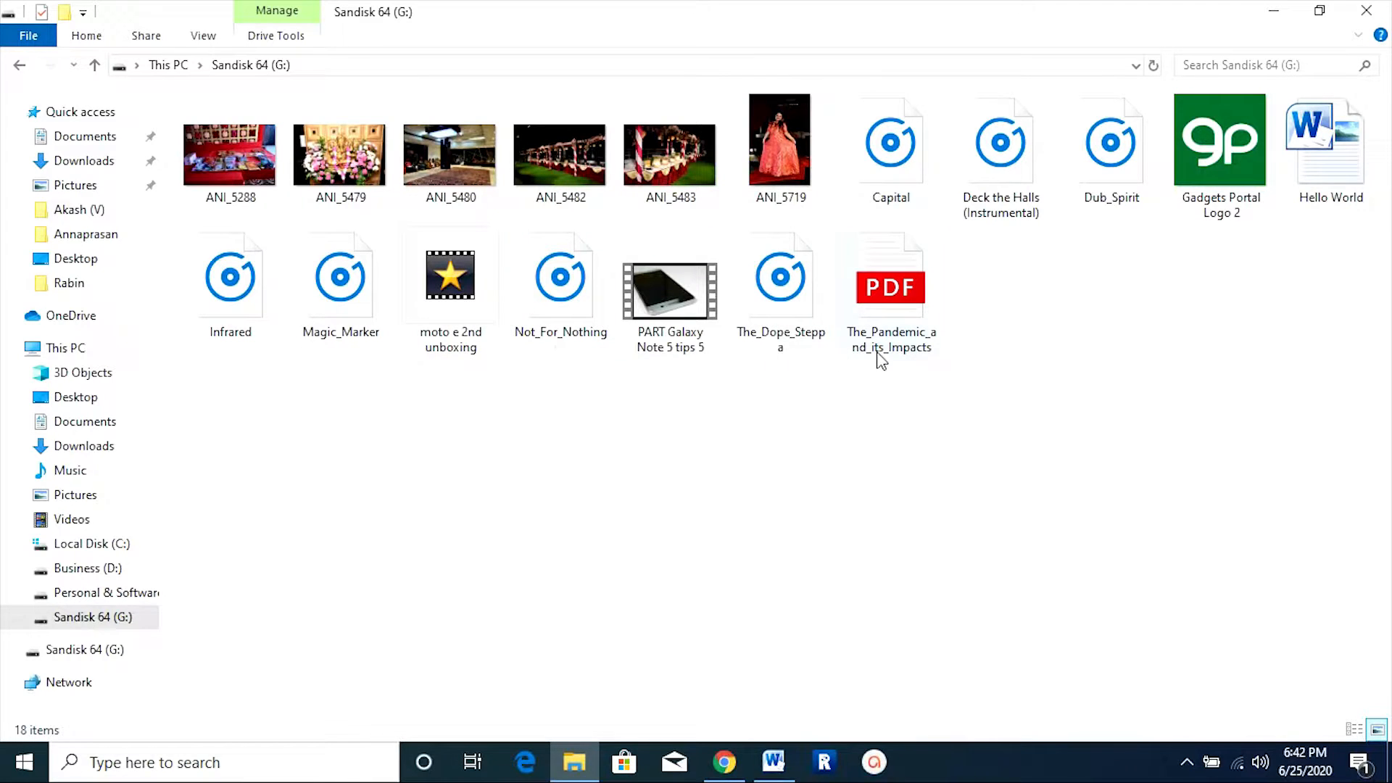
mouse_move(672, 429)
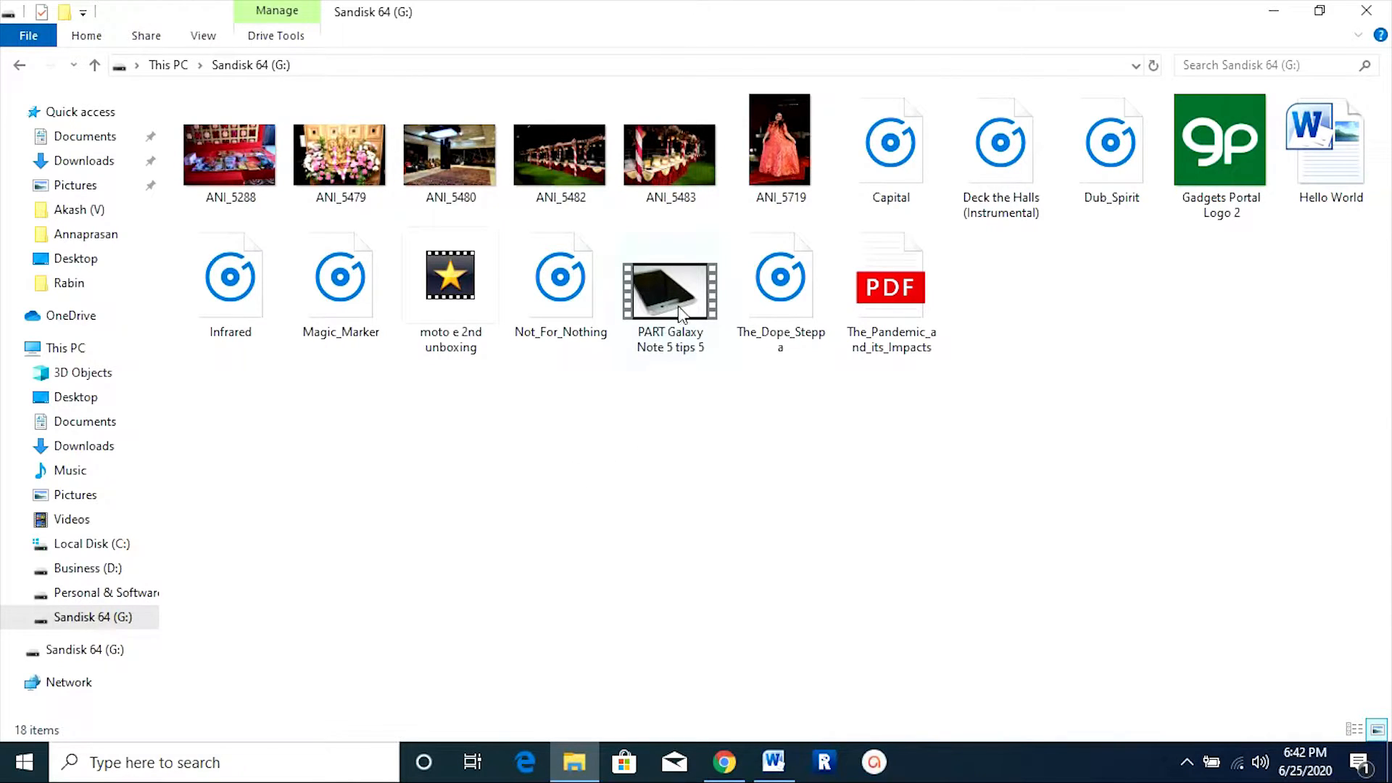
- Permanently delete the PART Galaxy Note 5 tips 5 video from the drive
left_click(669, 288)
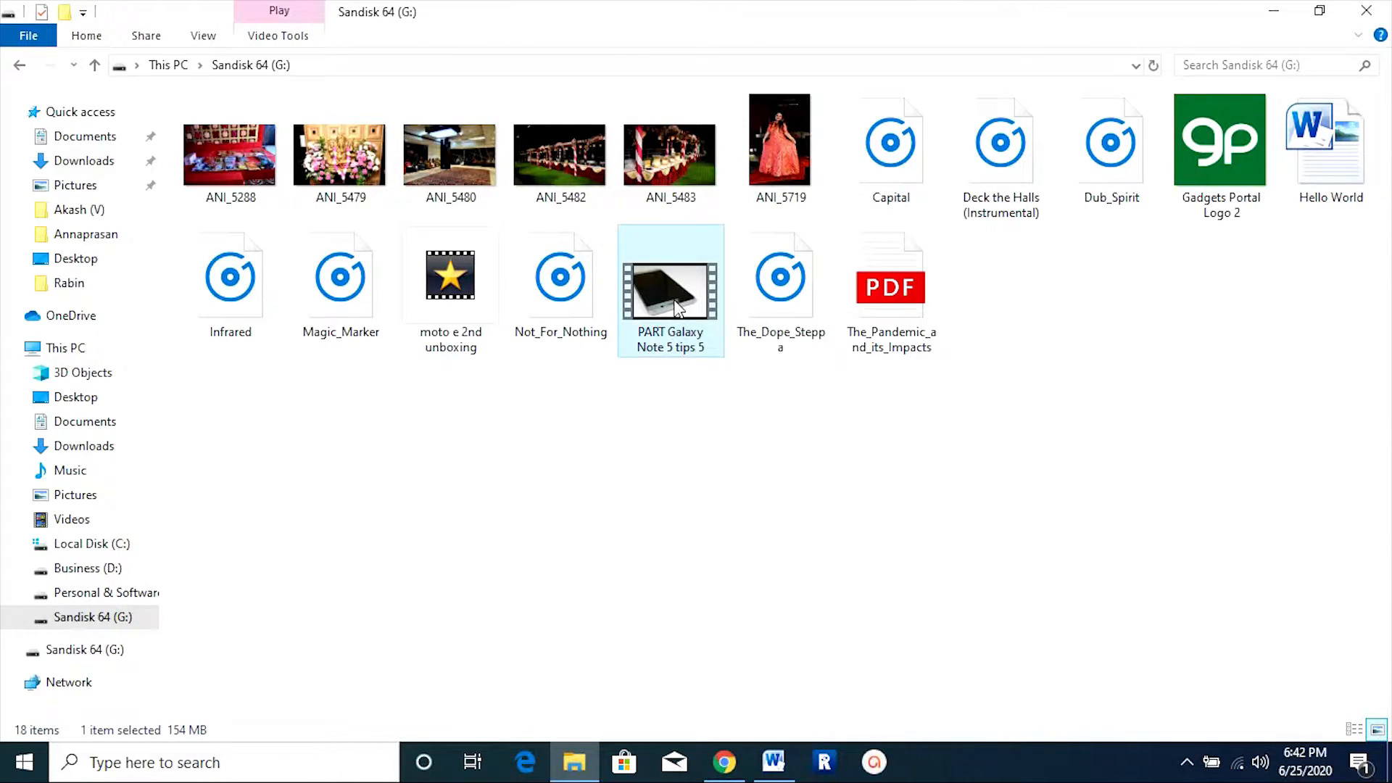
right_click(670, 293)
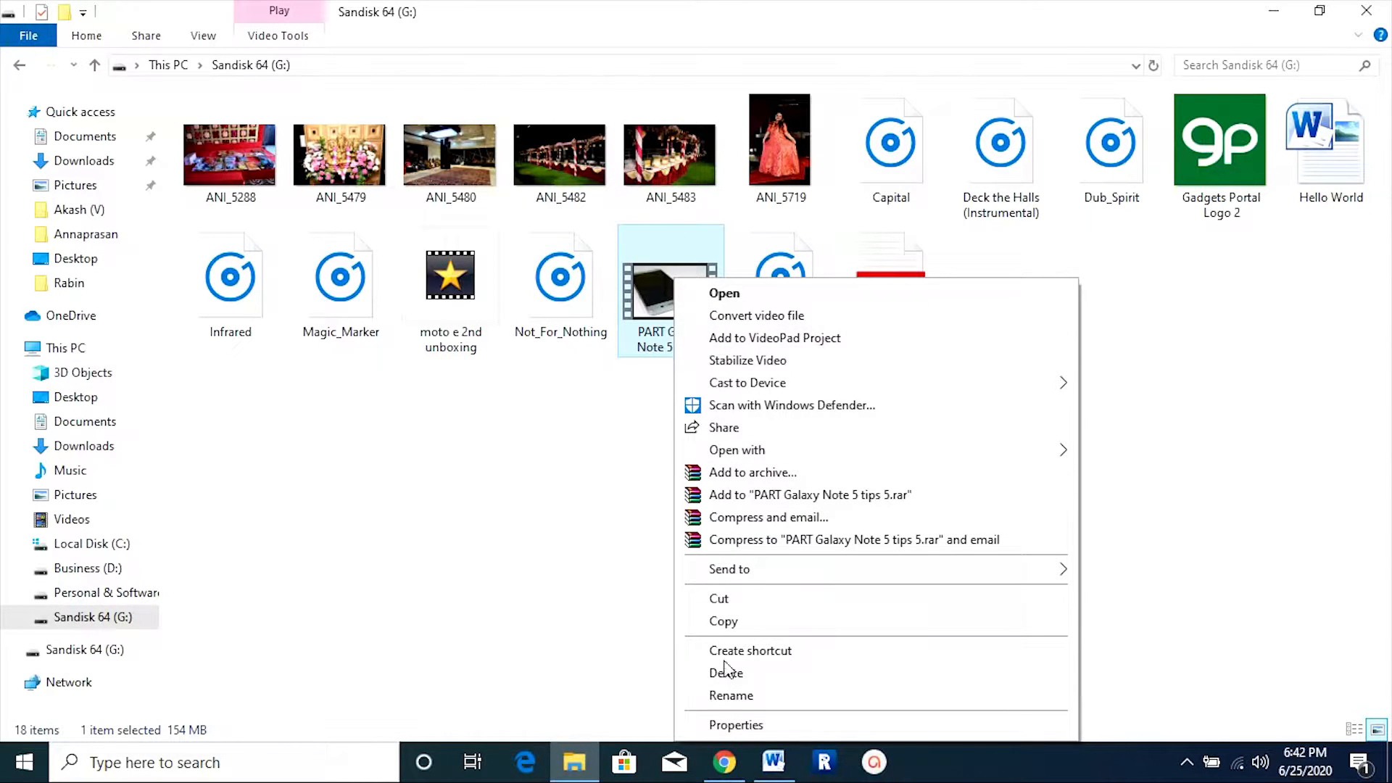
left_click(726, 672)
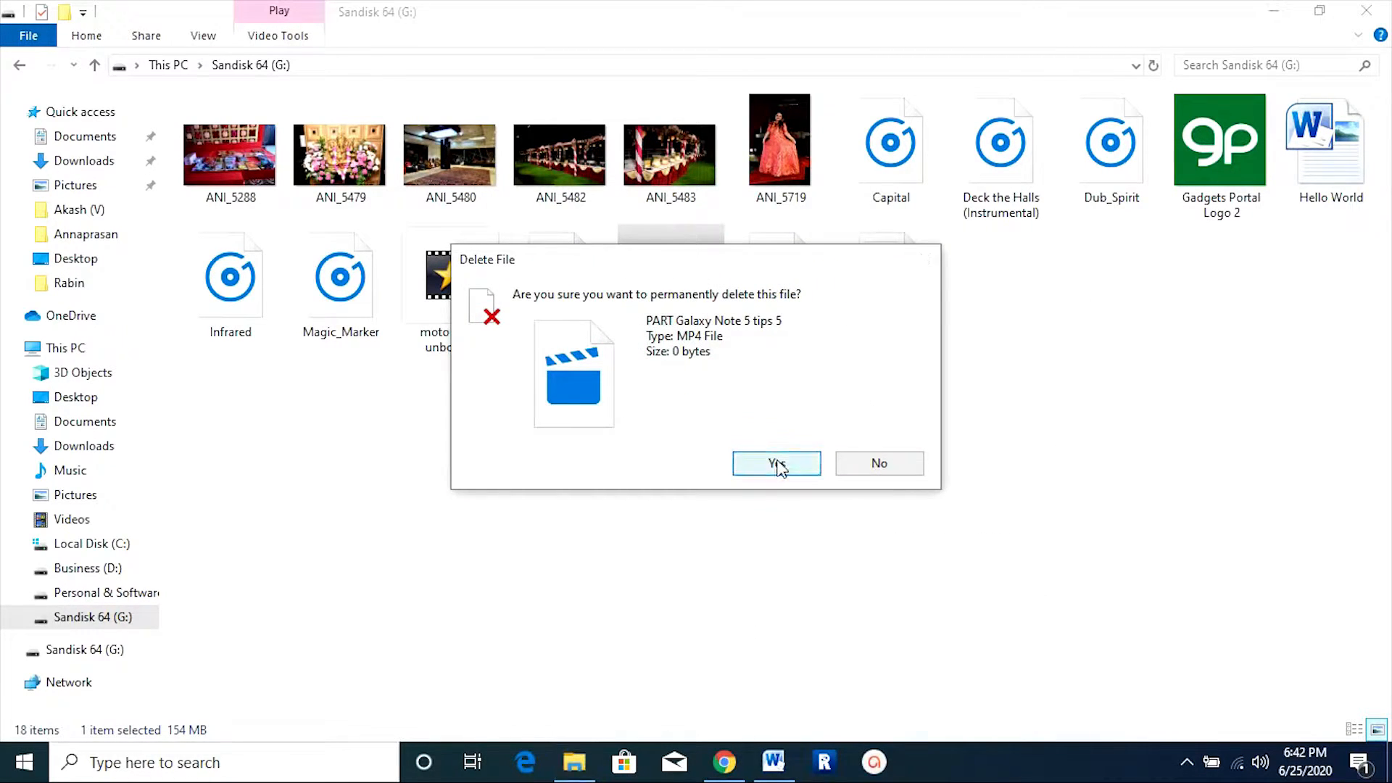
left_click(776, 463)
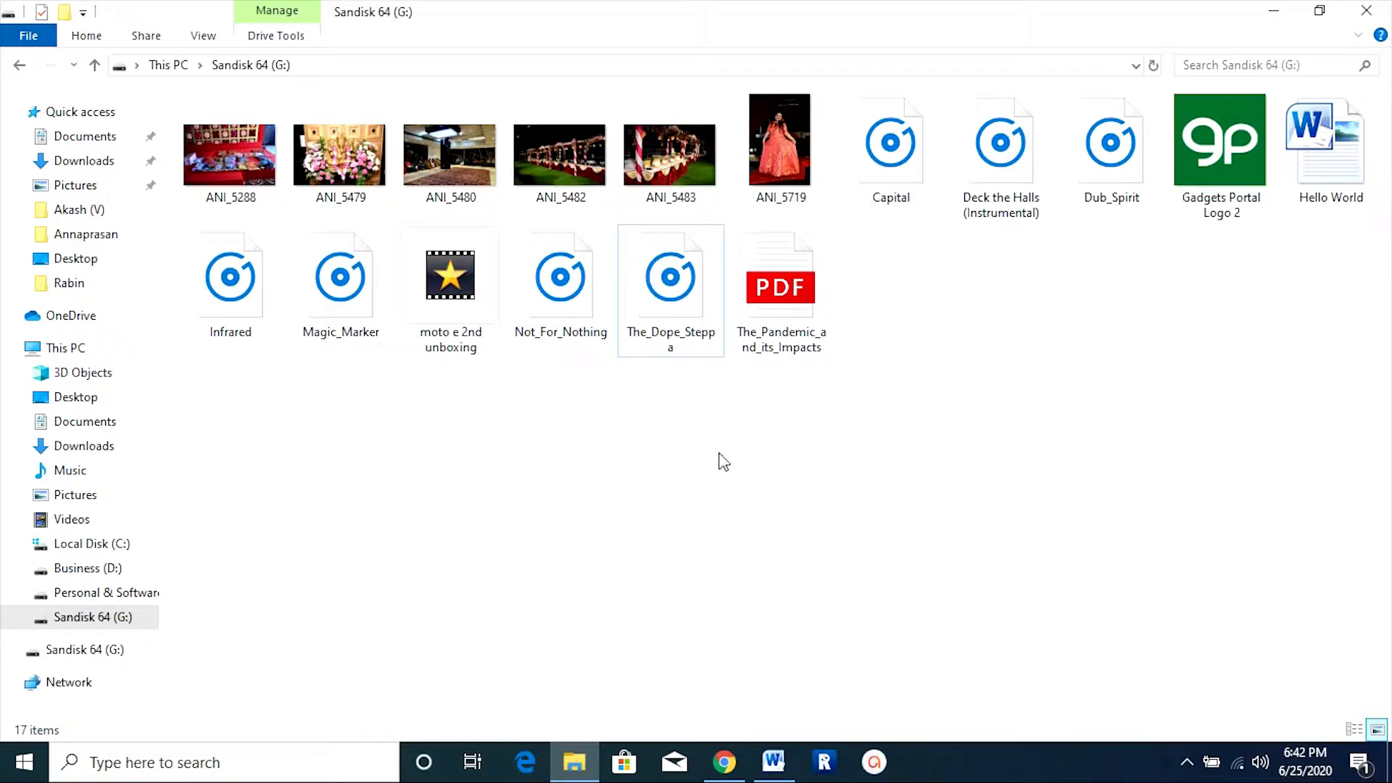
- Permanently delete the six photos ANI_5288 through ANI_5719
left_click(229, 155)
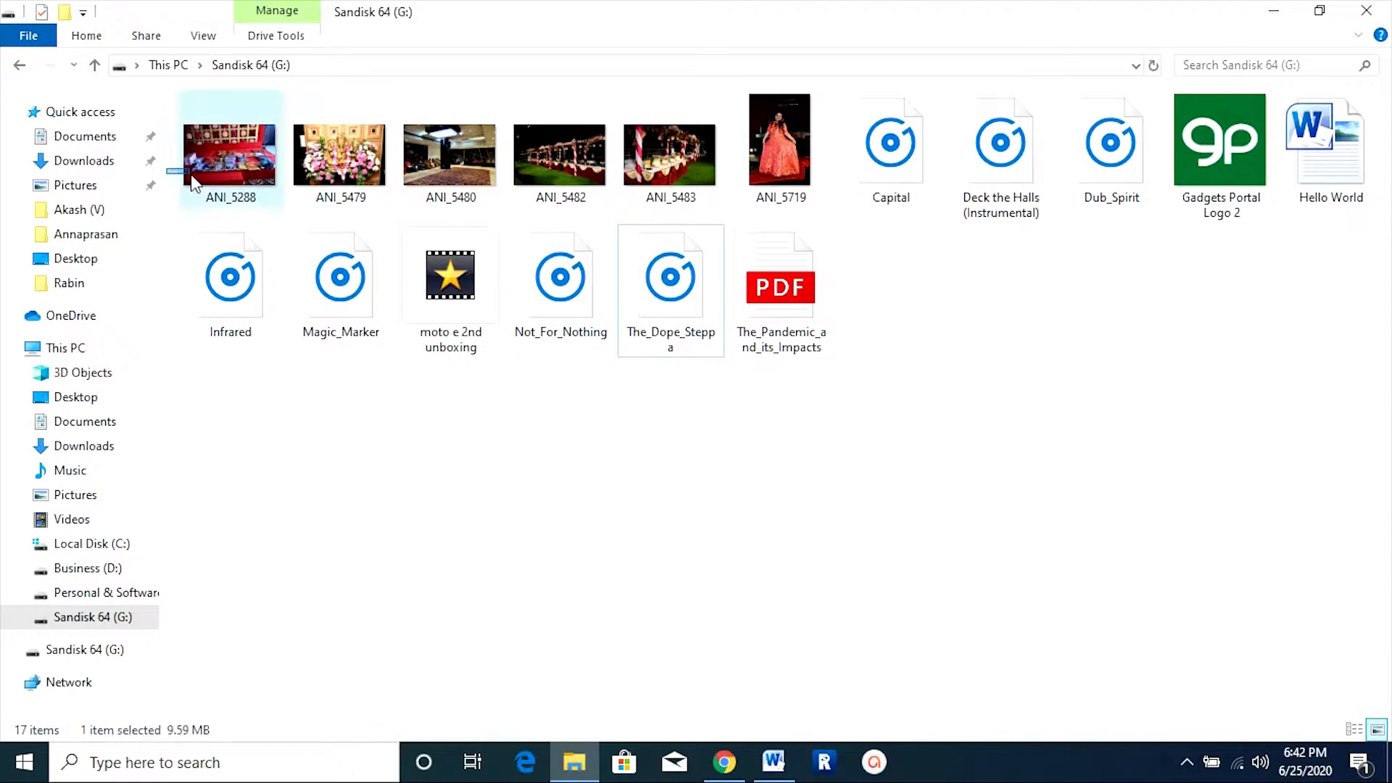
left_click(780, 148)
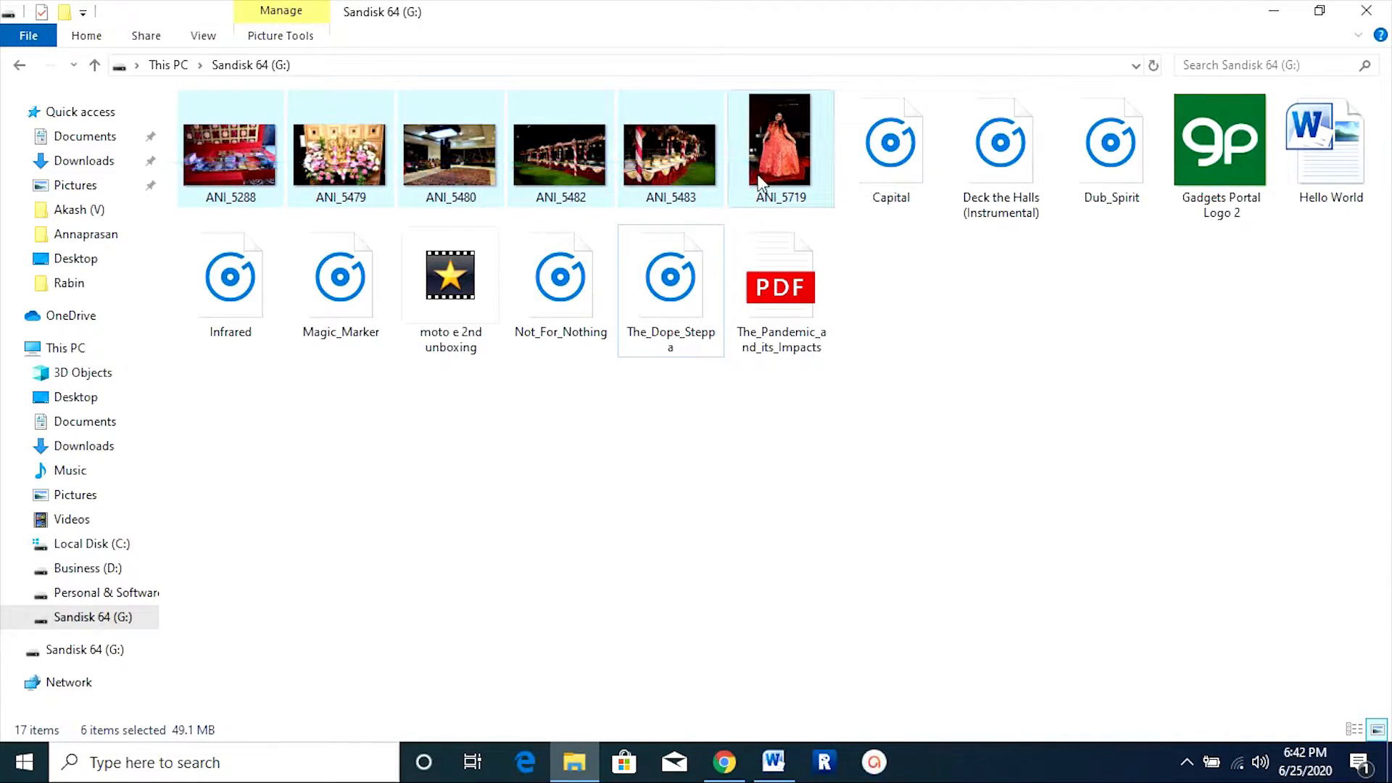
right_click(780, 148)
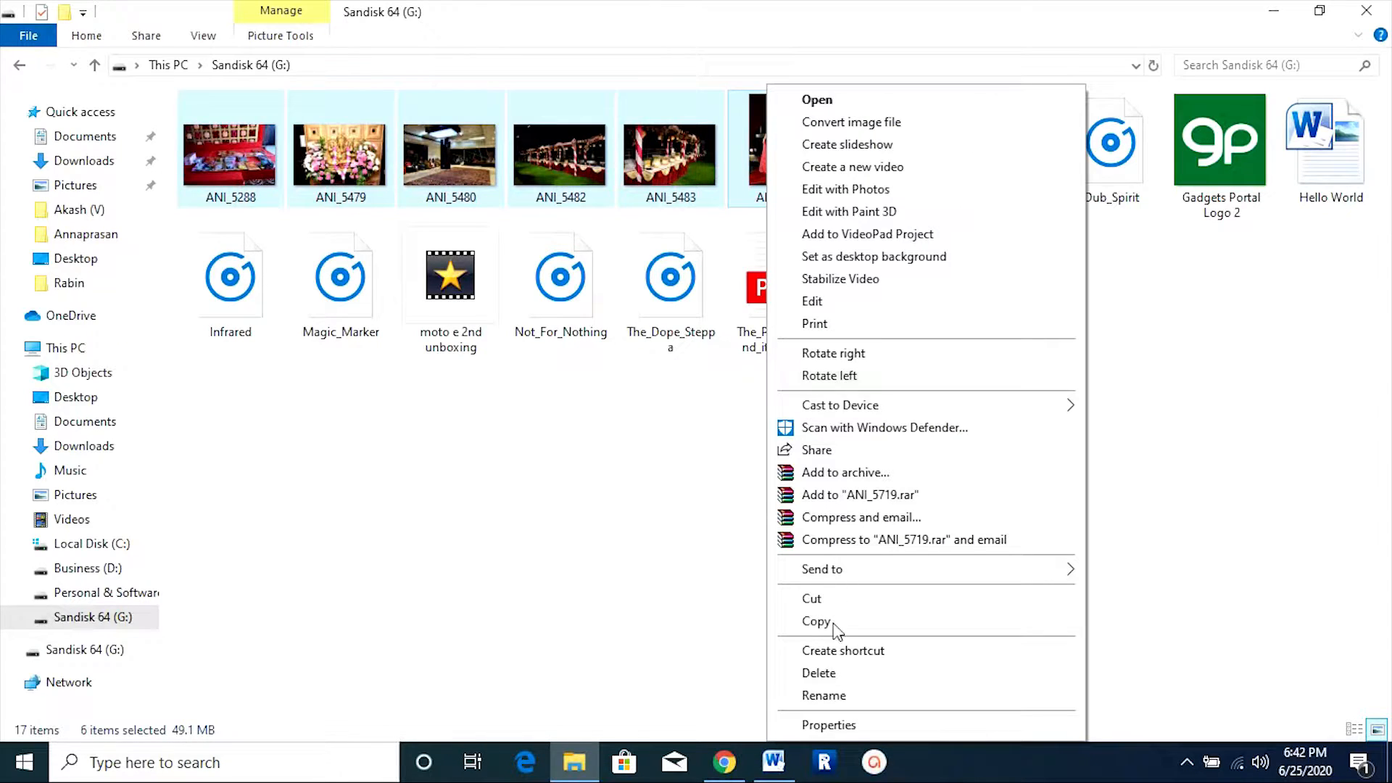
left_click(818, 672)
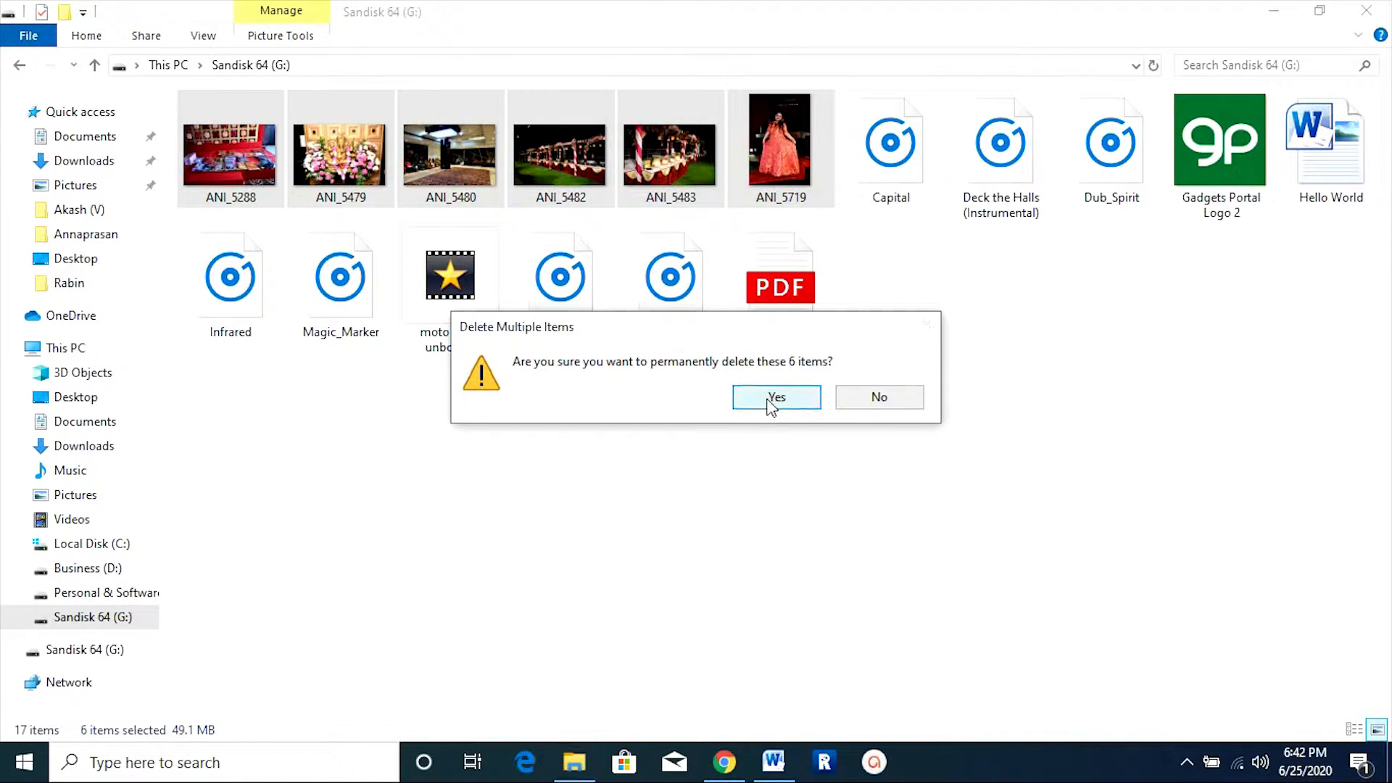
left_click(776, 396)
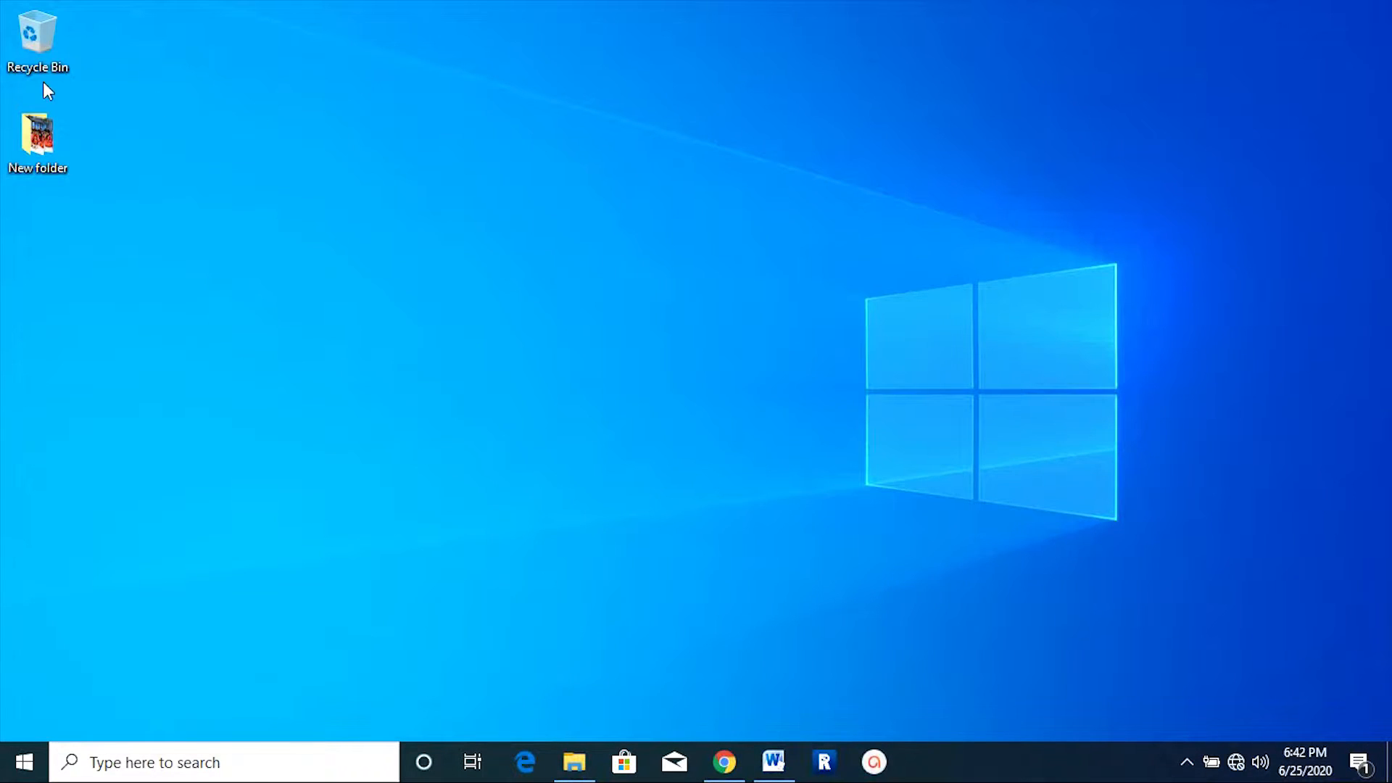
right_click(37, 36)
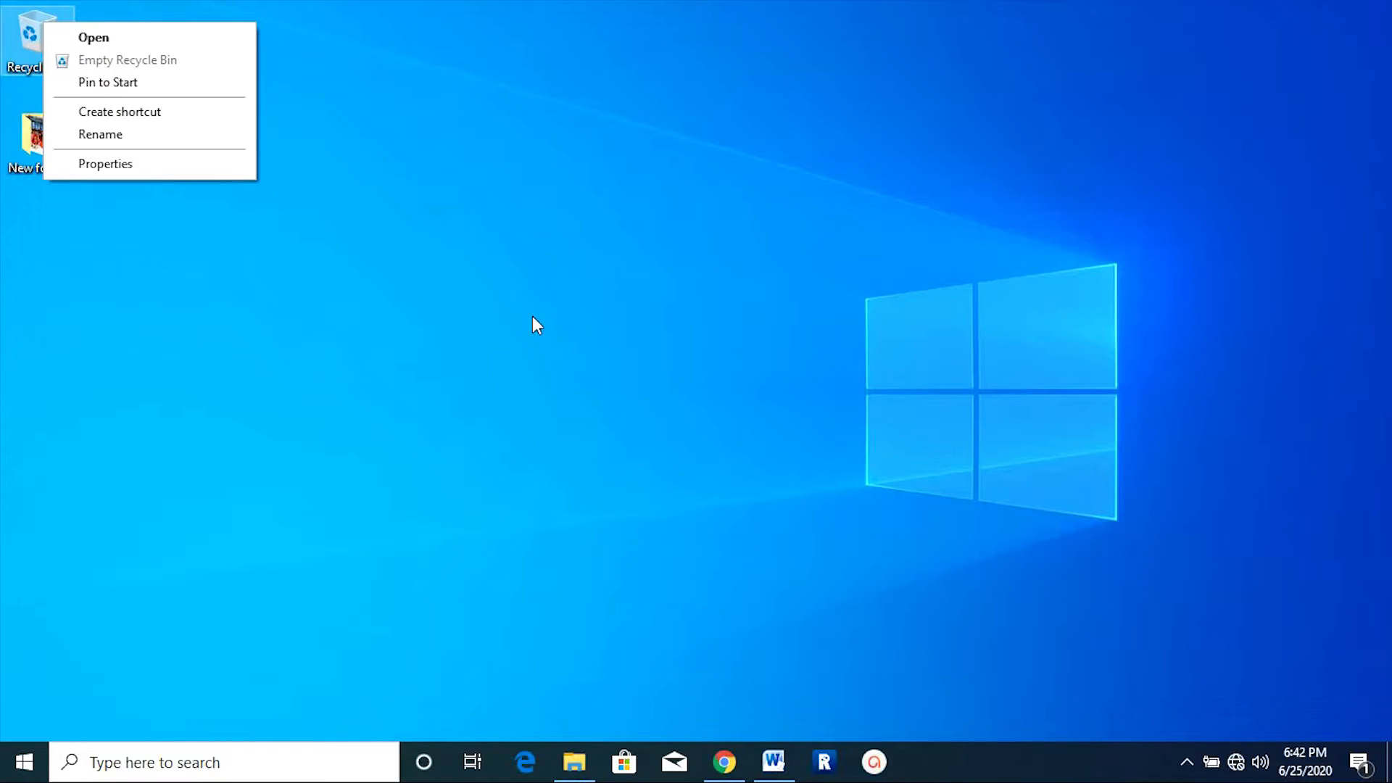
left_click(574, 762)
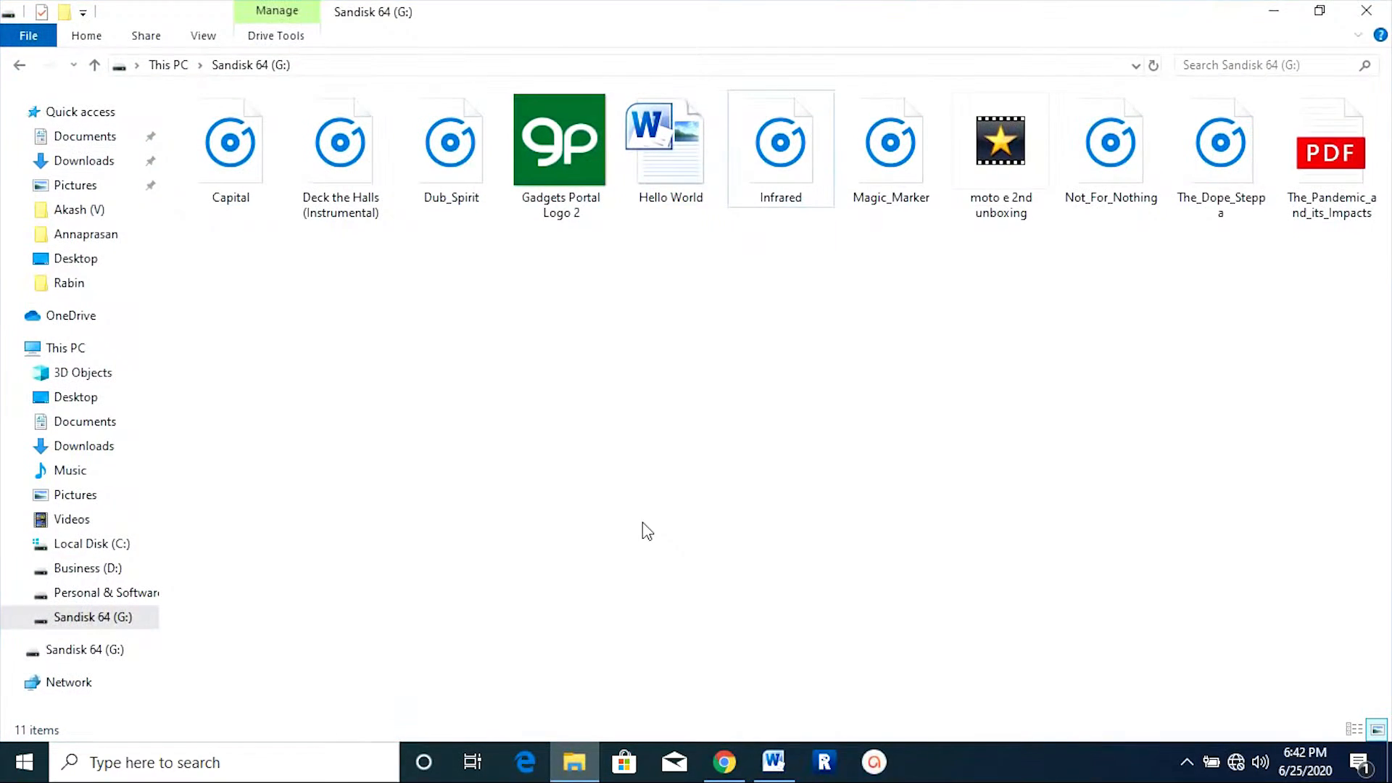
left_click(64, 347)
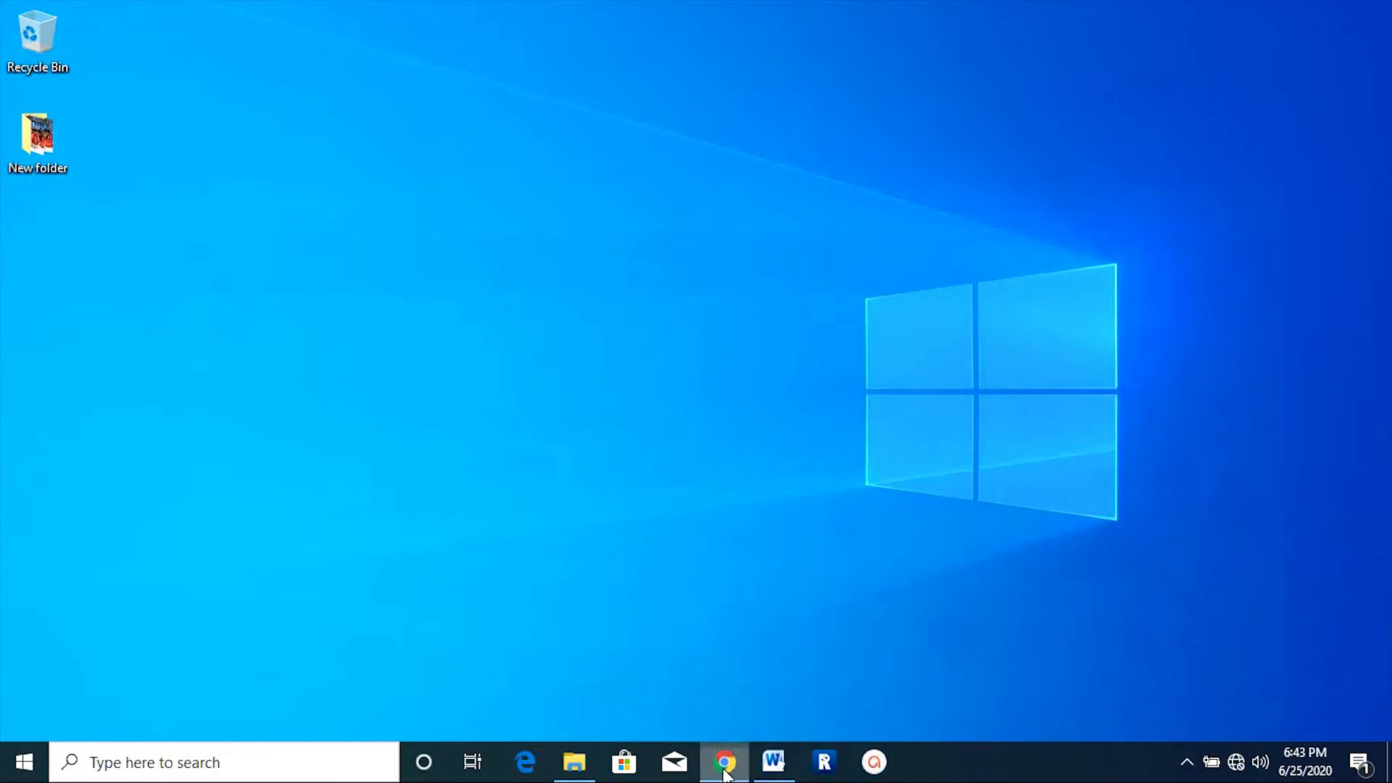
- On the Soouya website, highlight the RecoveryMaster heading and choose For Windows
left_click(724, 762)
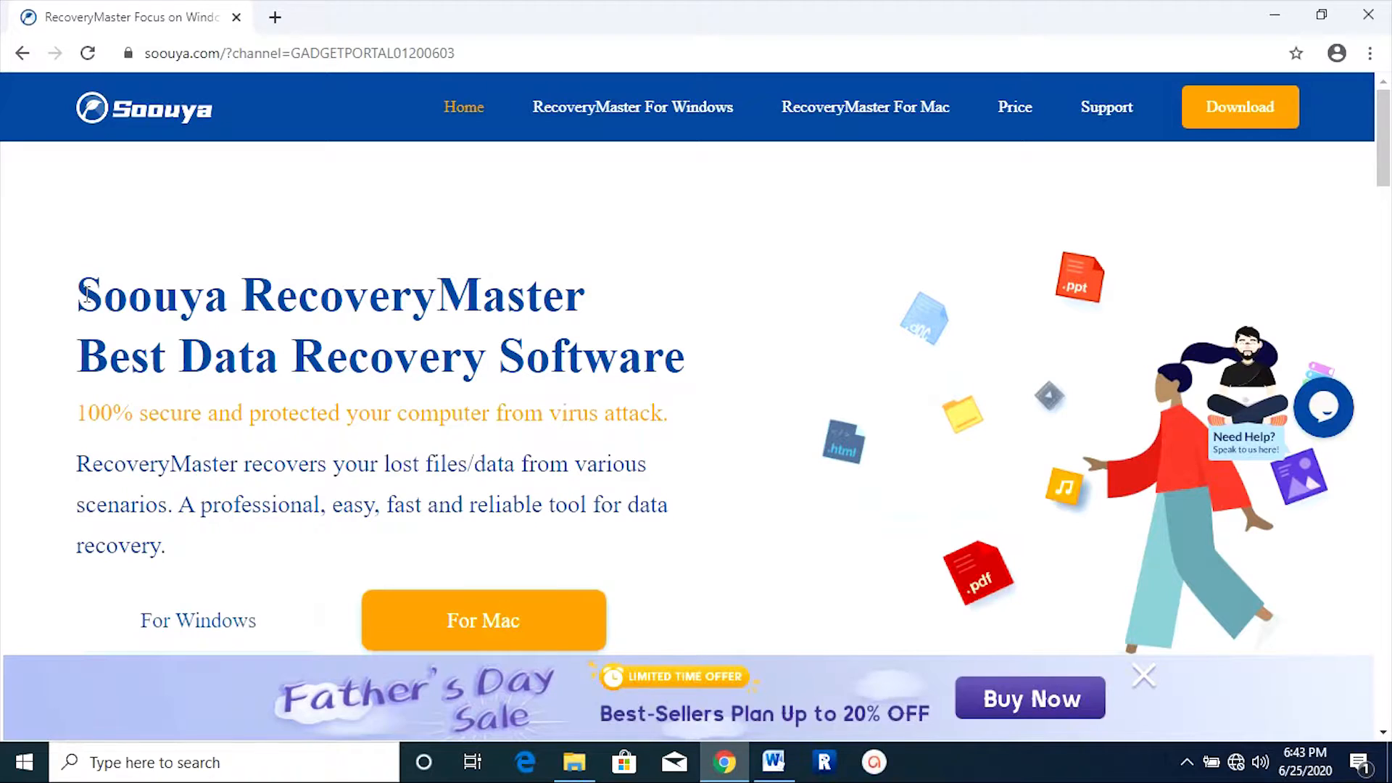
left_click_drag(80, 295, 590, 296)
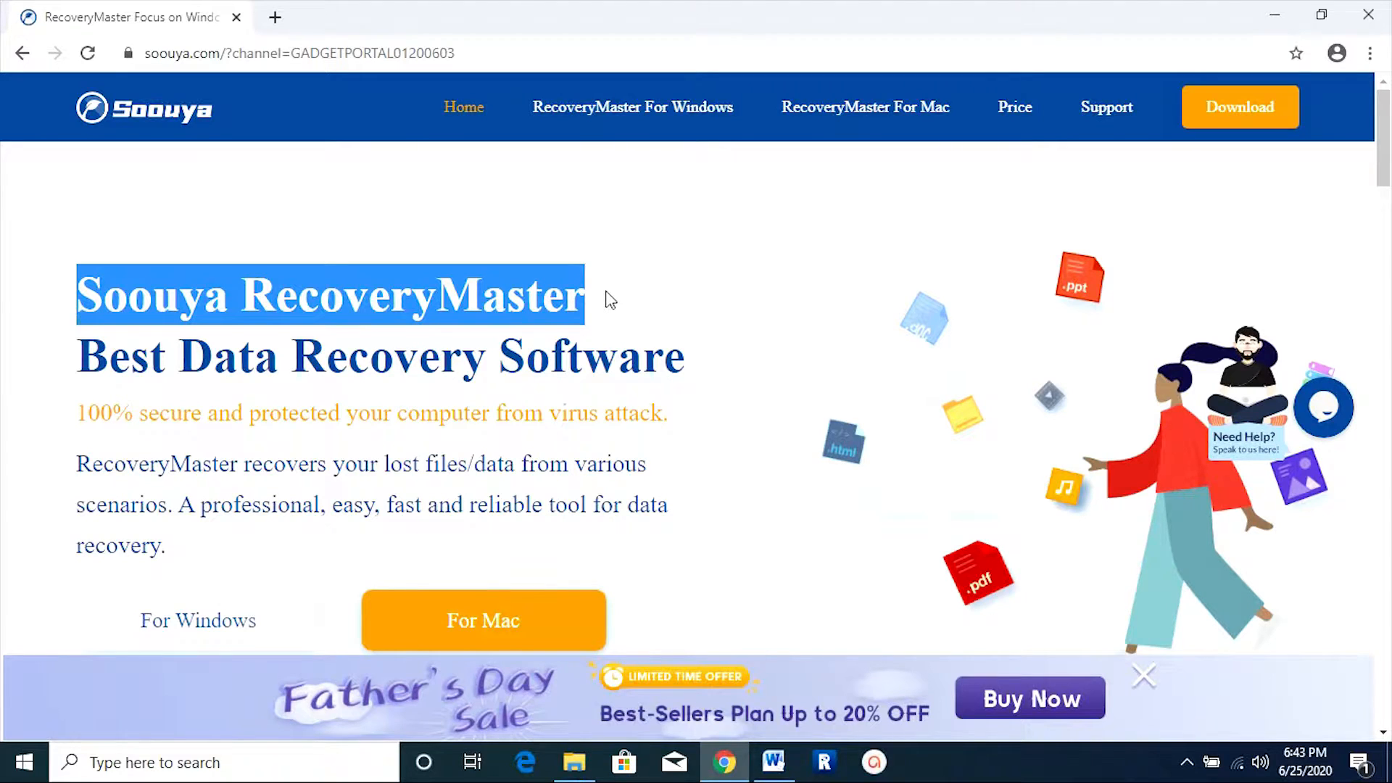
left_click(58, 415)
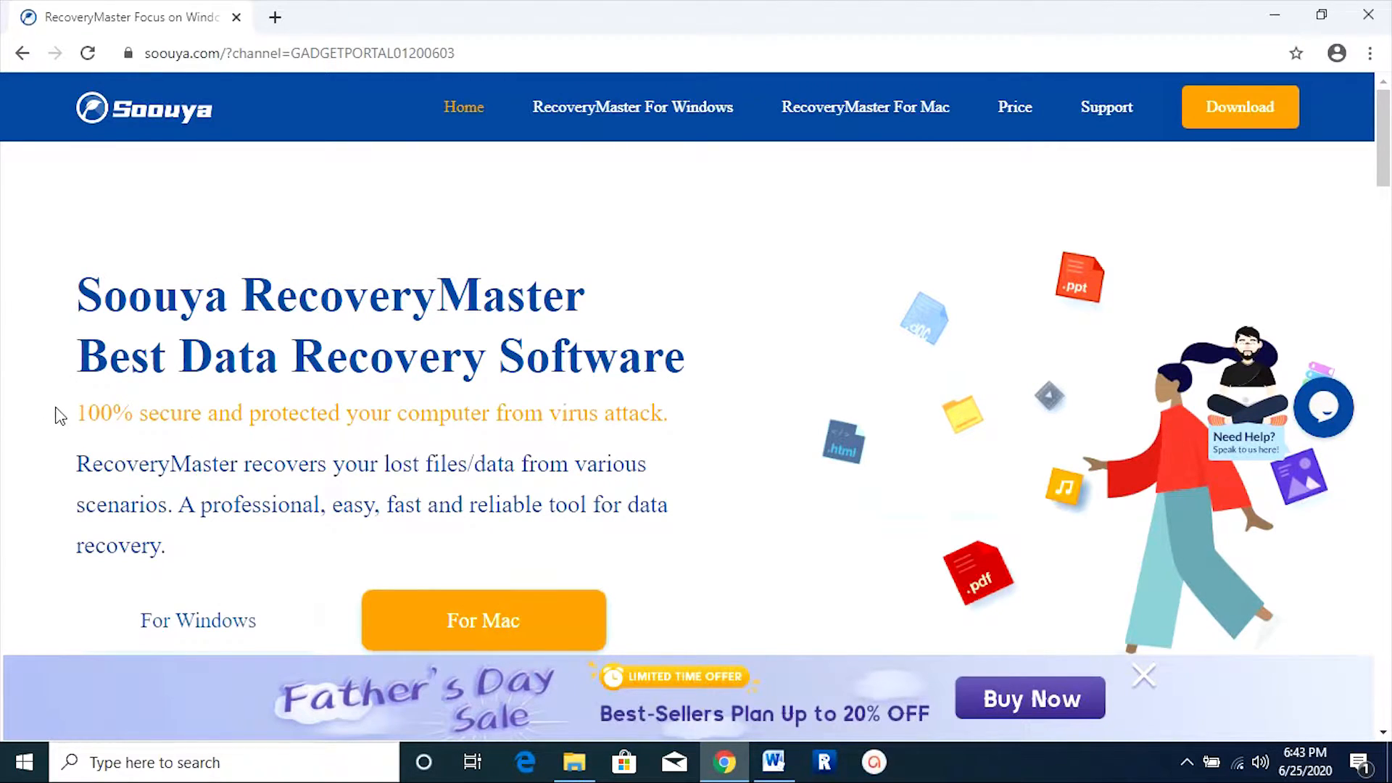
left_click_drag(76, 413, 568, 412)
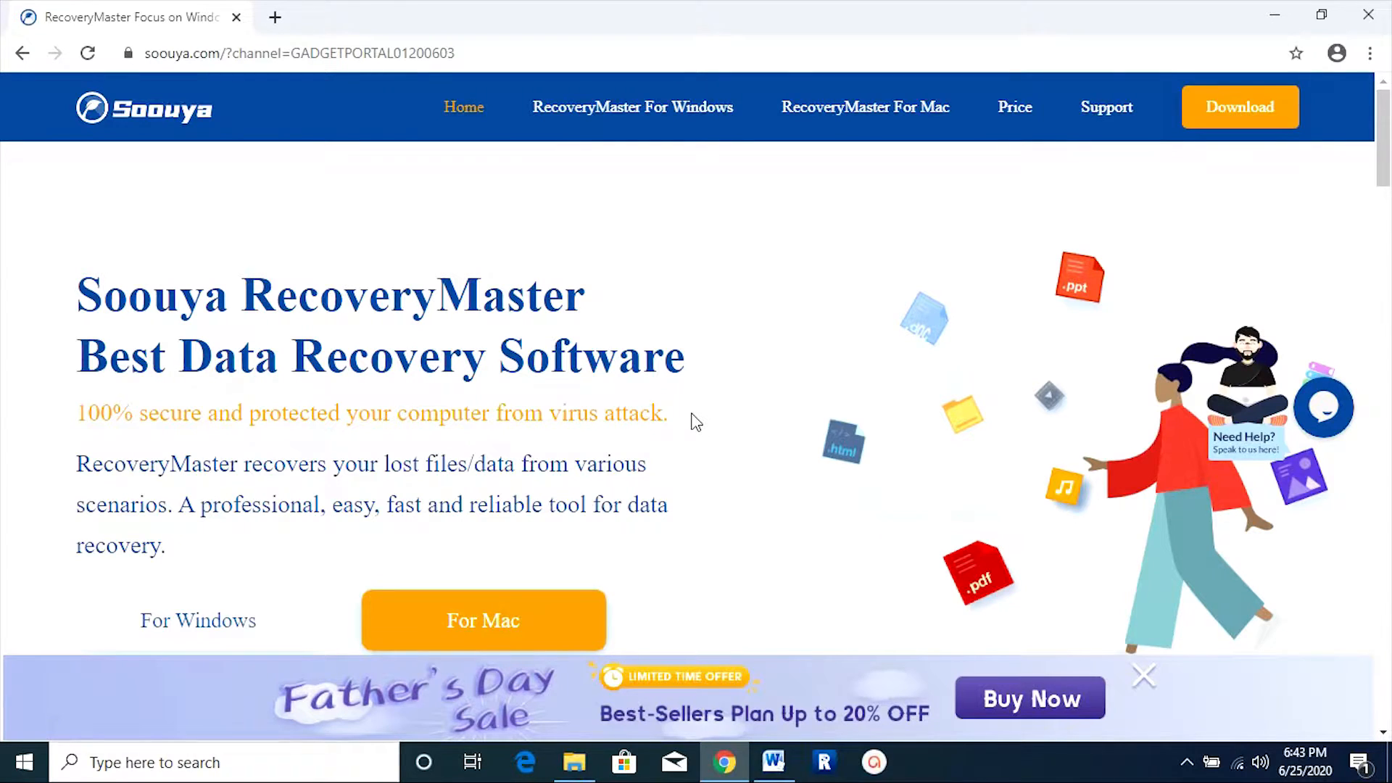
scroll("down", 3)
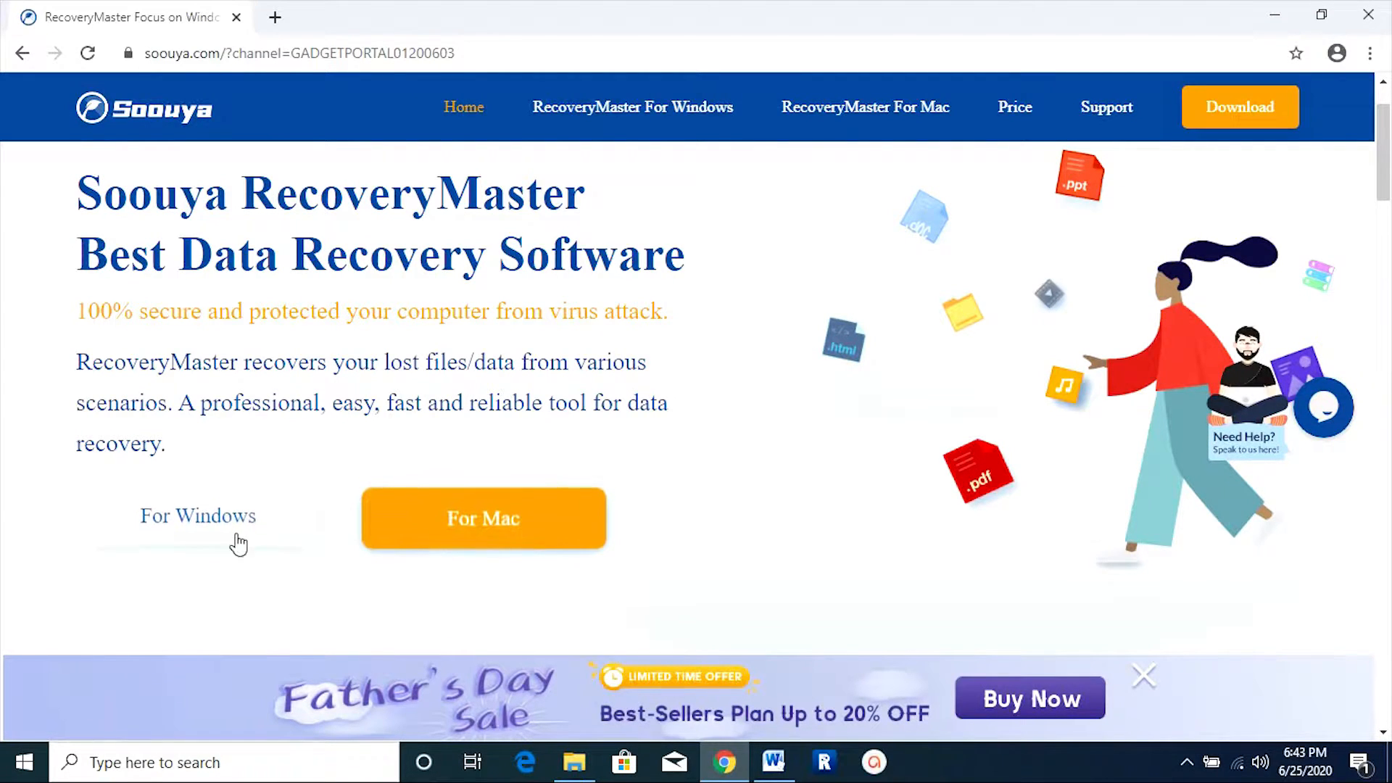
left_click(198, 515)
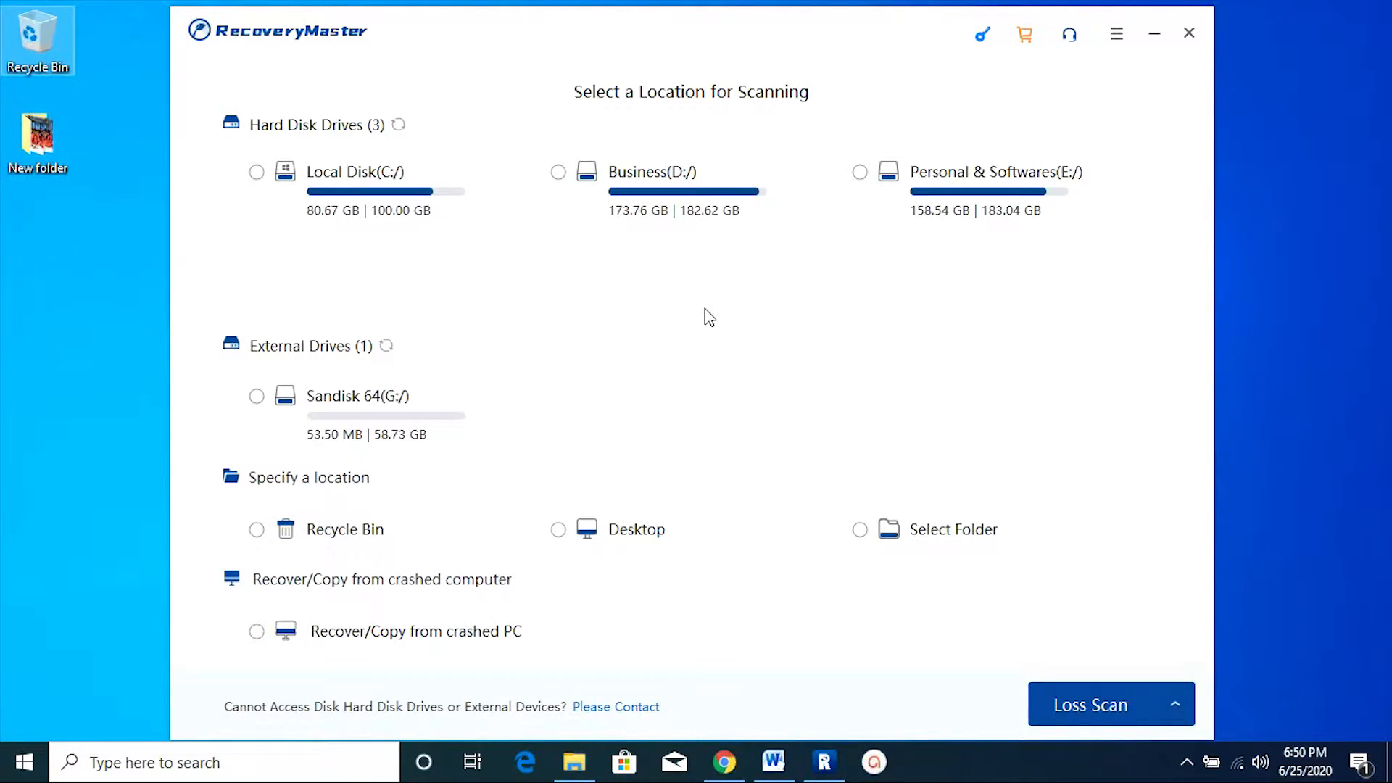
mouse_move(722, 348)
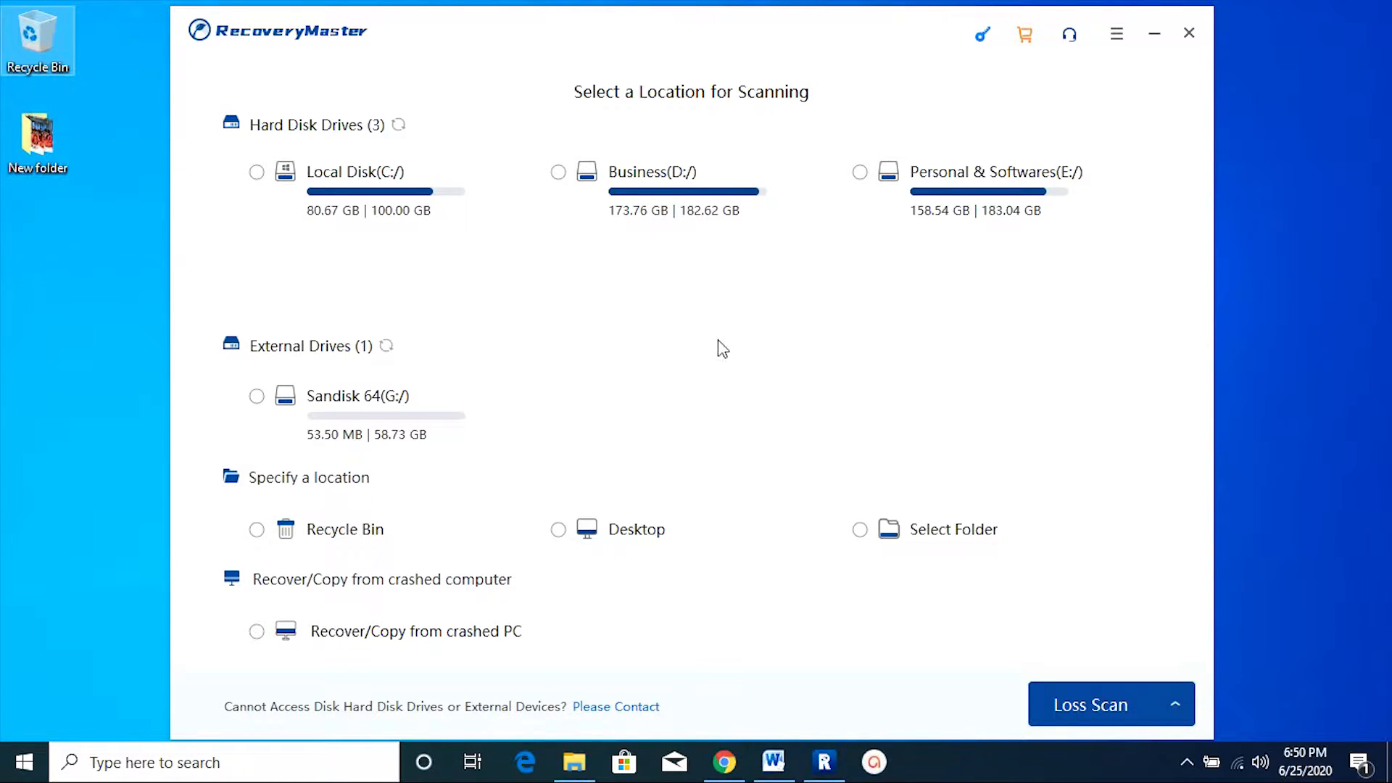
mouse_move(759, 320)
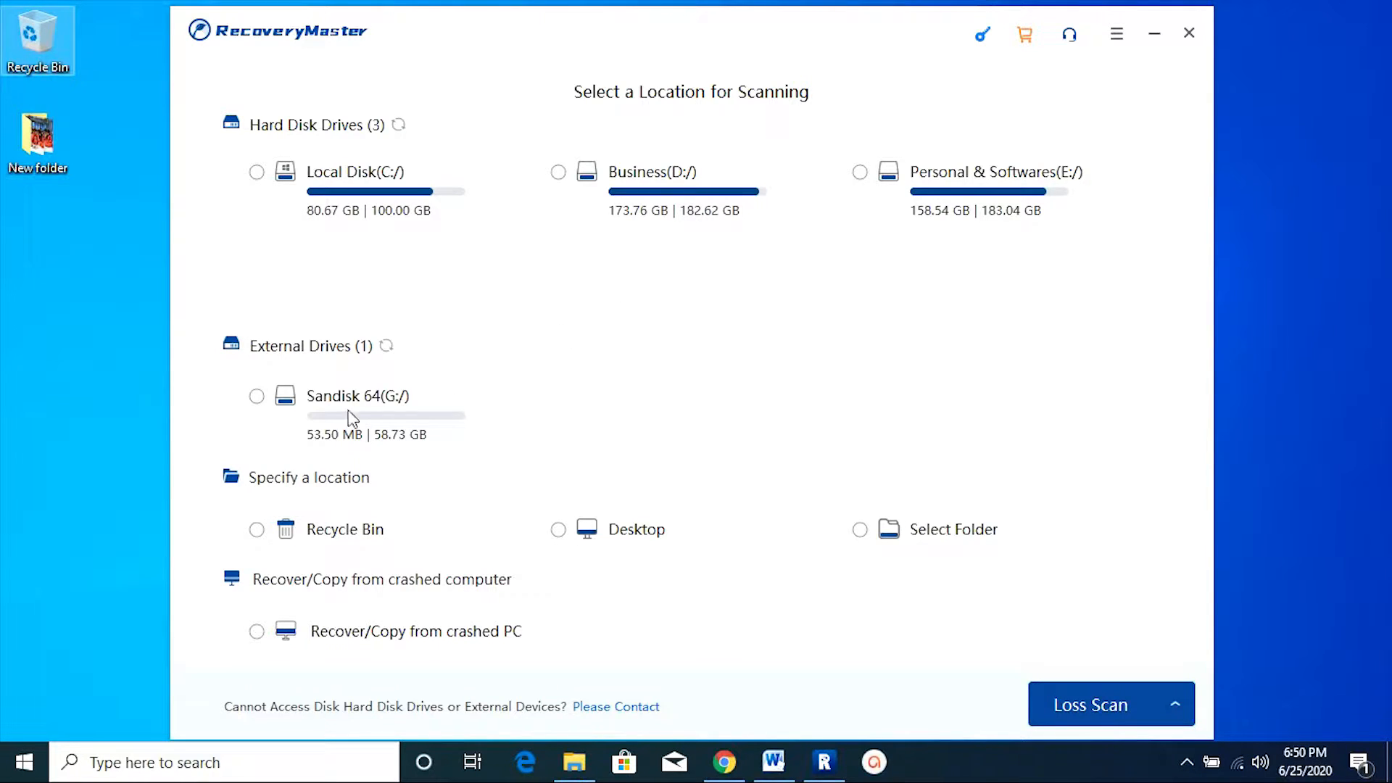
- Try the Sandisk G:, Recycle Bin and Desktop locations, then select Recover/Copy from crashed PC
left_click(257, 395)
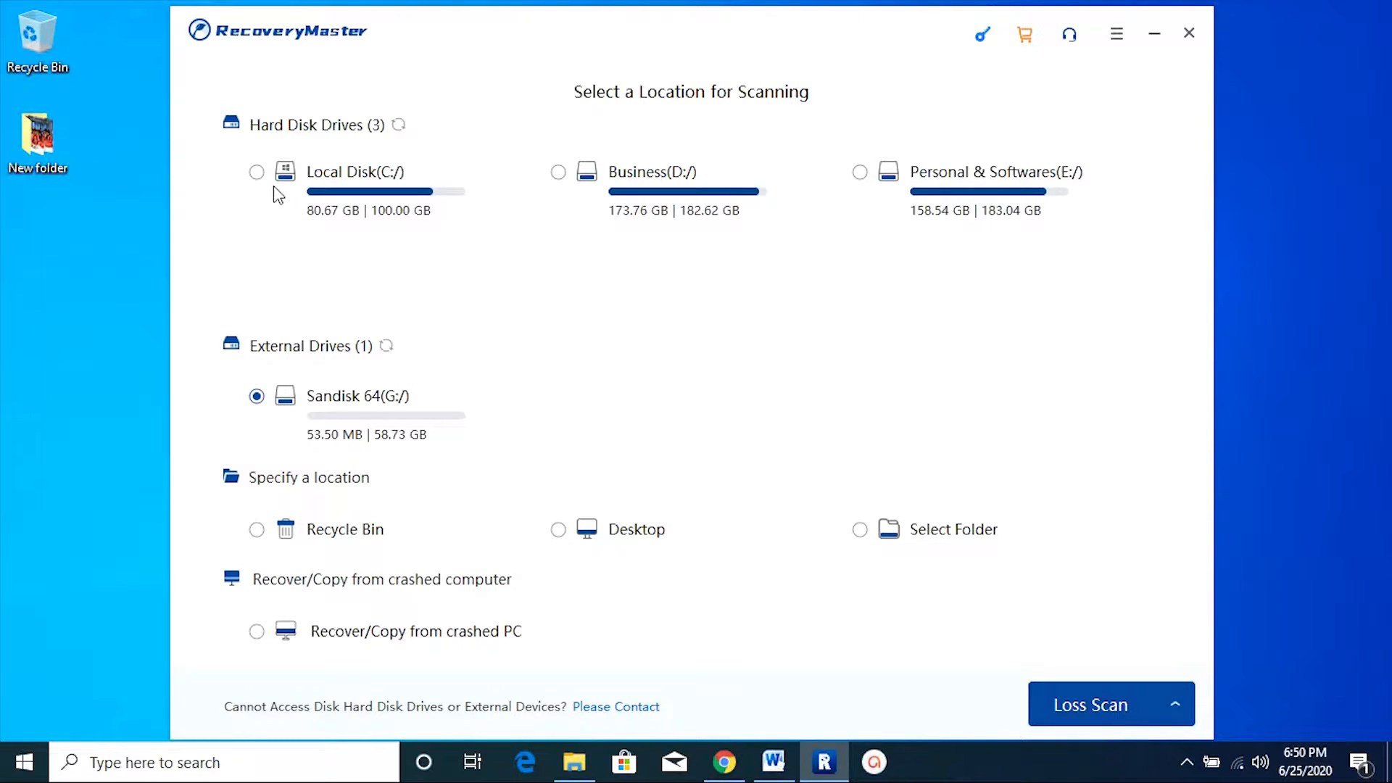
mouse_move(766, 395)
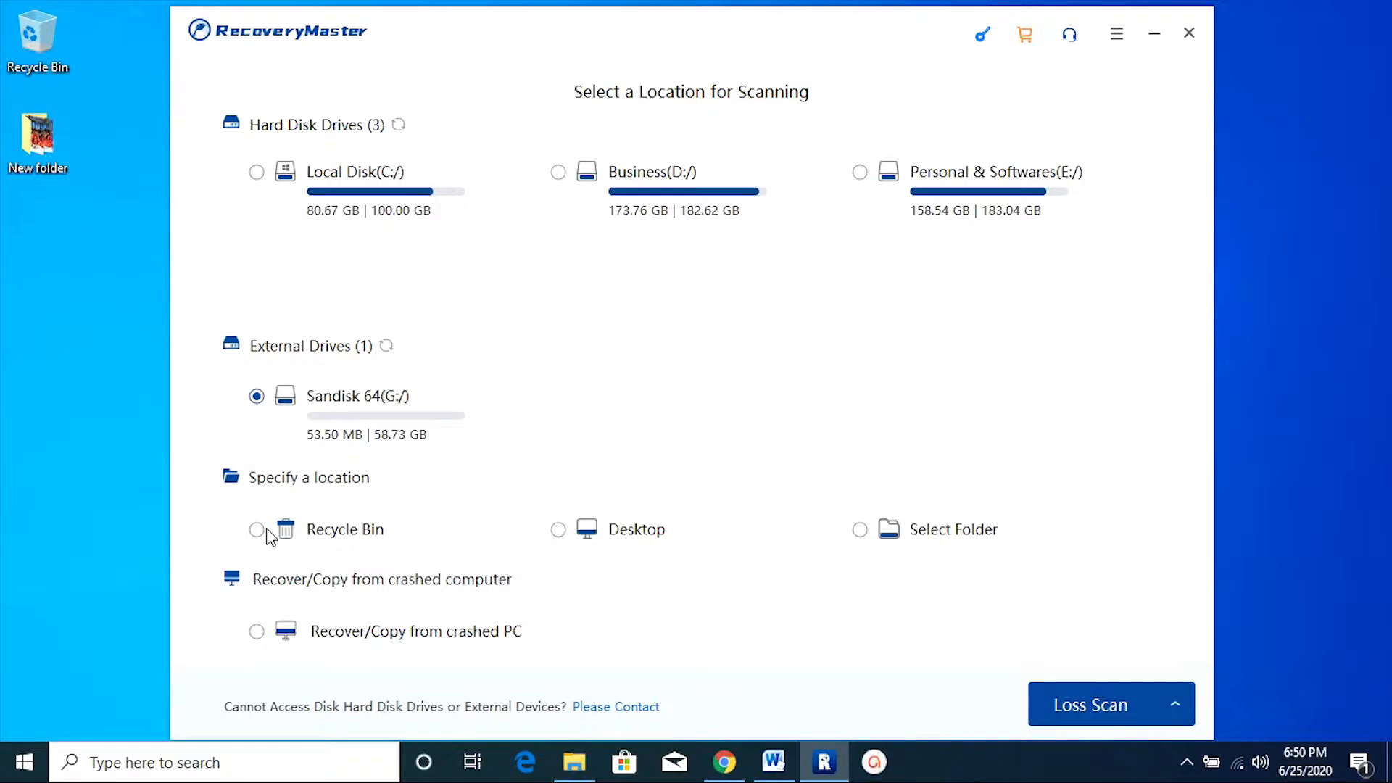
left_click(257, 529)
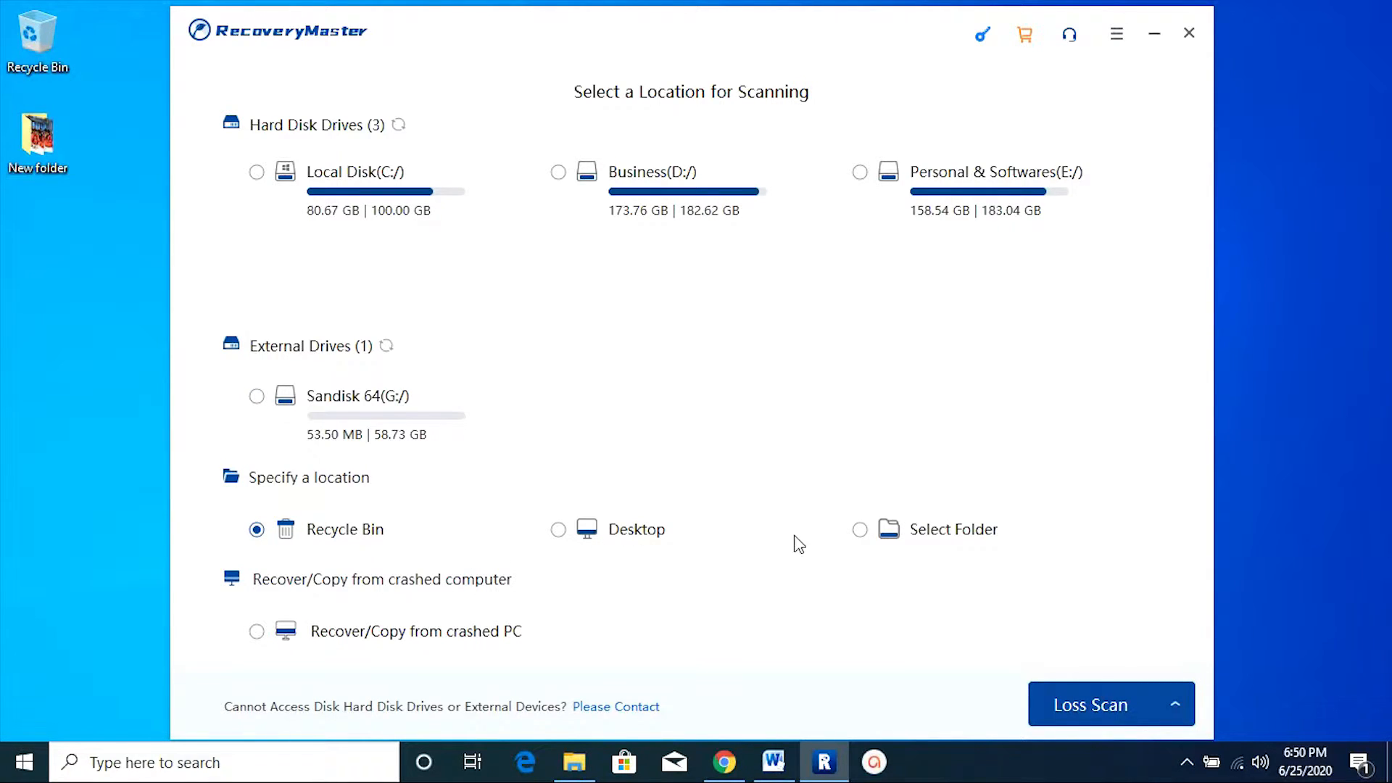
mouse_move(557, 537)
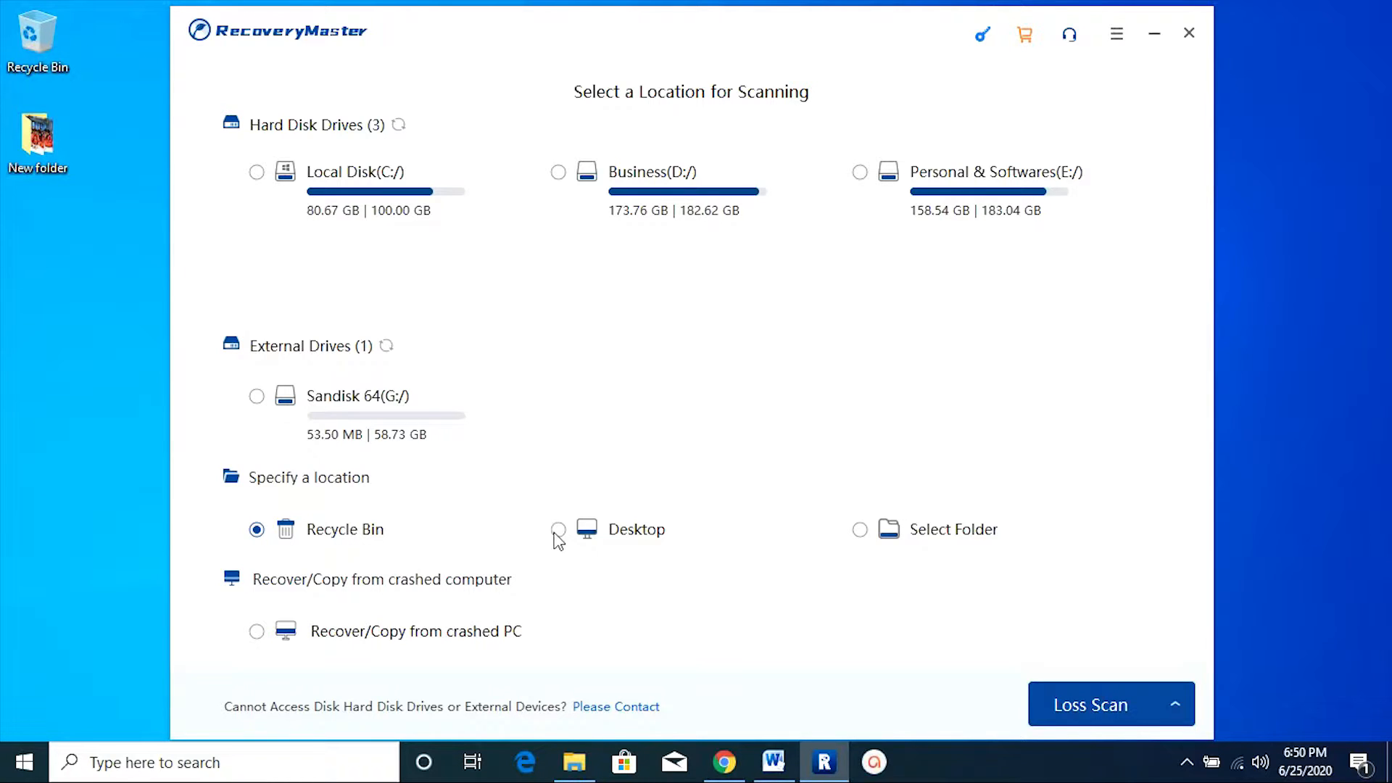
left_click(558, 529)
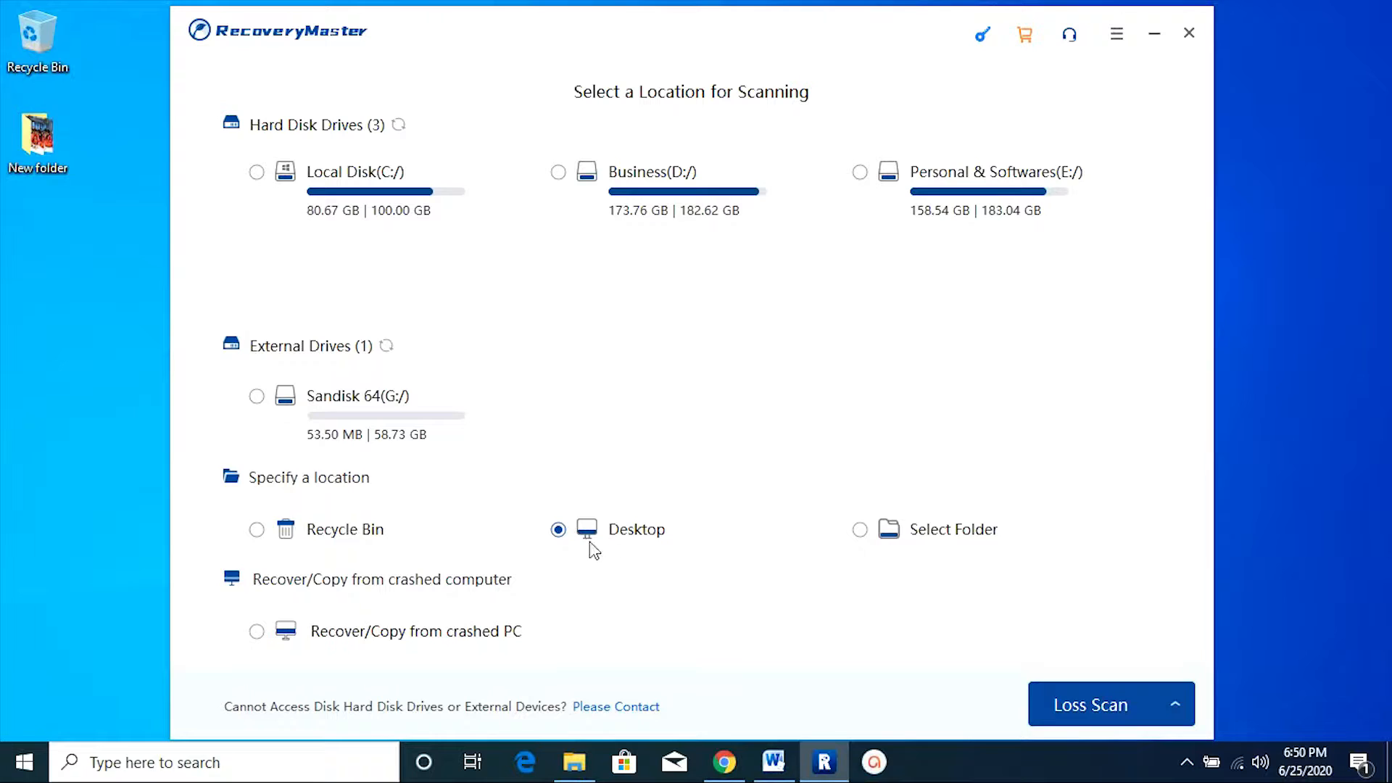
mouse_move(644, 558)
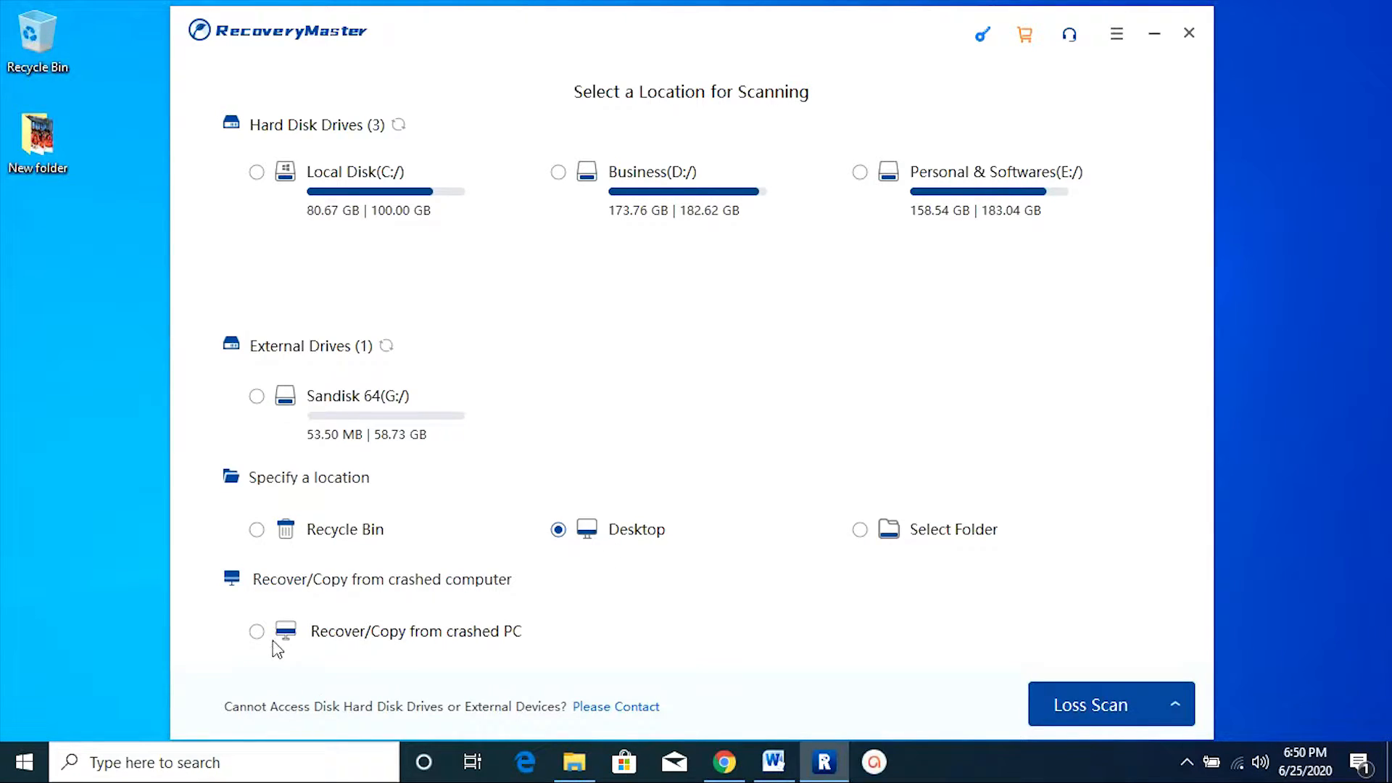
mouse_move(371, 655)
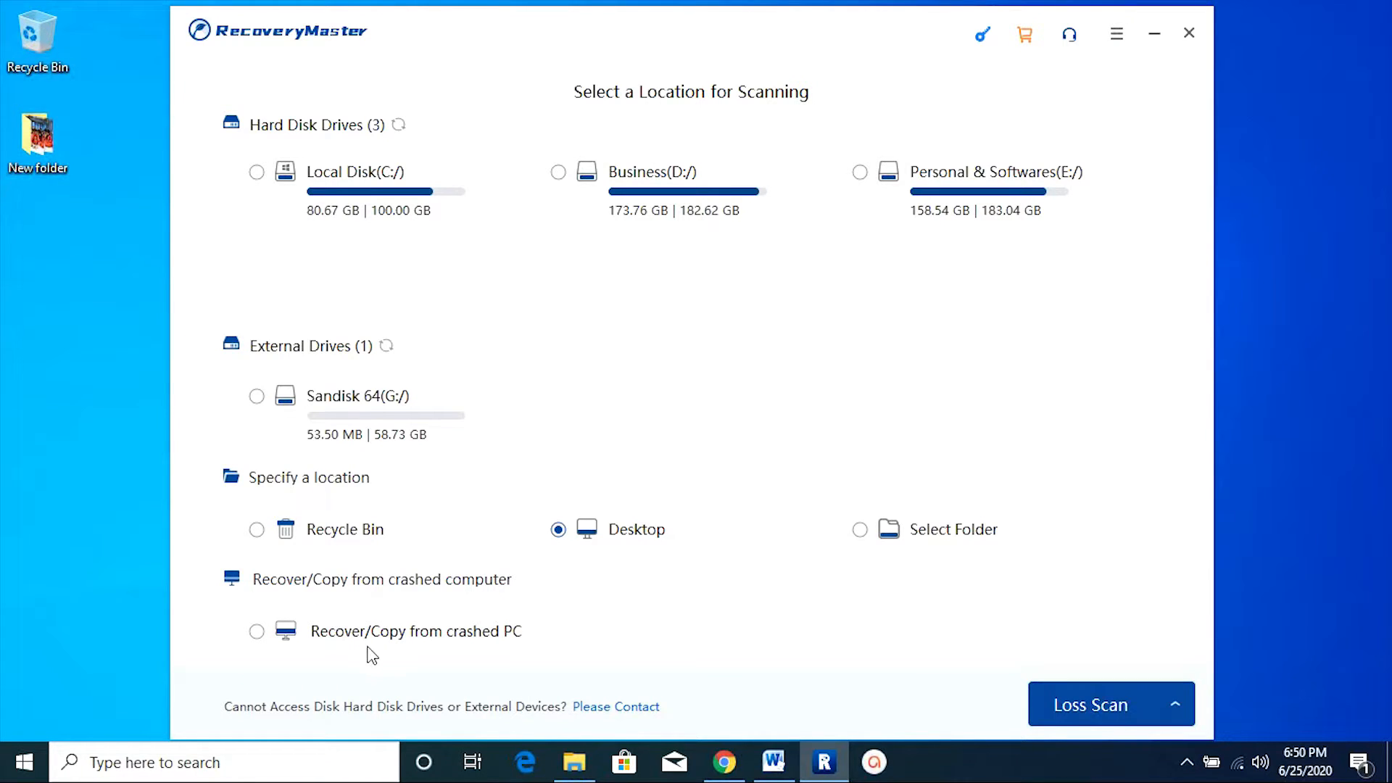
left_click(257, 632)
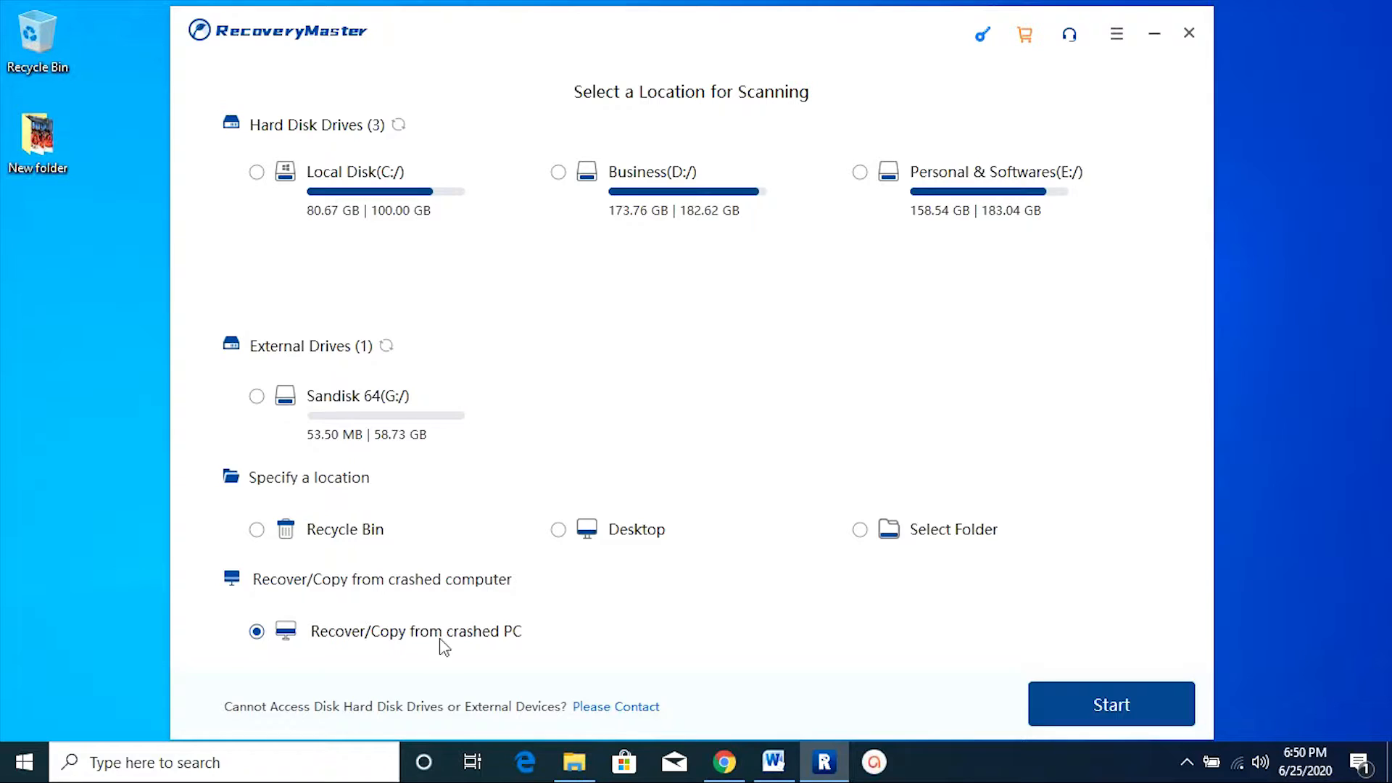
mouse_move(423, 641)
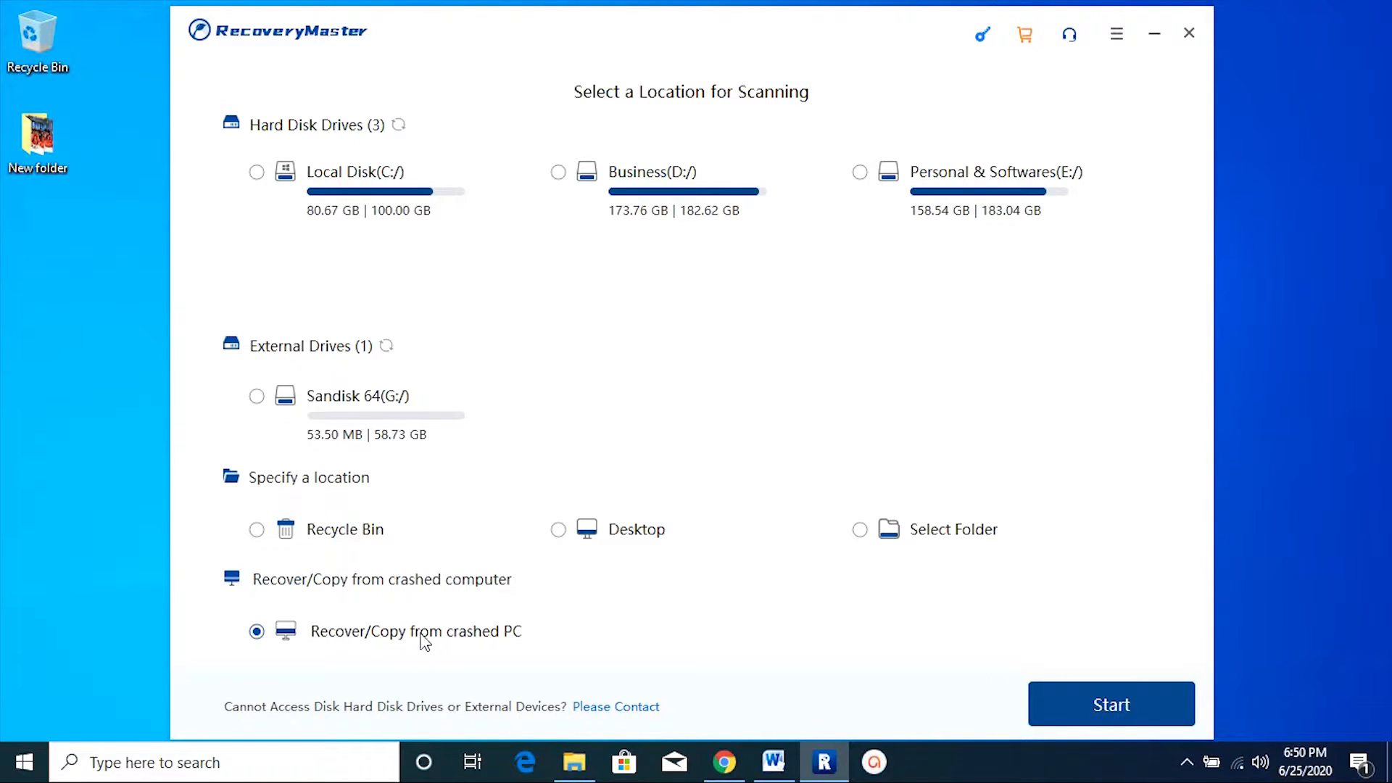
mouse_move(408, 657)
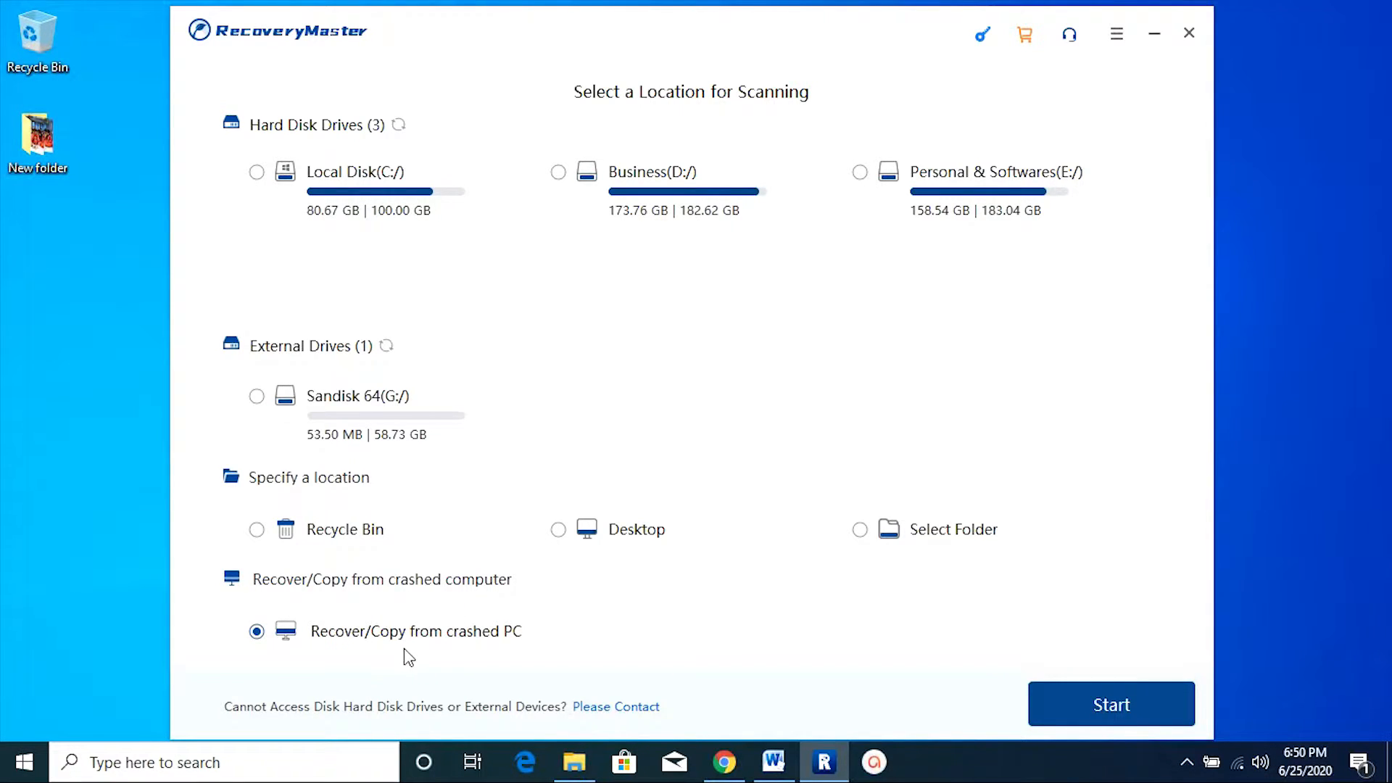
mouse_move(391, 728)
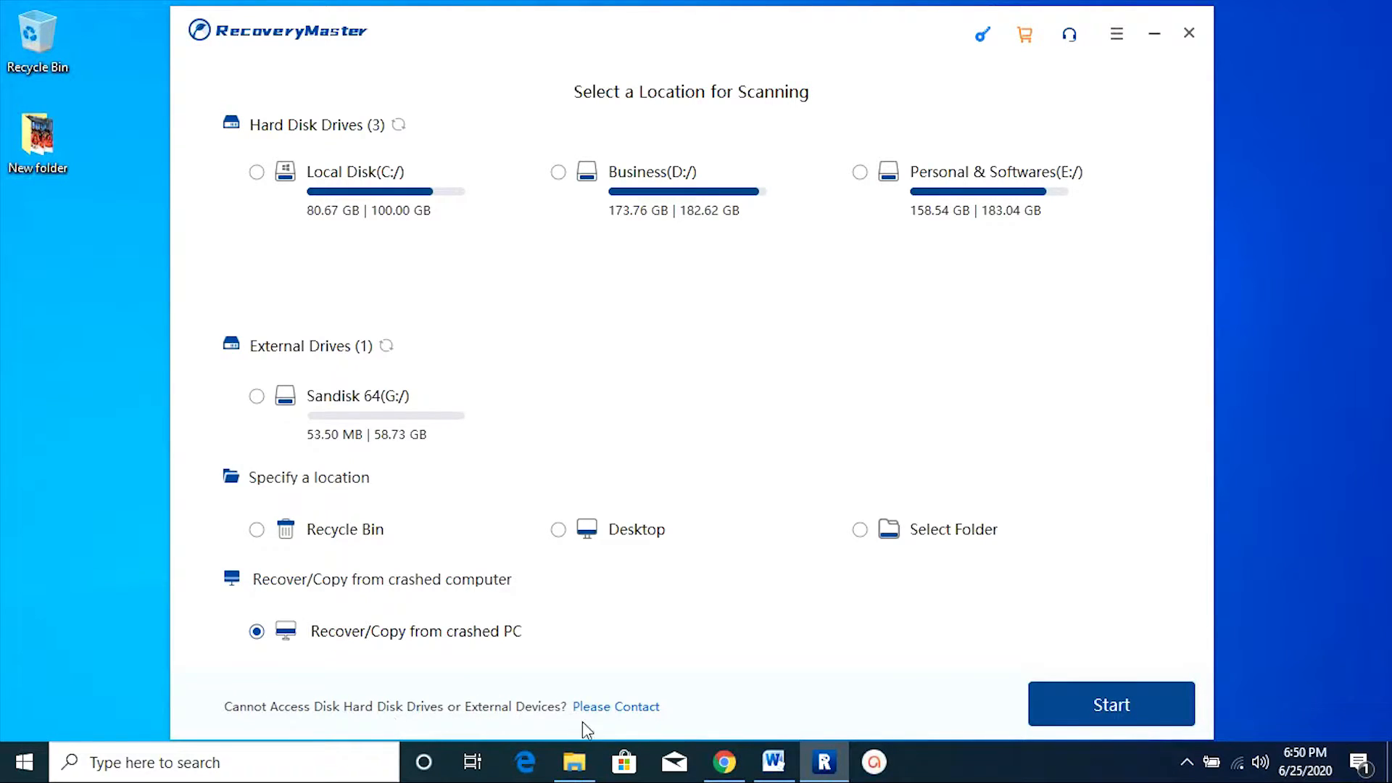
left_click(615, 707)
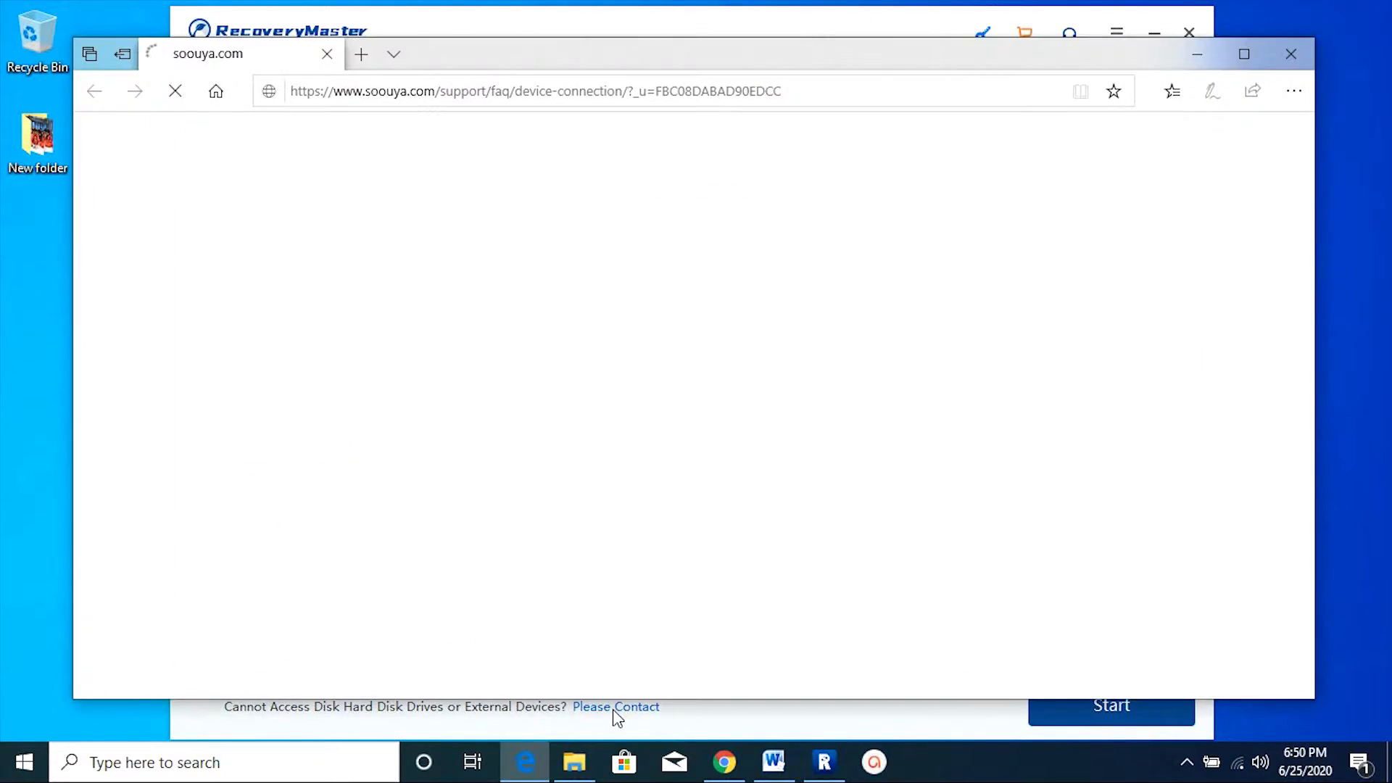
mouse_move(677, 383)
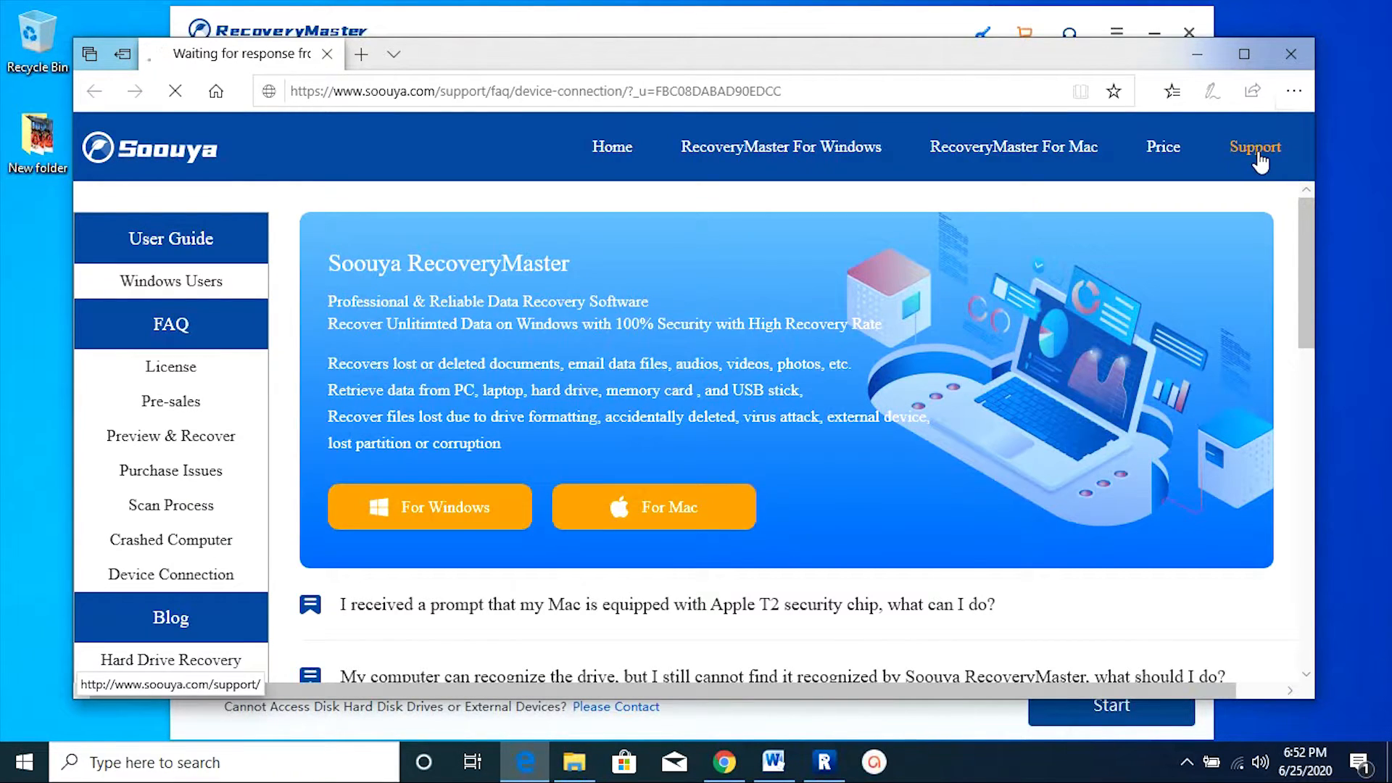
left_click(1254, 146)
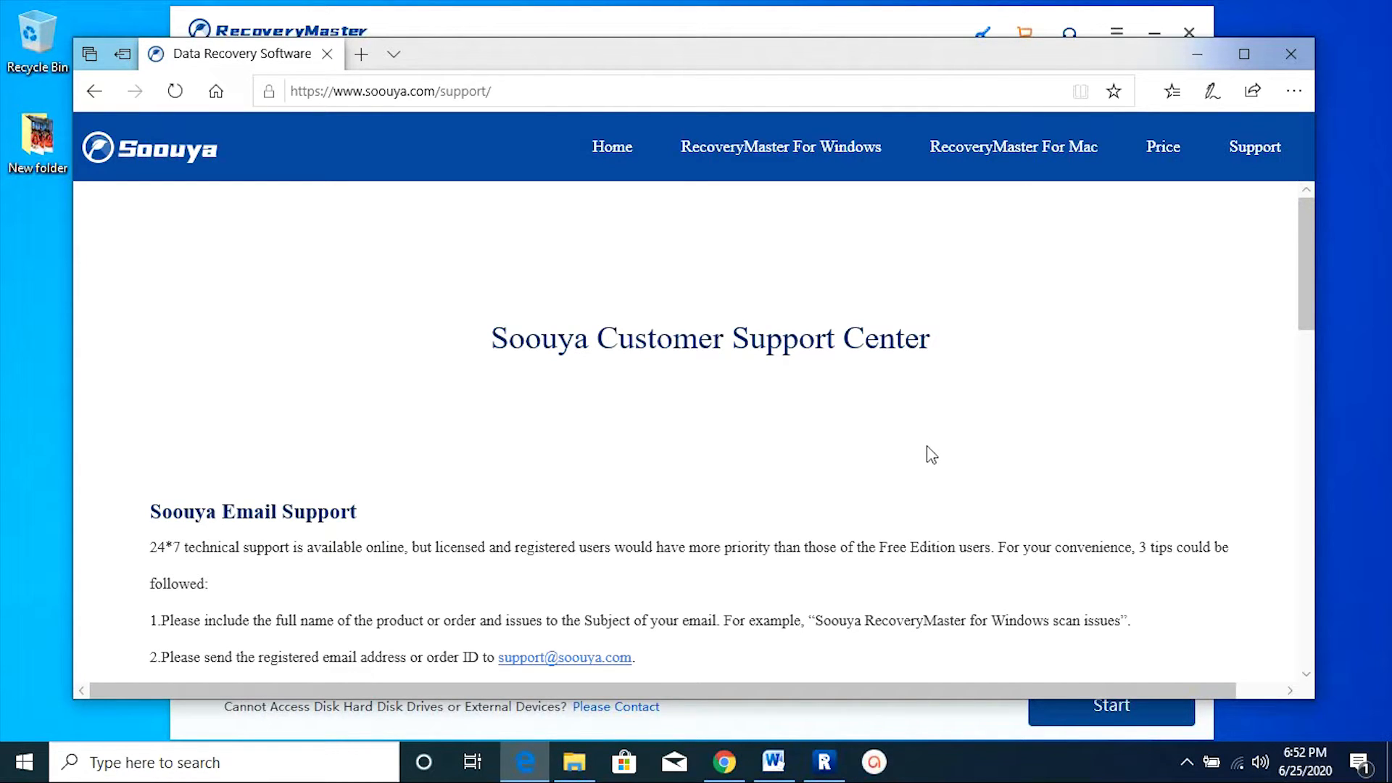
scroll("down", 3)
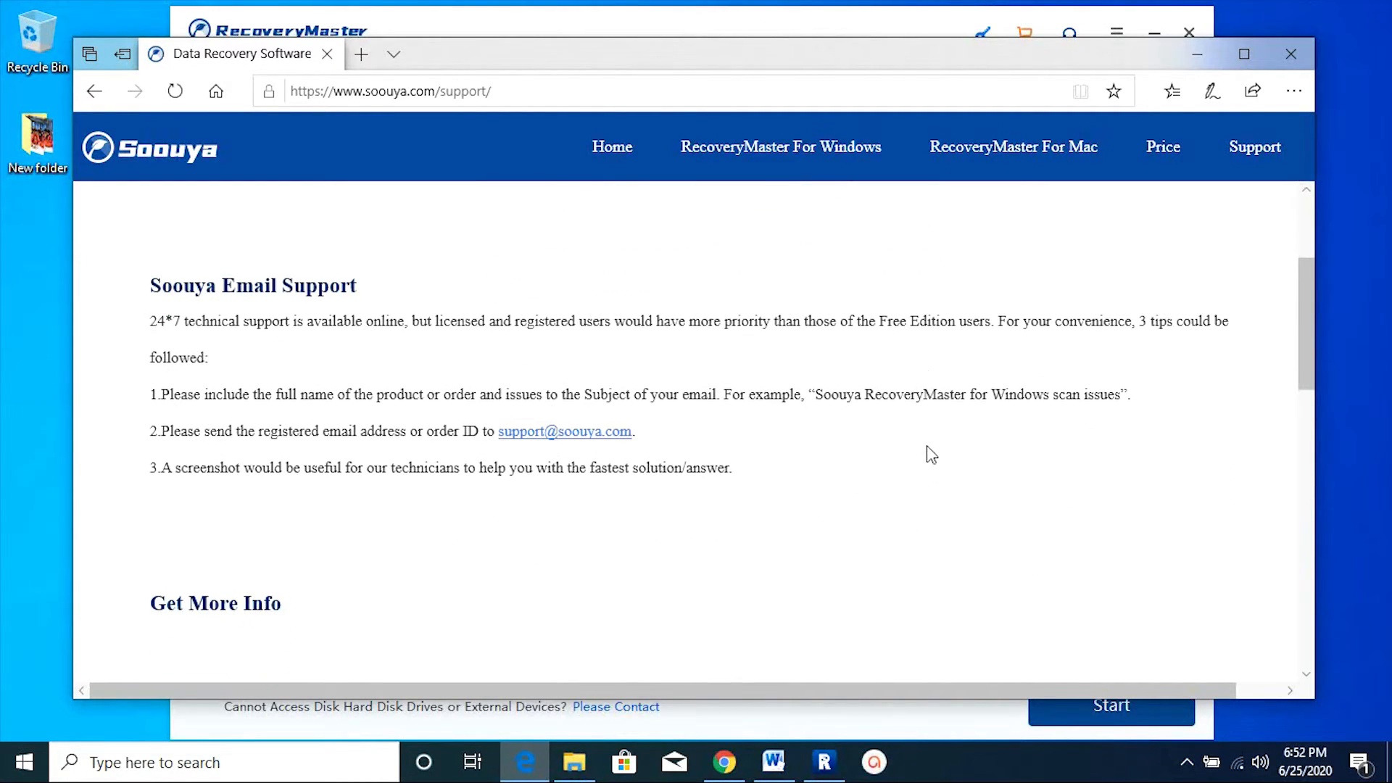
left_click_drag(150, 321, 353, 321)
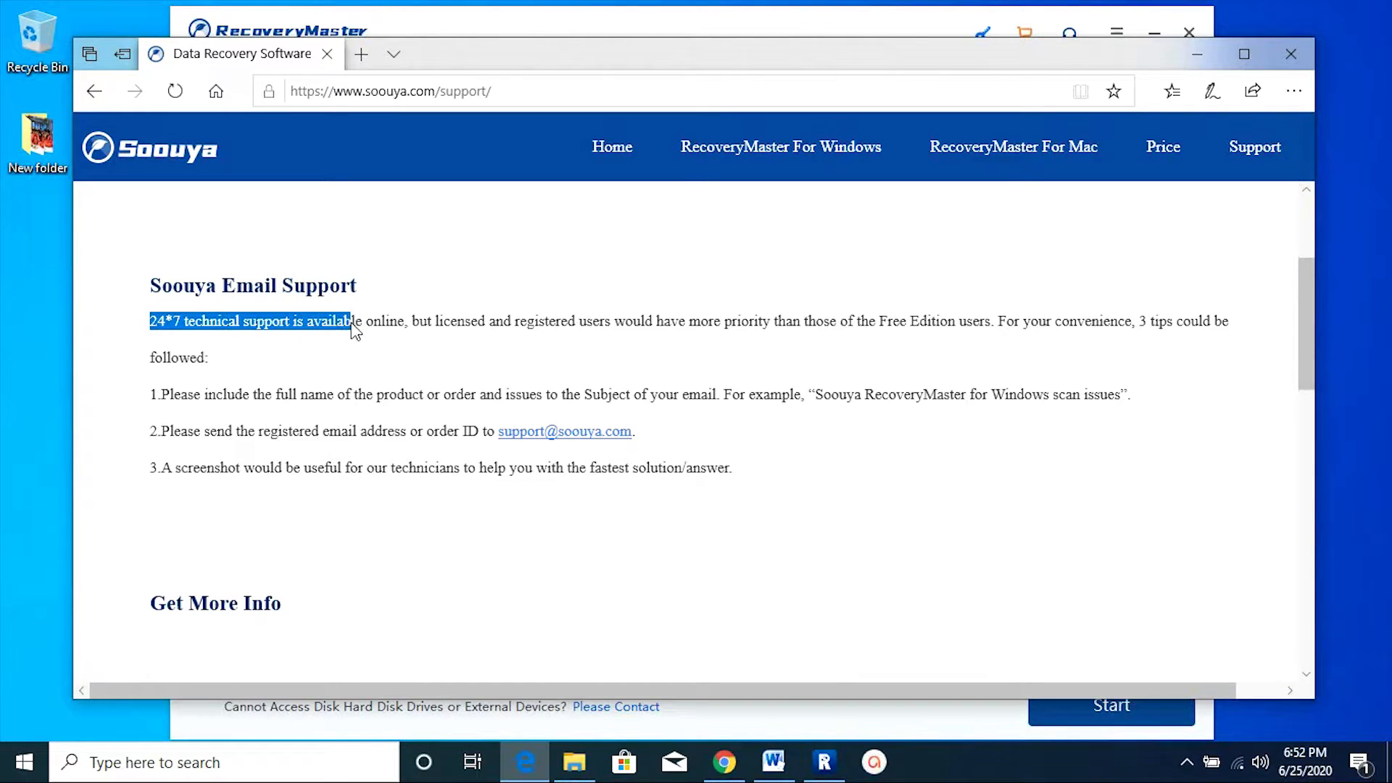
left_click_drag(351, 321, 672, 356)
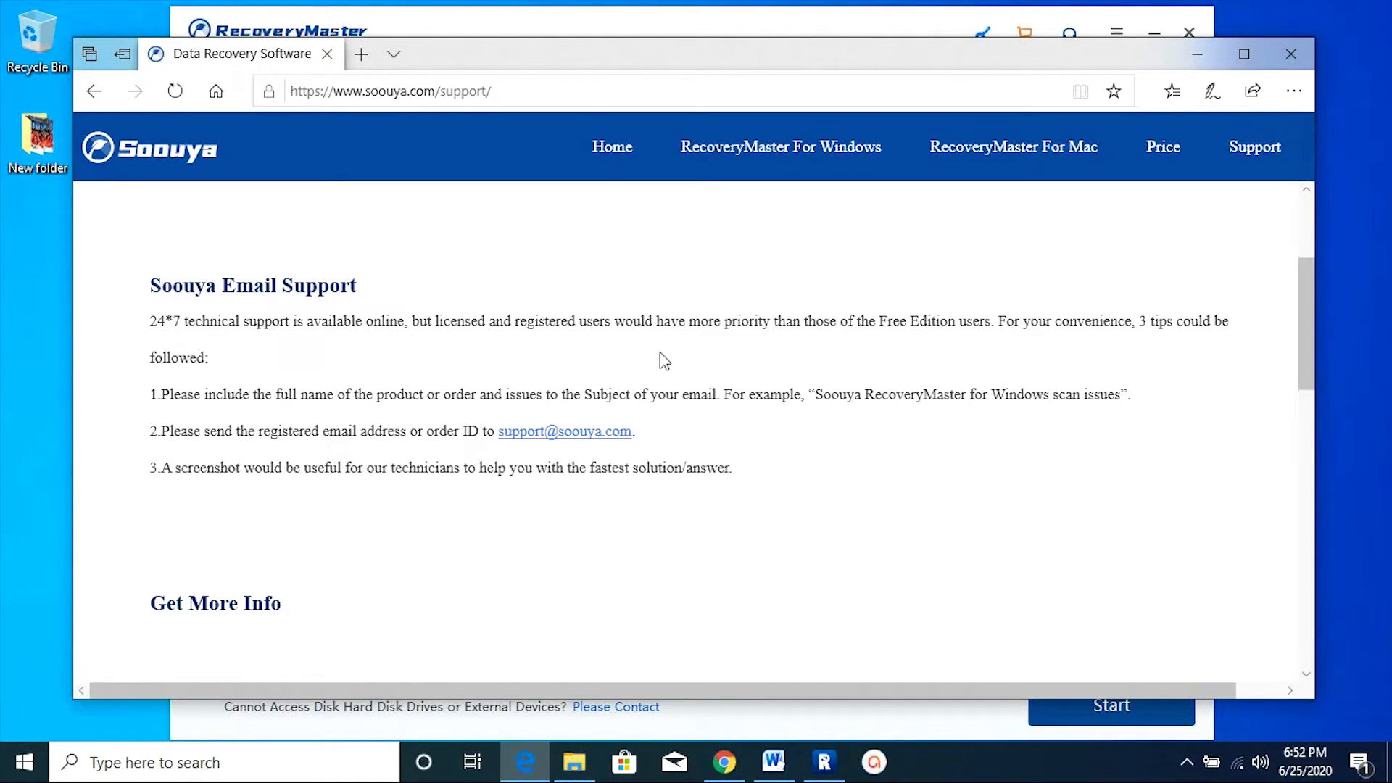
left_click(822, 762)
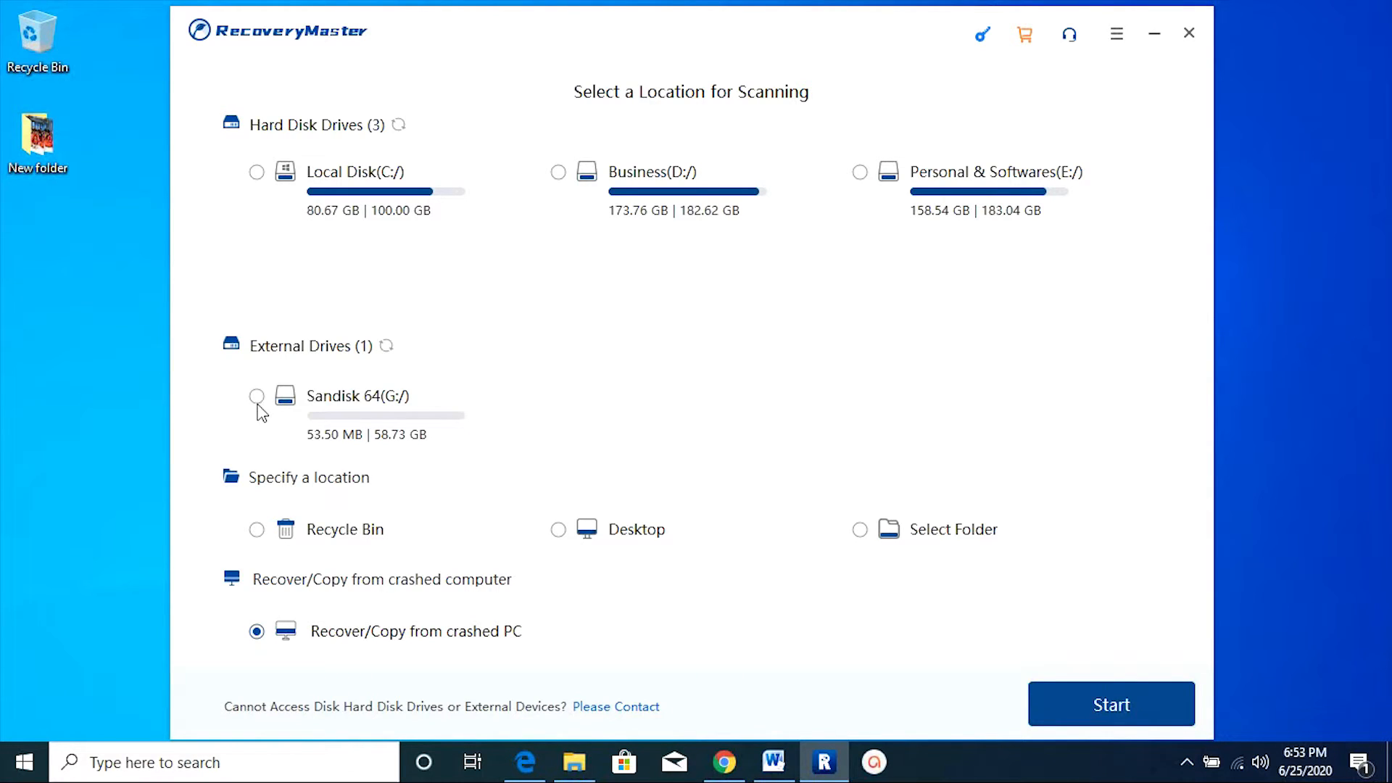
- Select Sandisk 64 (G:) and run a Loss Scan from the scan-type dropdown
left_click(257, 396)
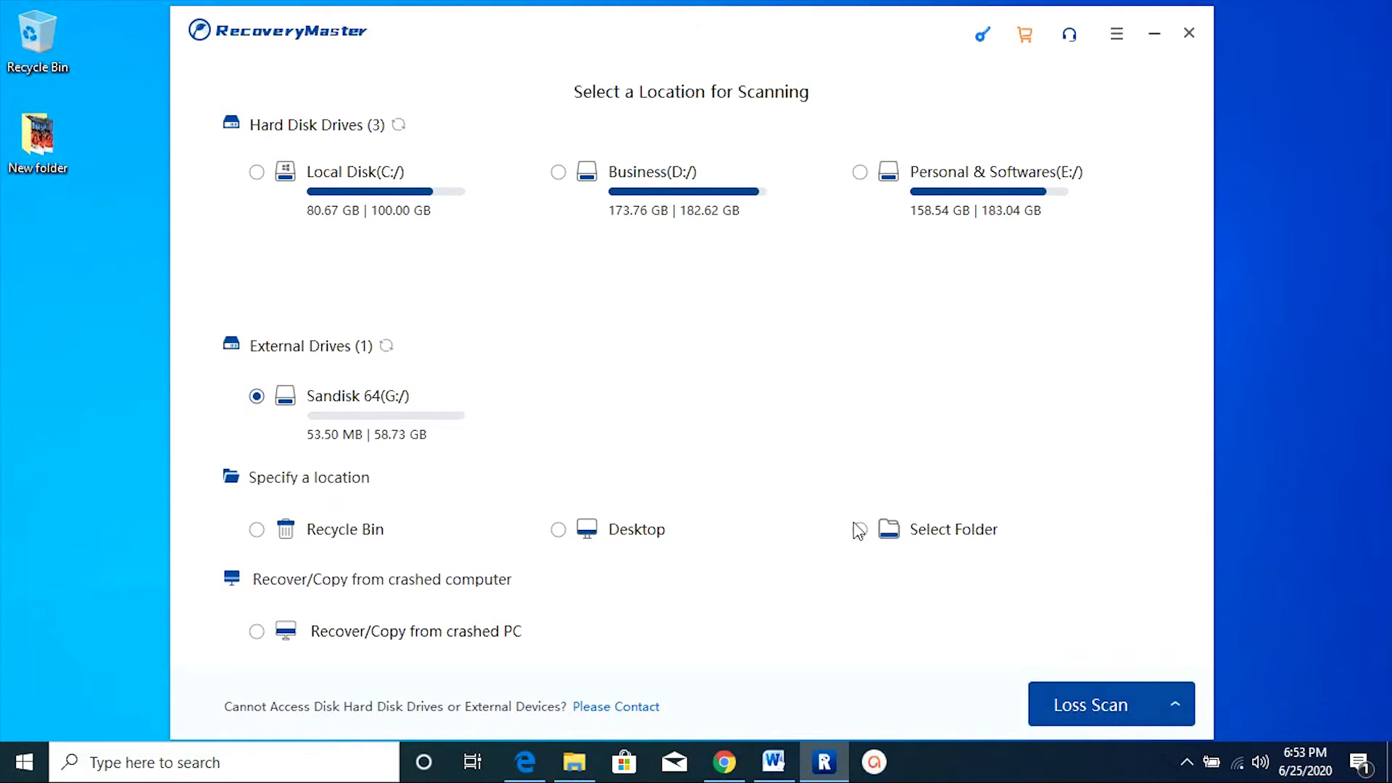
left_click(1175, 704)
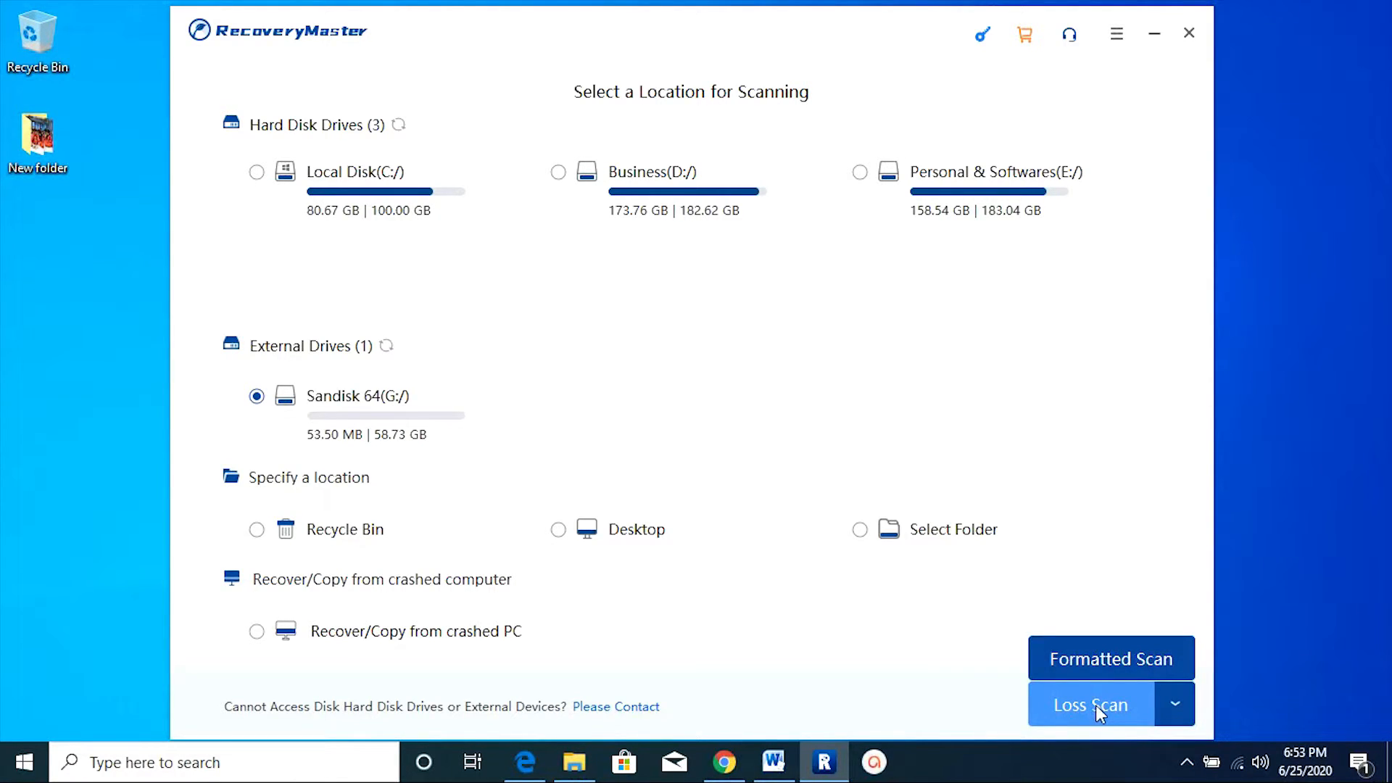
left_click(1091, 704)
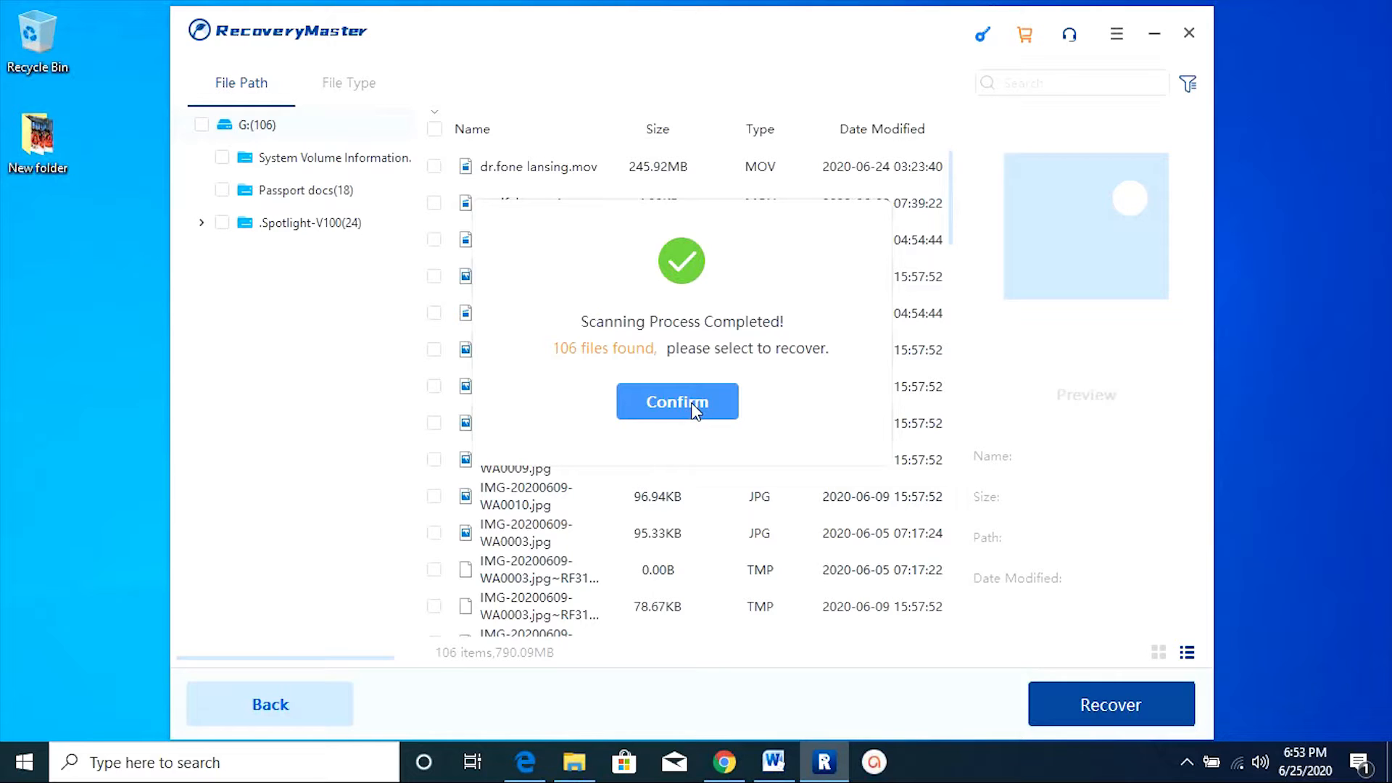
- Confirm the scan notice, scroll the 106 results, and compare with the G: drive
left_click(676, 401)
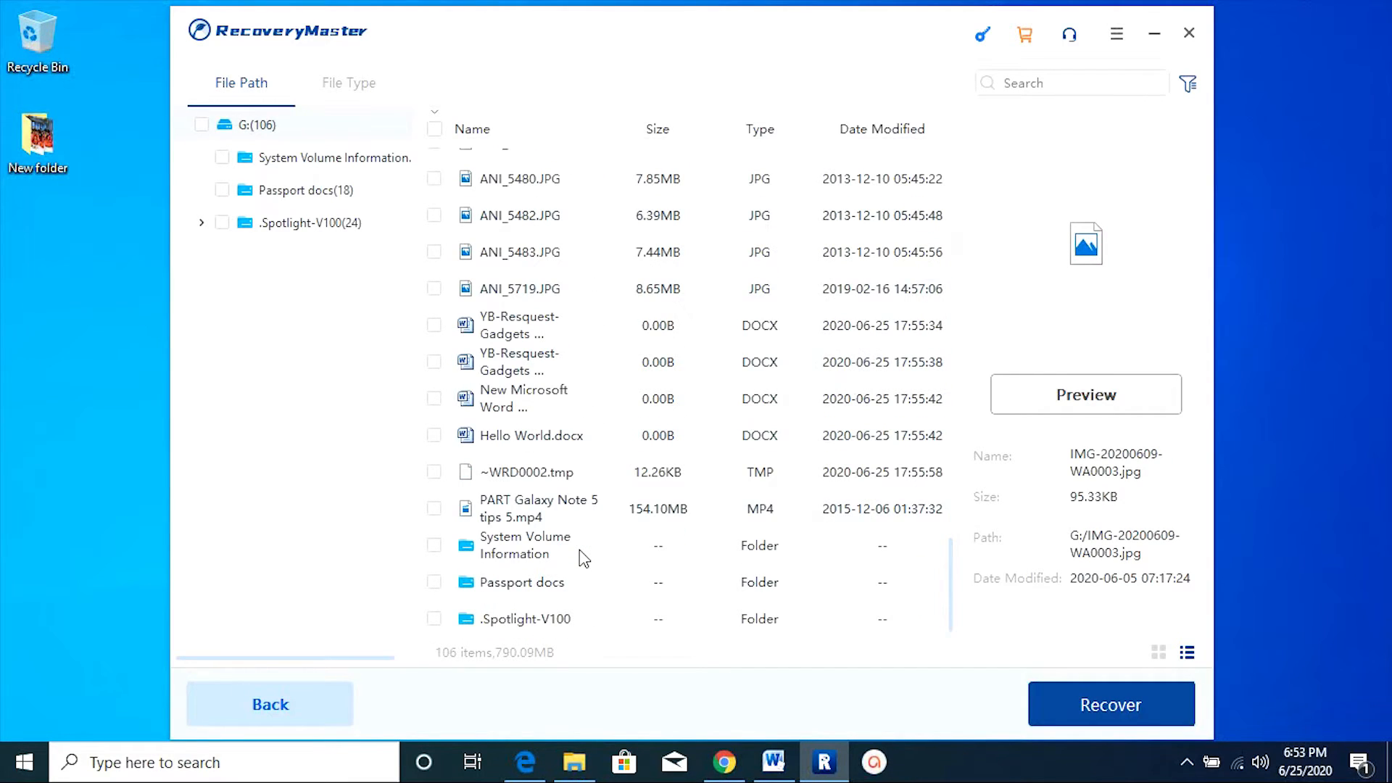
mouse_move(574, 561)
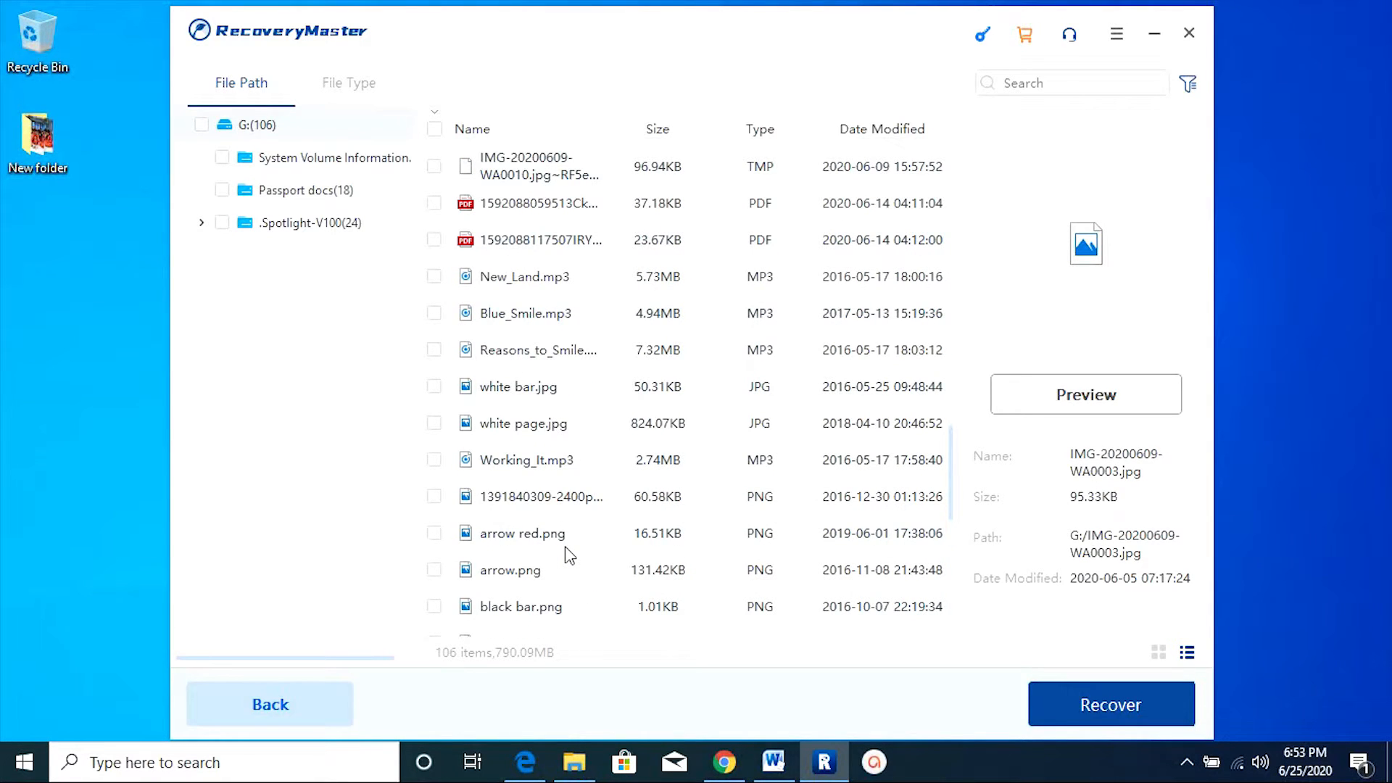
scroll("down", 3)
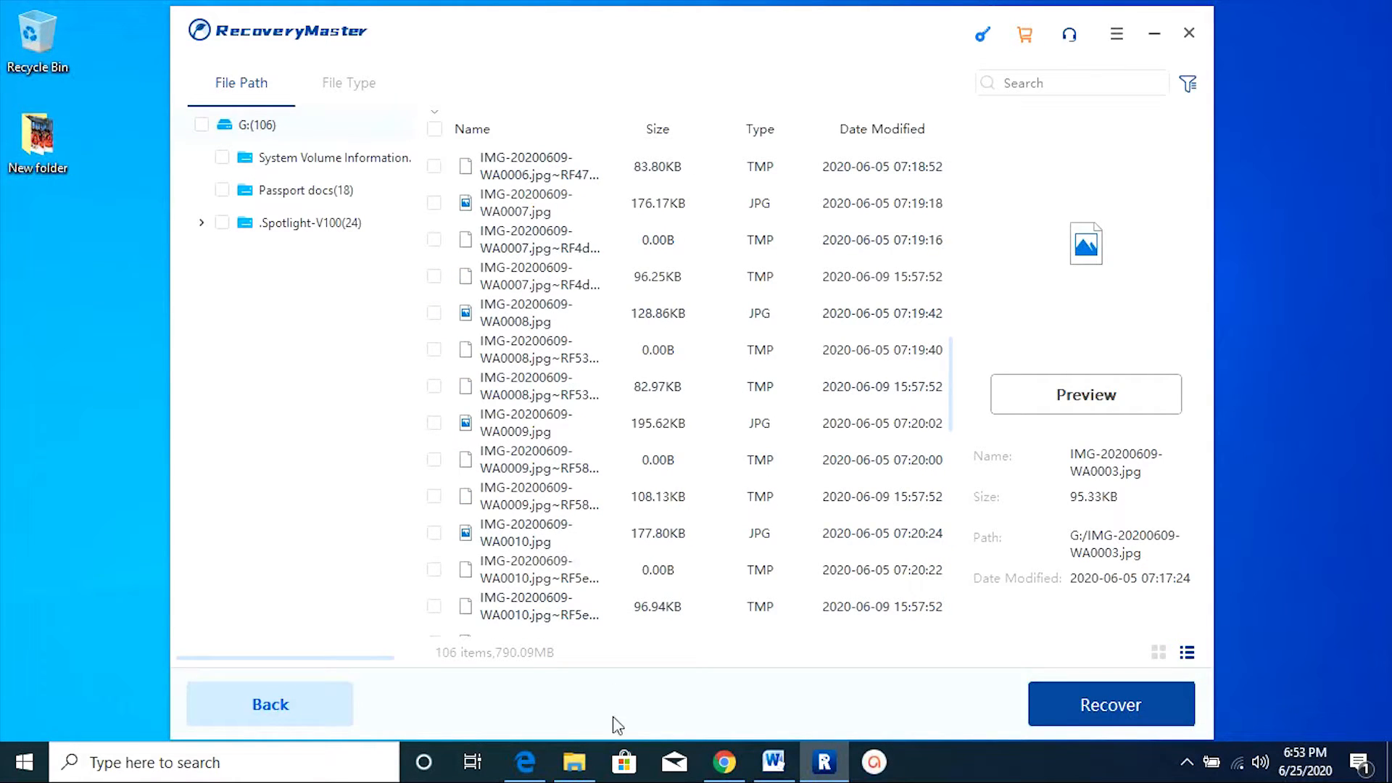
left_click(573, 762)
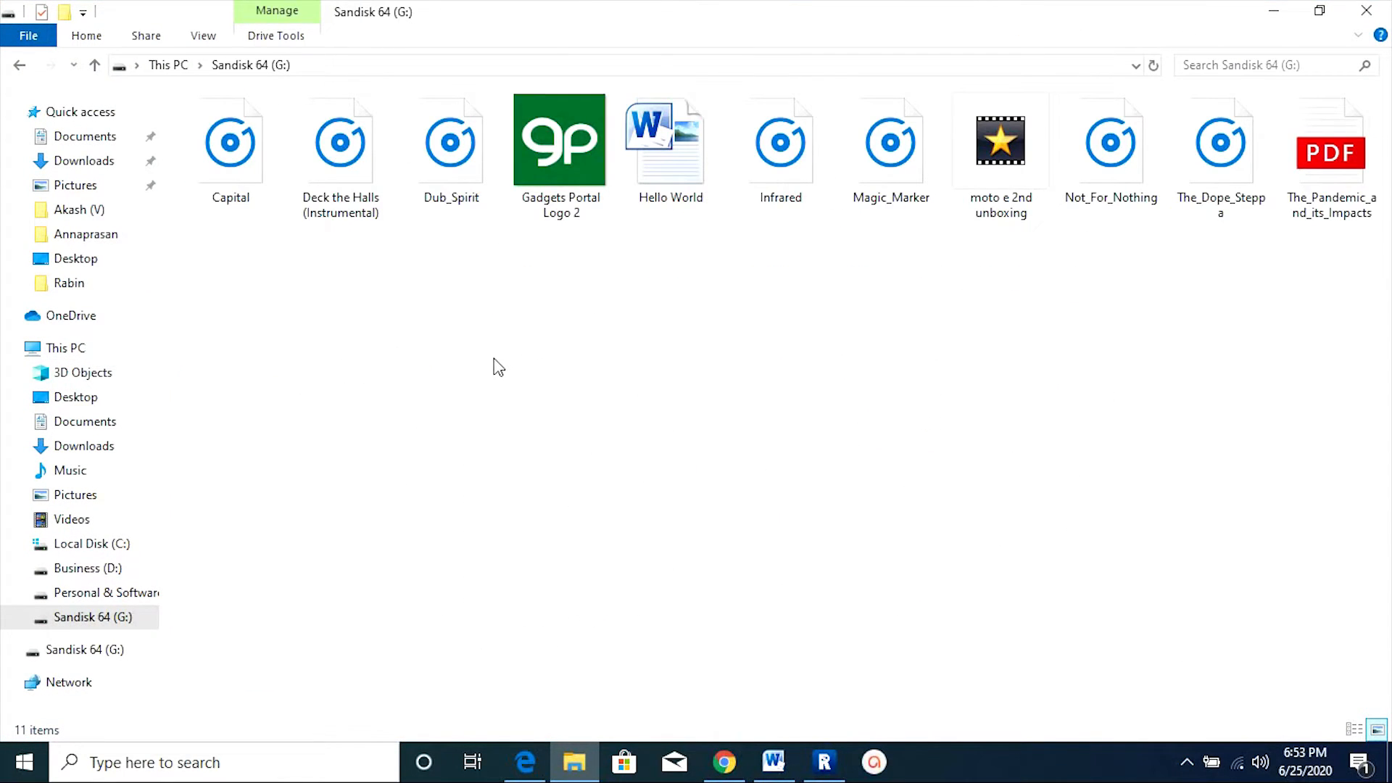
left_click(20, 64)
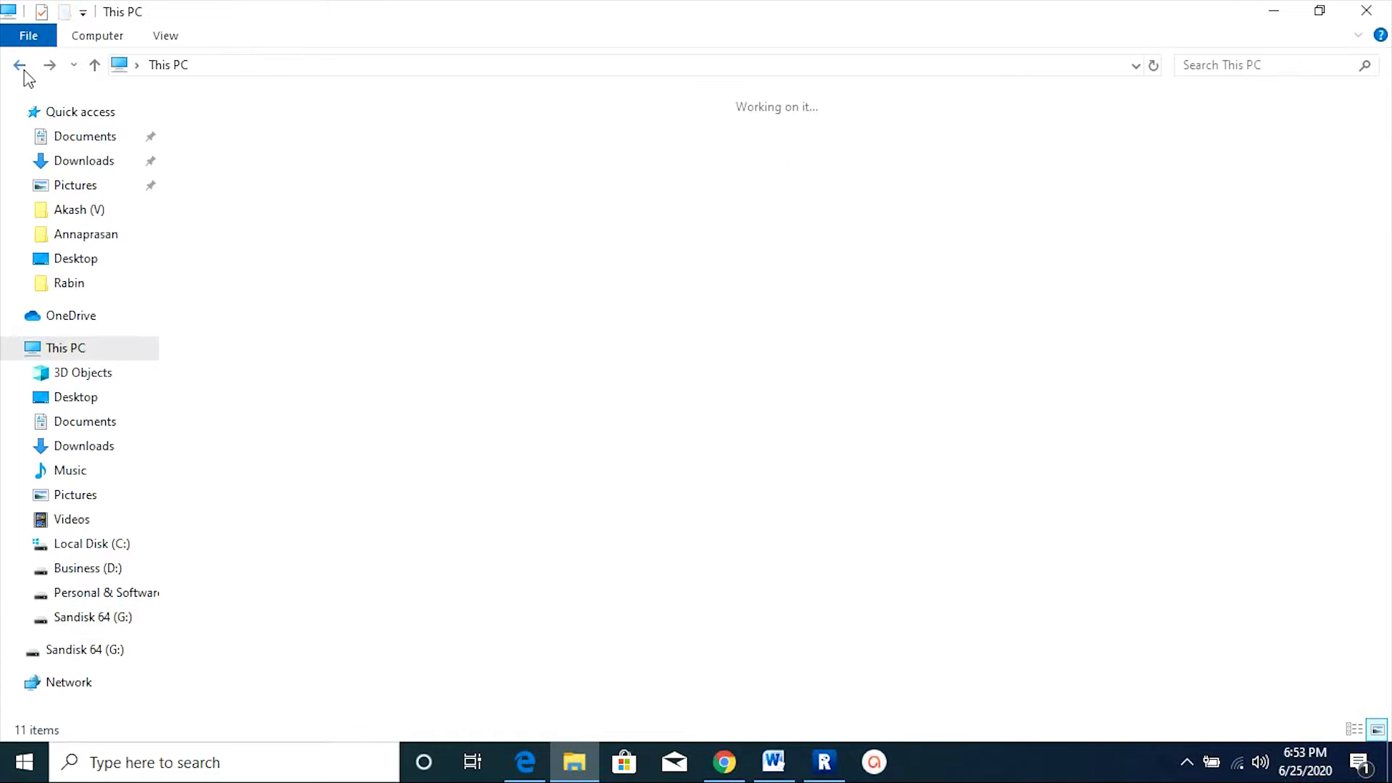
left_click(822, 762)
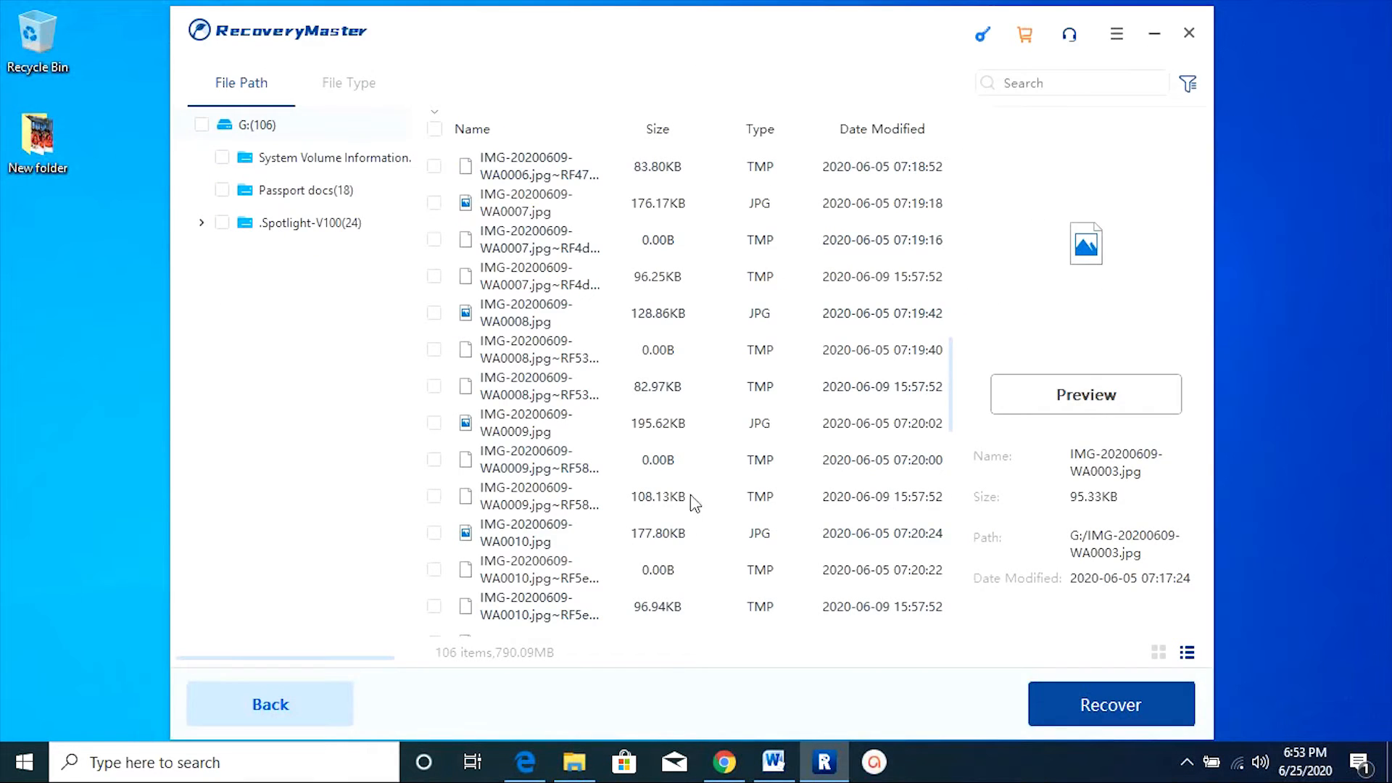
- Browse the found files and mark ANI_5288.JPG, previewing and closing its photo
scroll("down", 3)
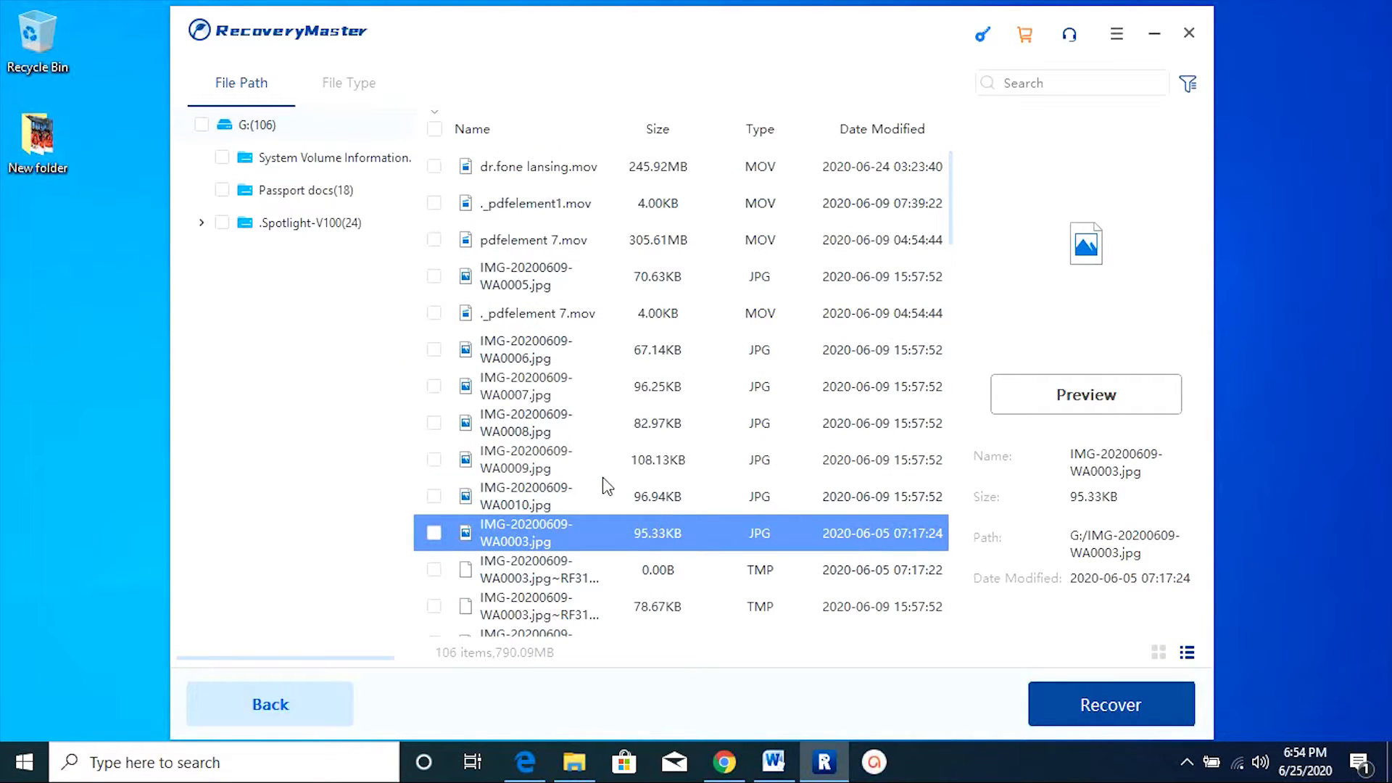
left_click(532, 349)
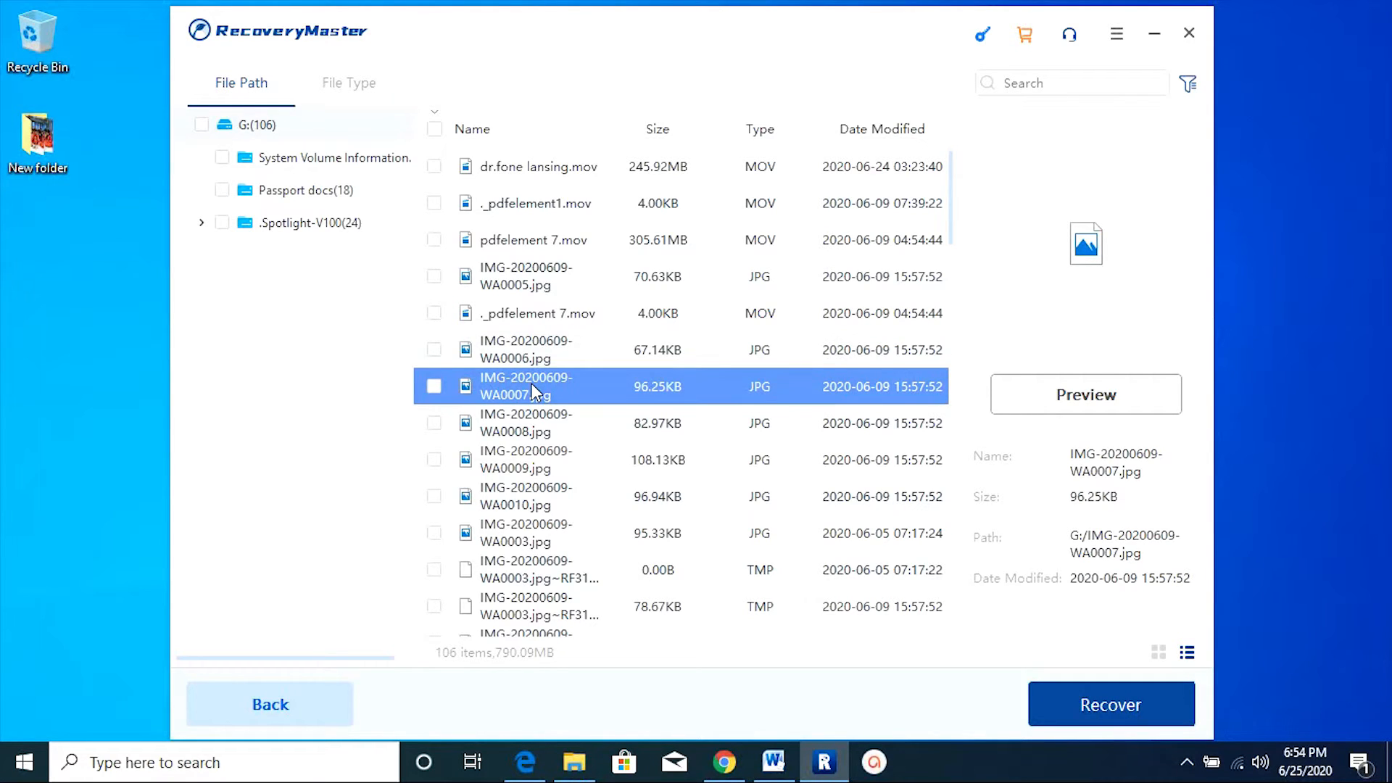
mouse_move(526, 422)
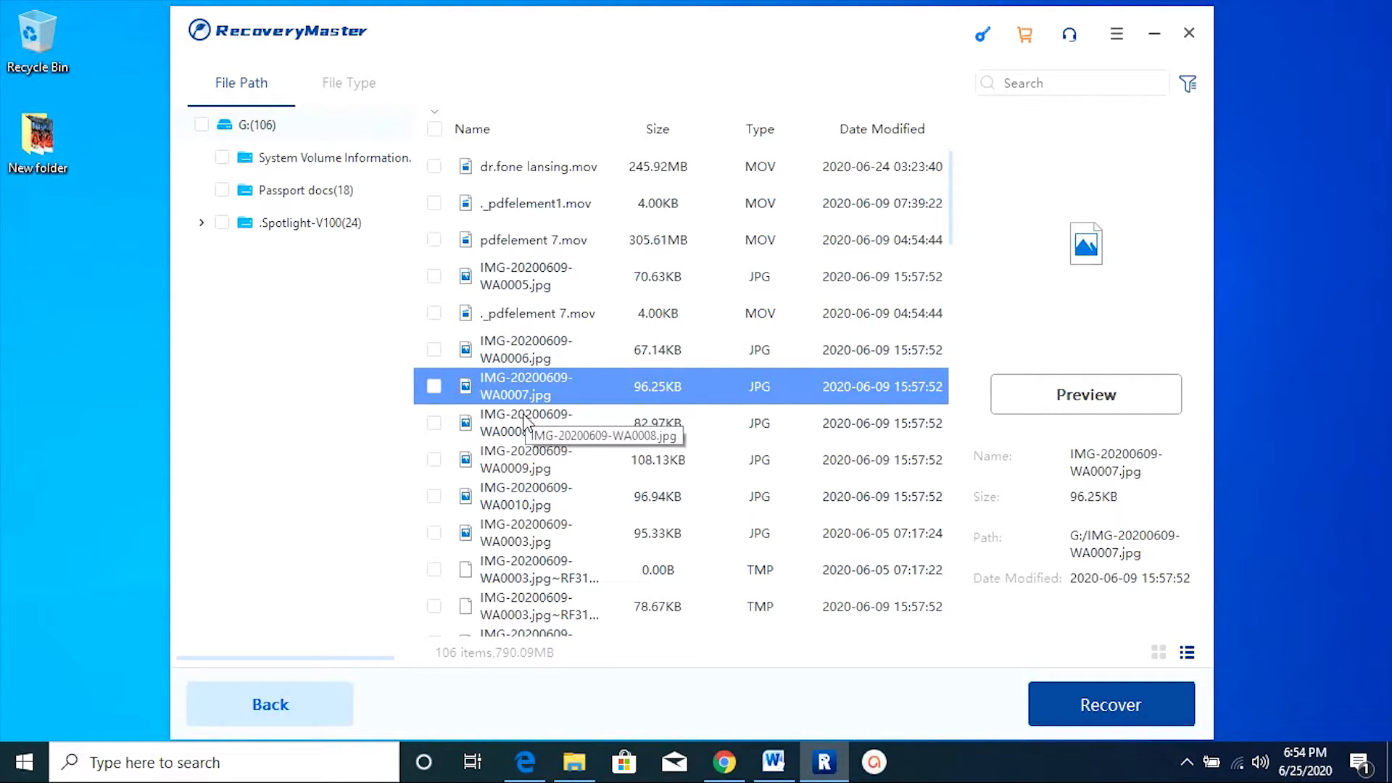
scroll("down", 3)
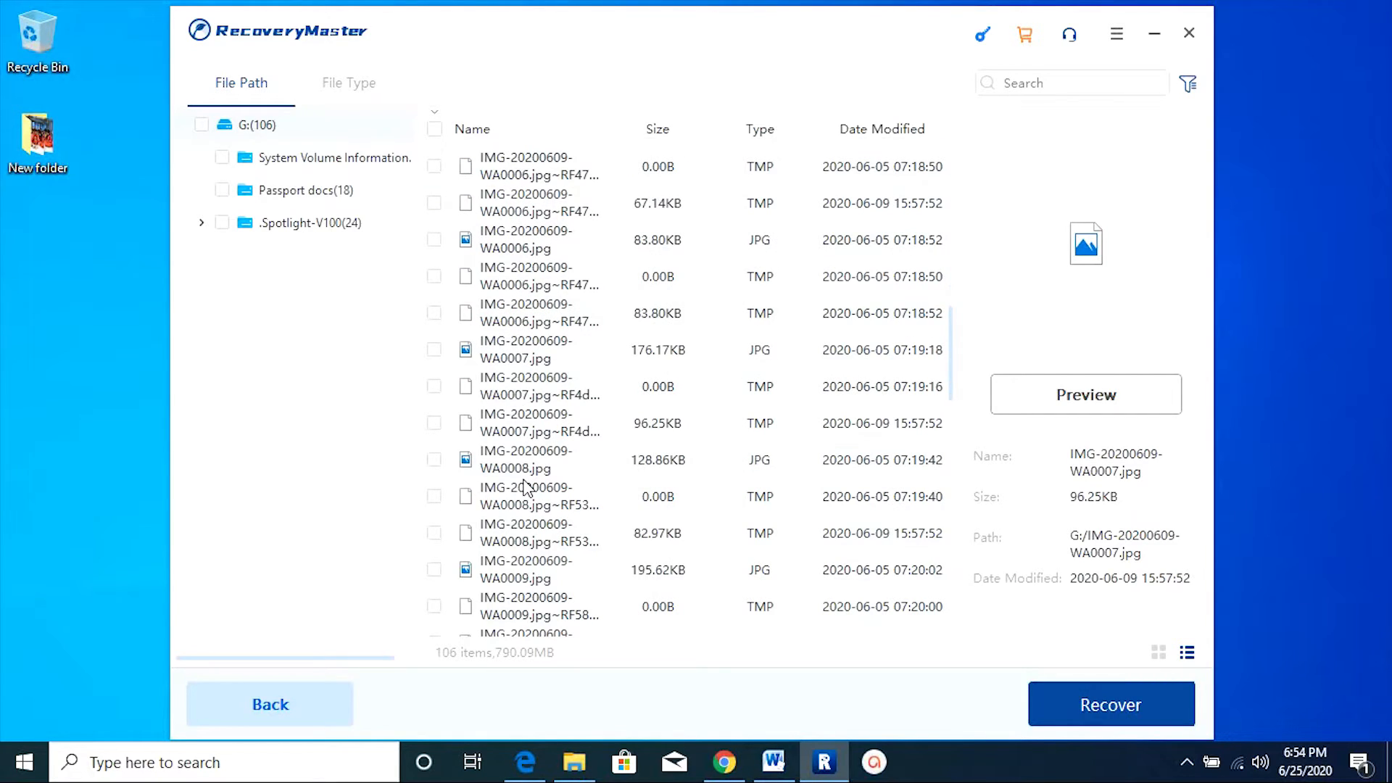
scroll("down", 3)
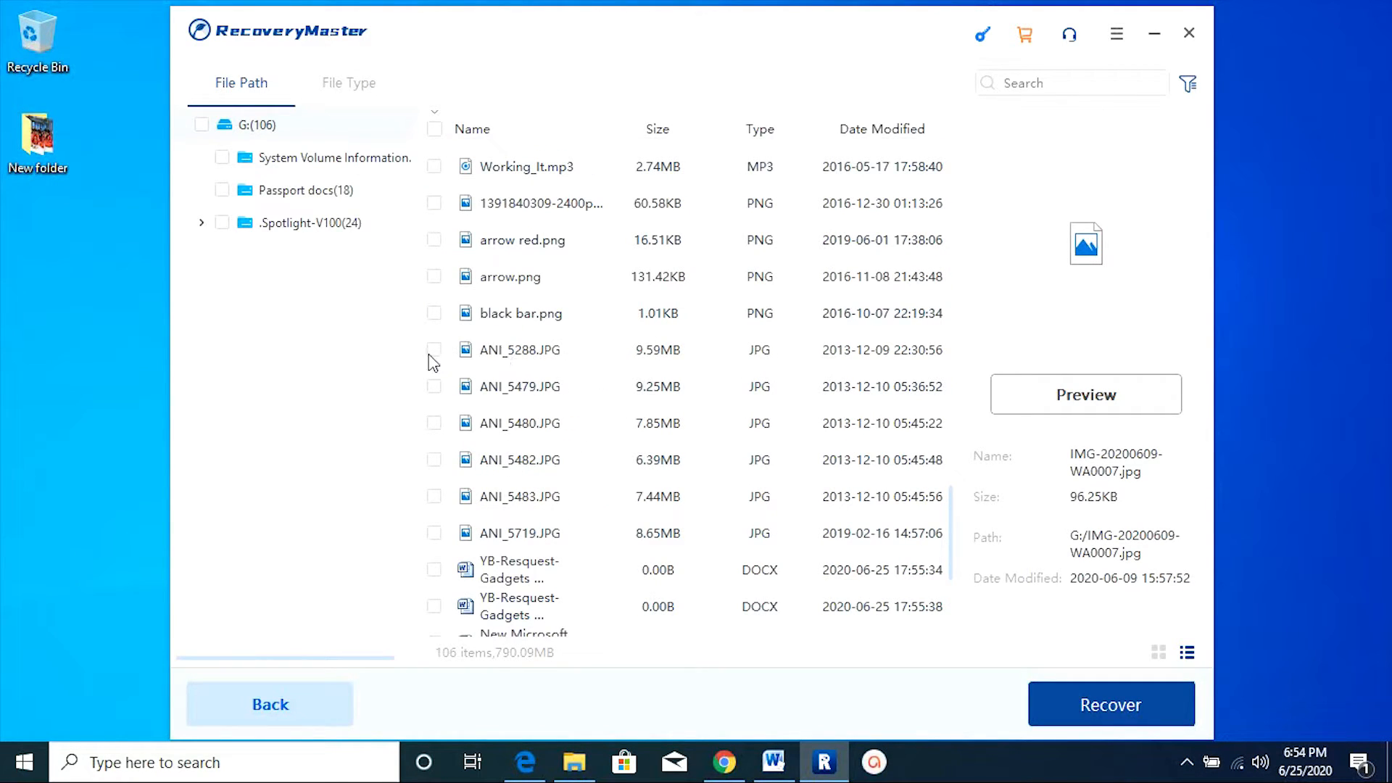
left_click(435, 350)
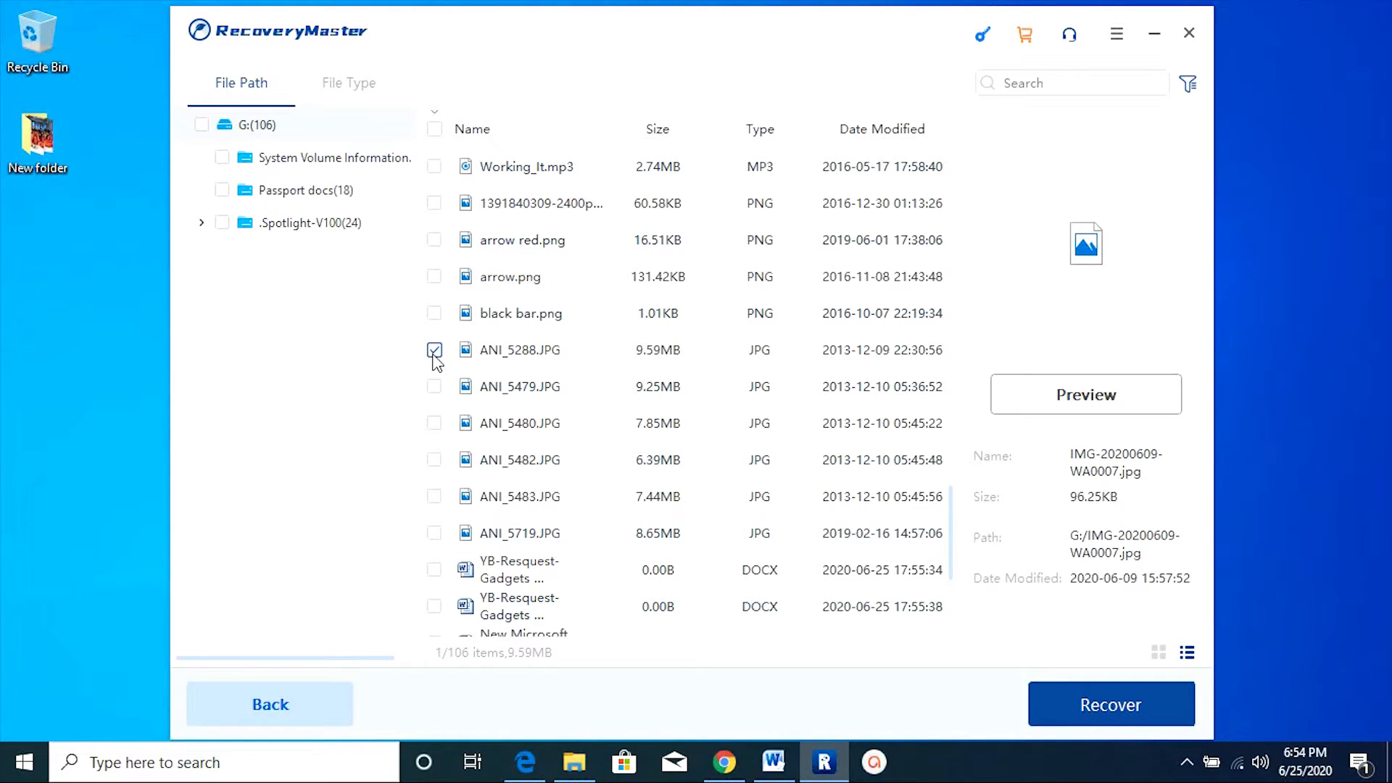
left_click(522, 349)
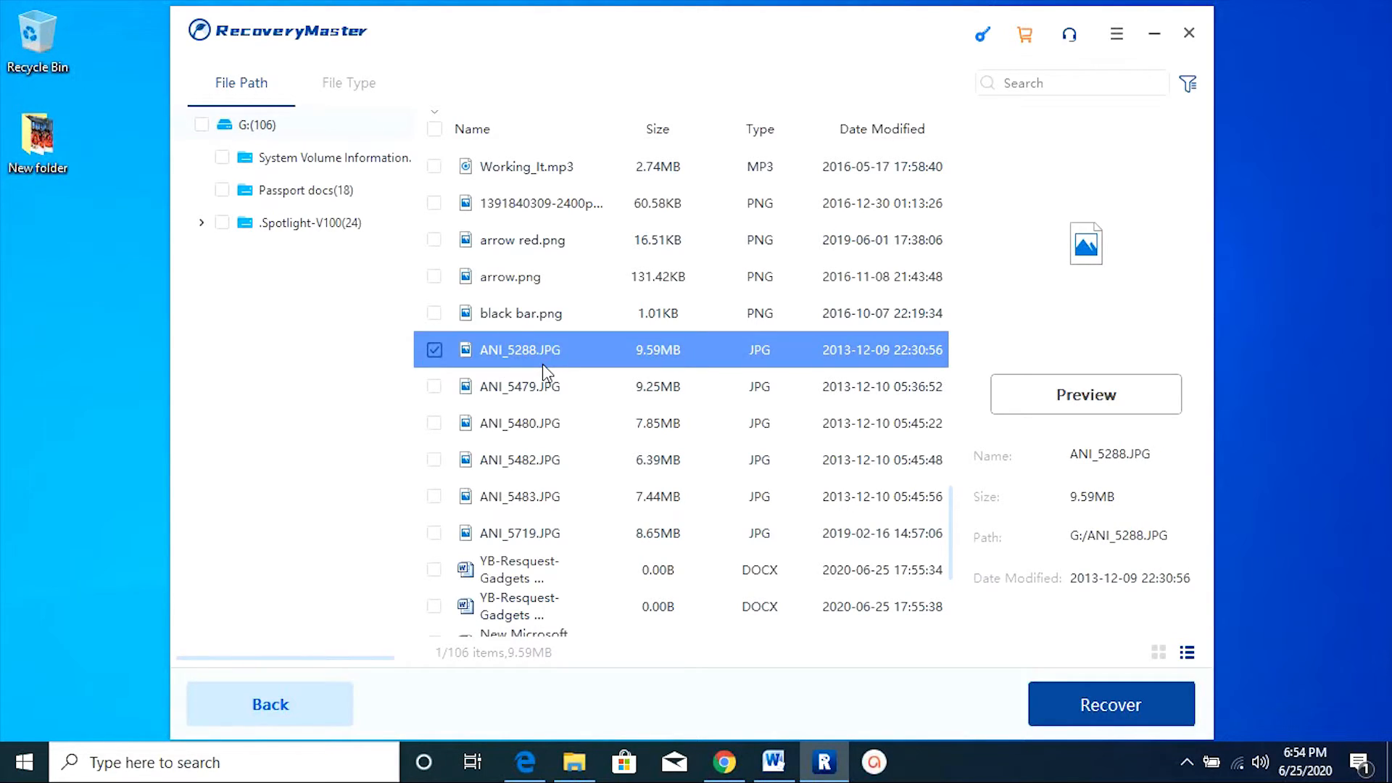
left_click(1084, 394)
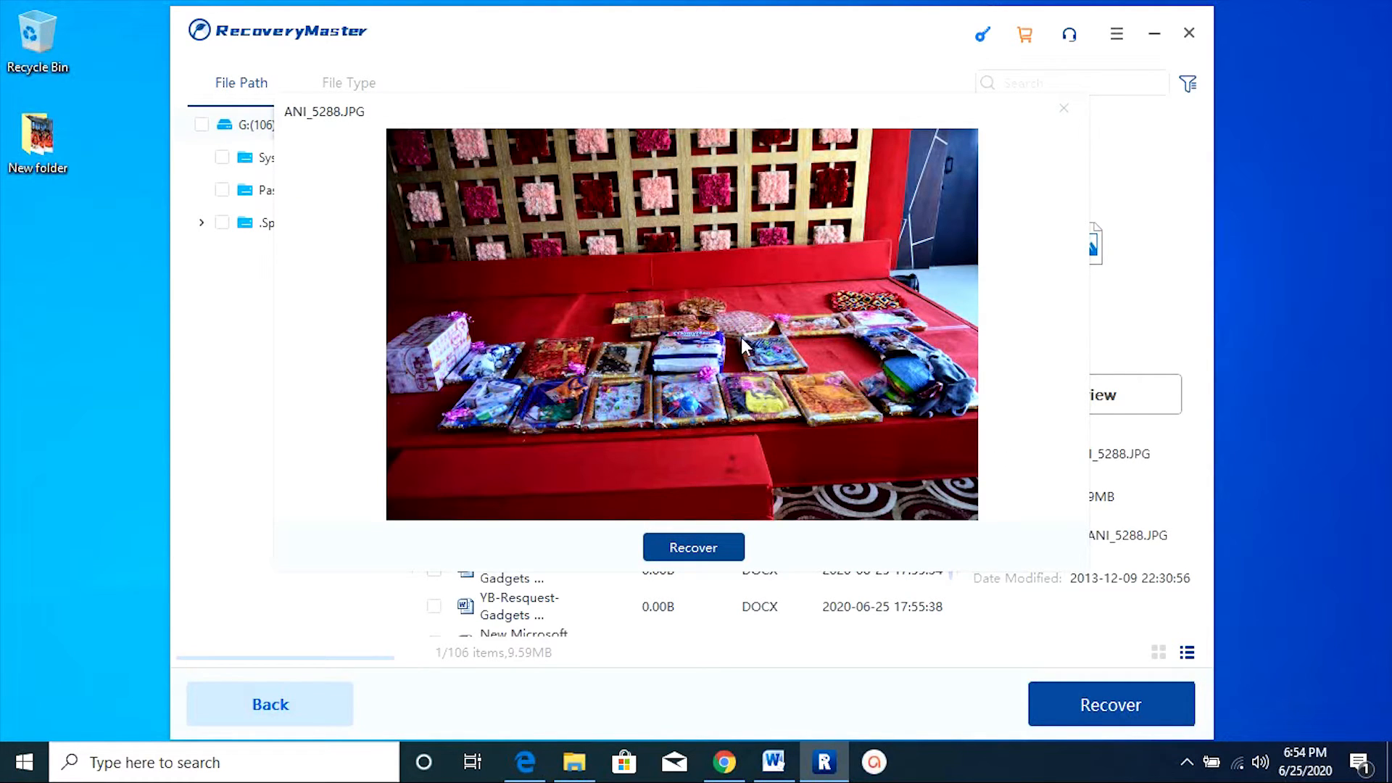
left_click(1063, 108)
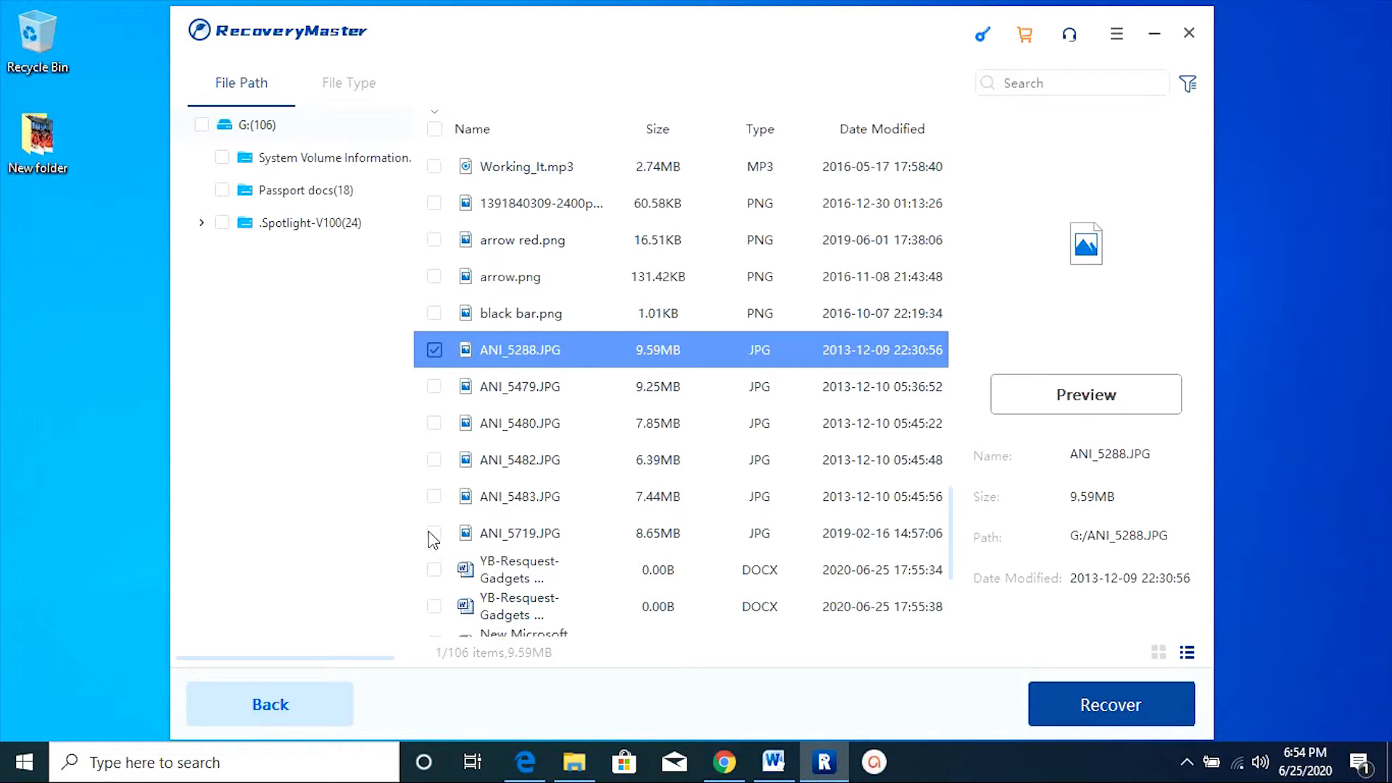
- Mark ANI_5719, ANI_5483 and another ANI photo, then recover them to Desktop
left_click(434, 533)
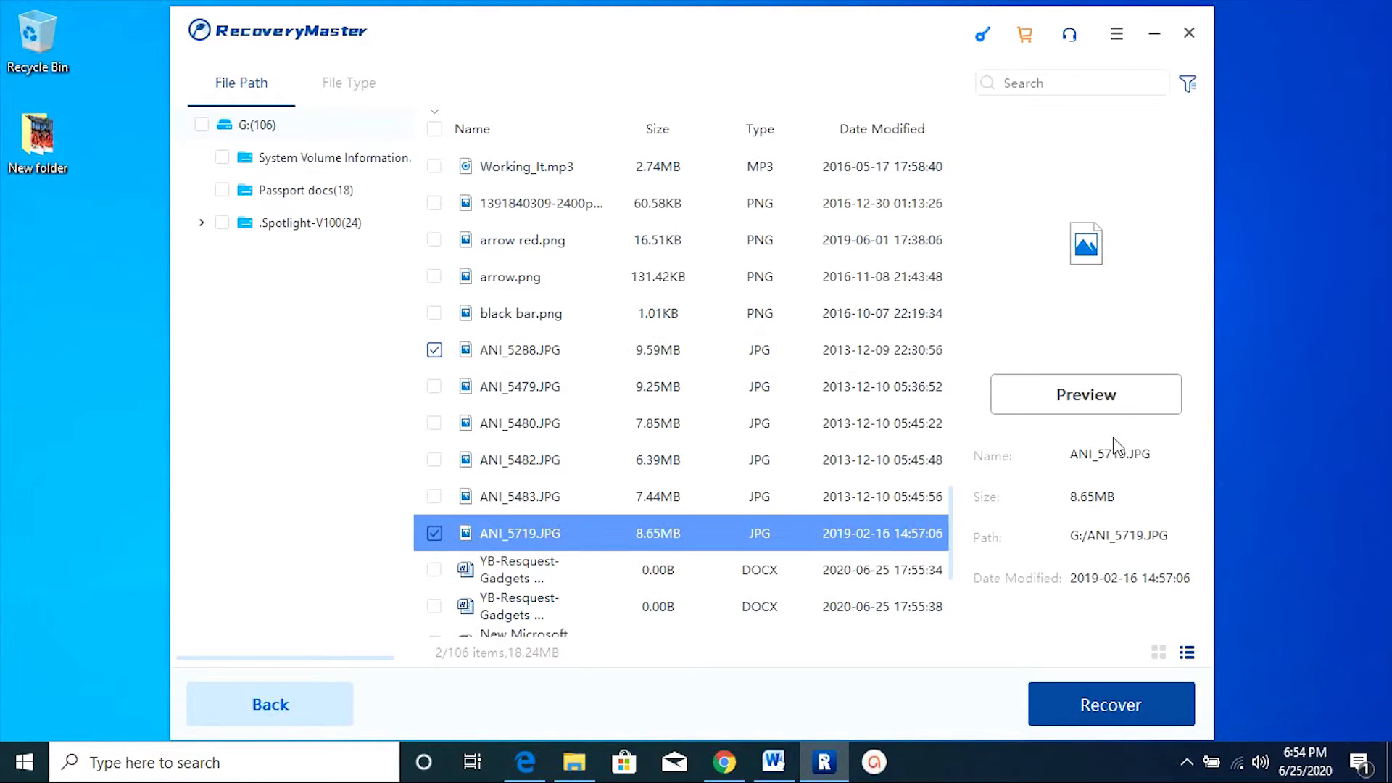
left_click(1084, 394)
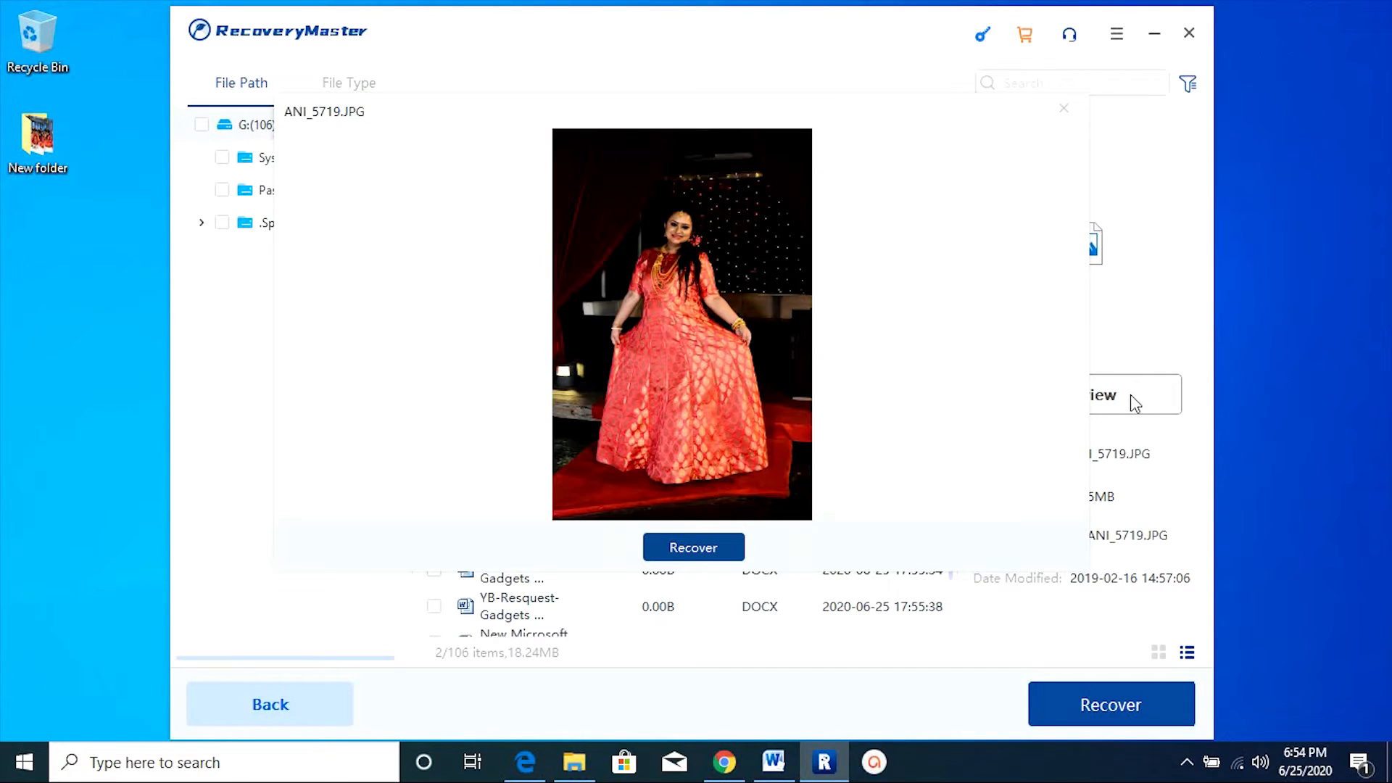
mouse_move(1059, 216)
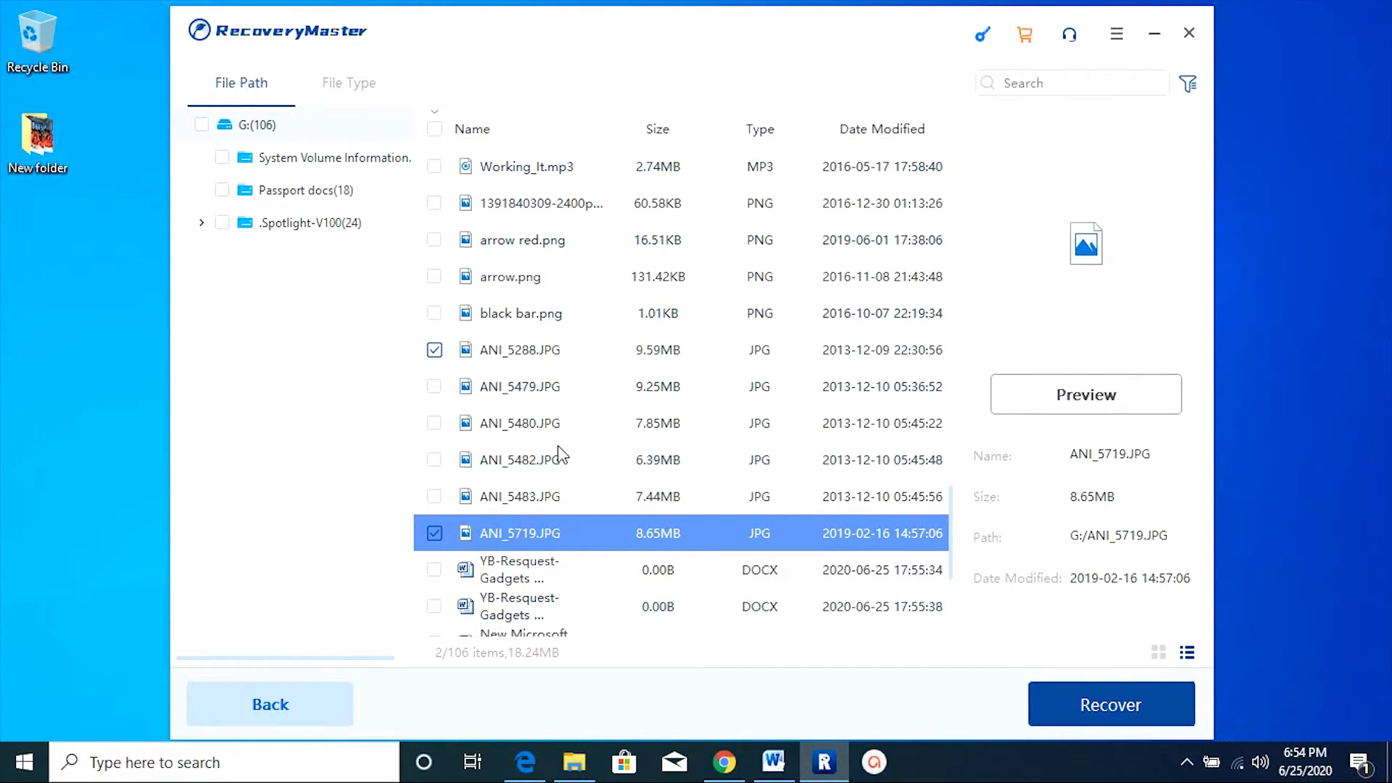
left_click(434, 496)
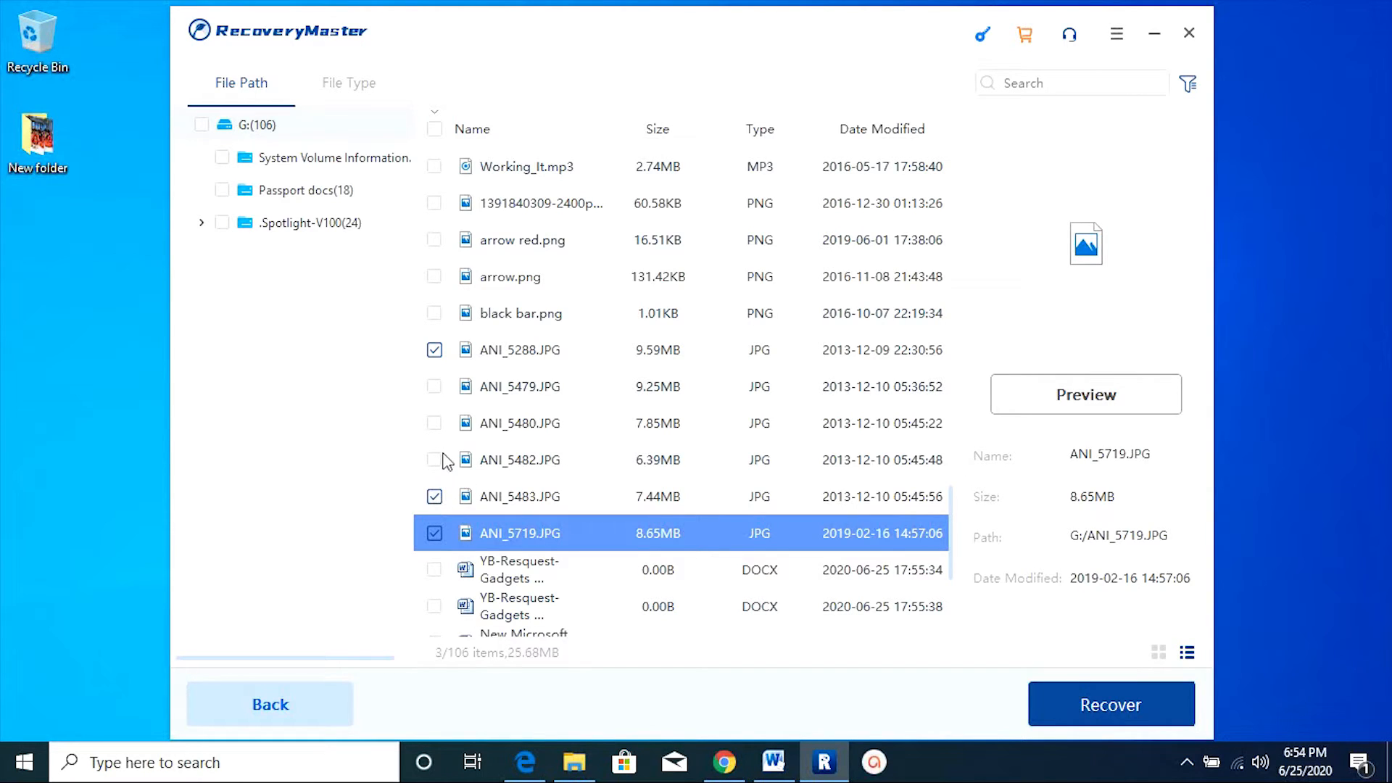
left_click(434, 386)
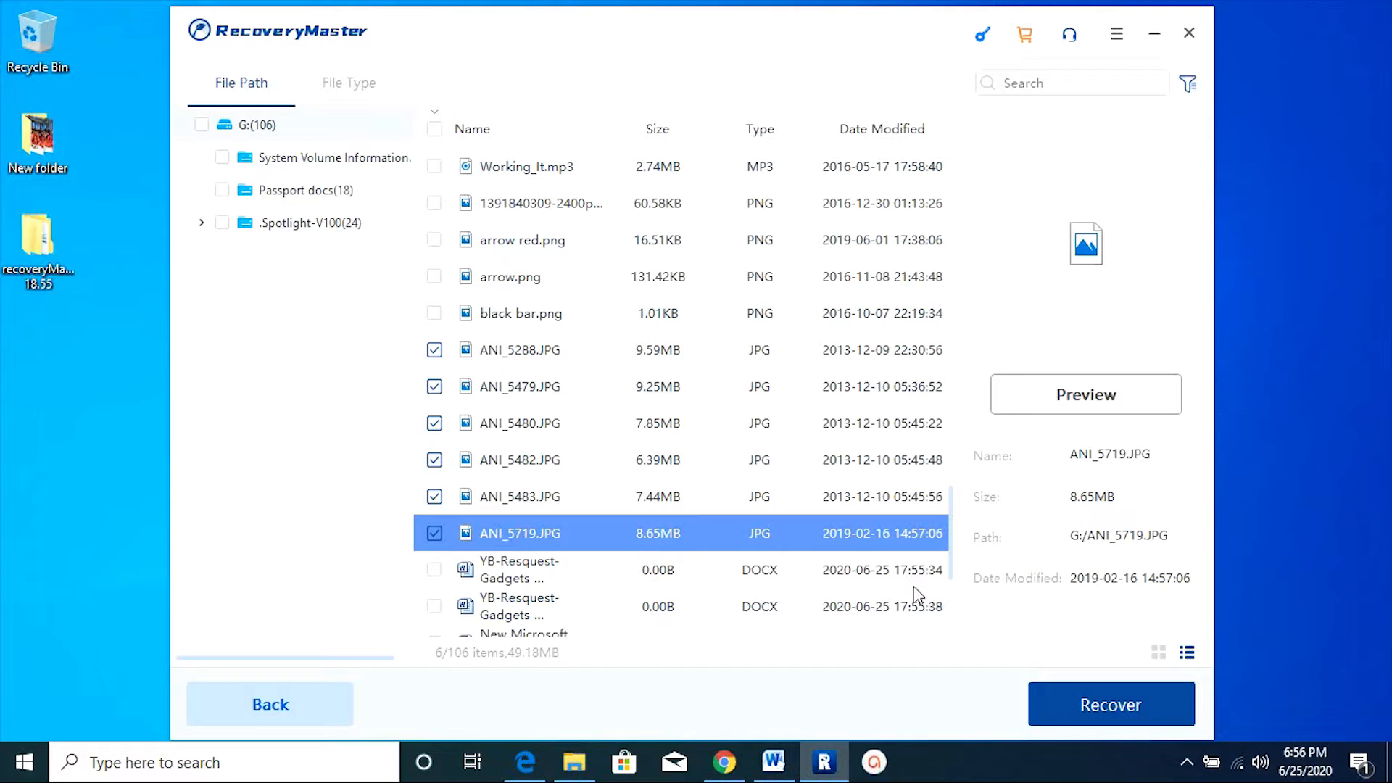
left_click(1110, 704)
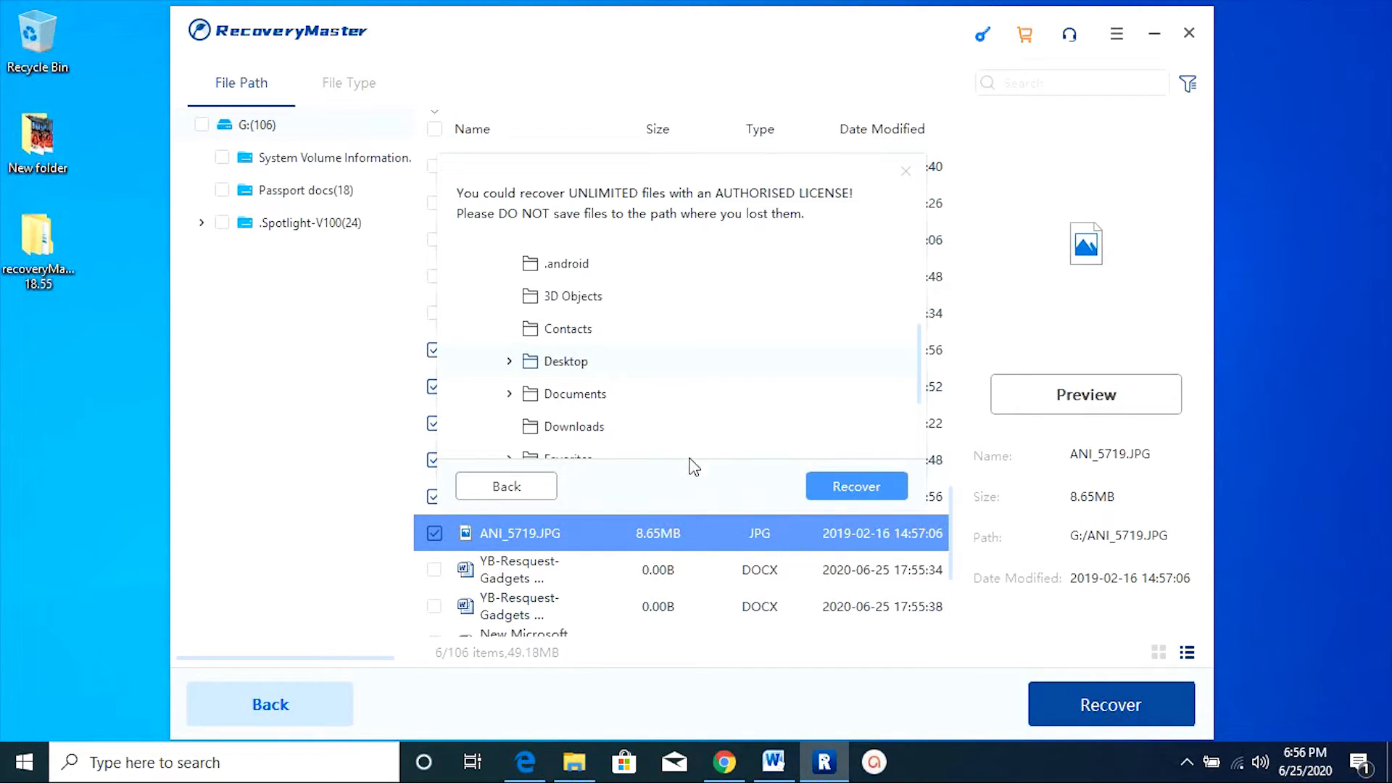
mouse_move(855, 486)
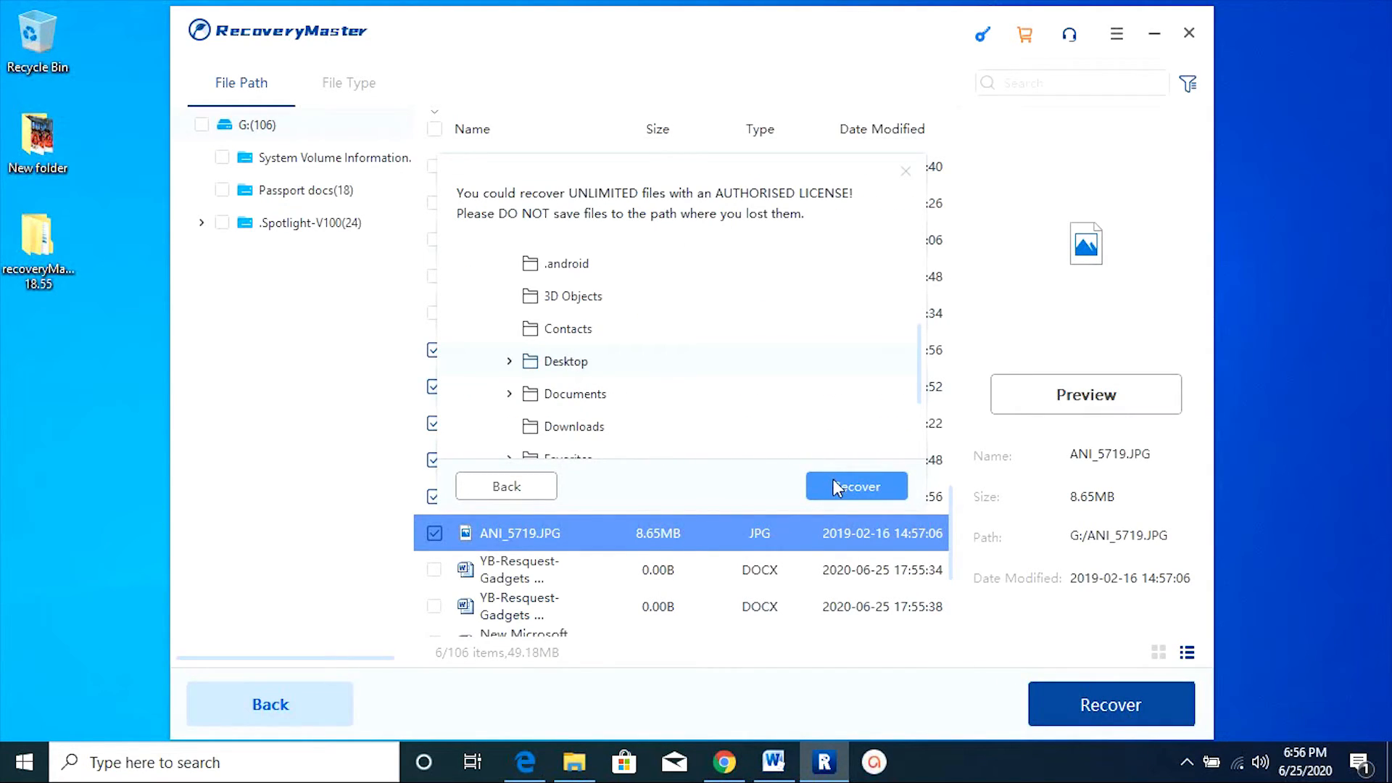
left_click(855, 486)
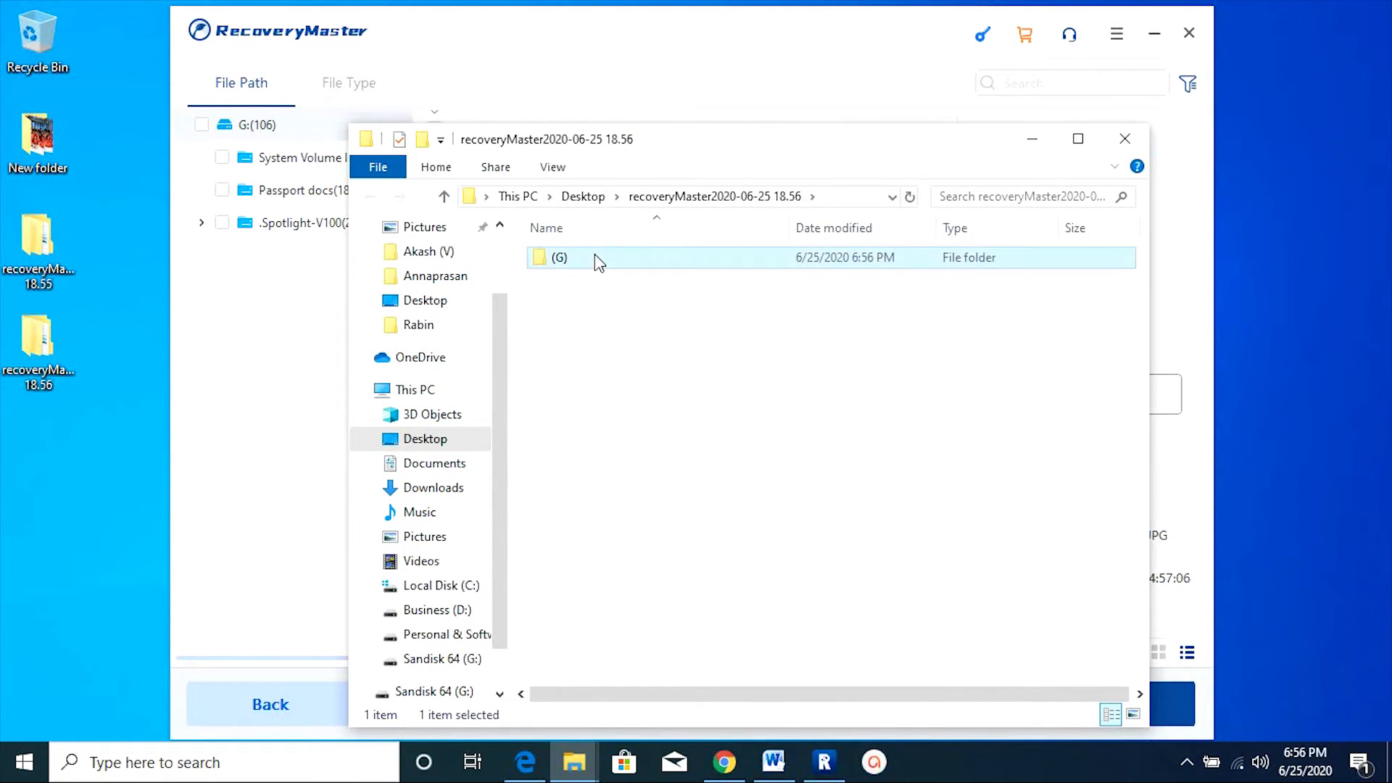
- Open recovered ANI_5482 from the (G) folder in Photos and zoom to inspect it
double_click(559, 258)
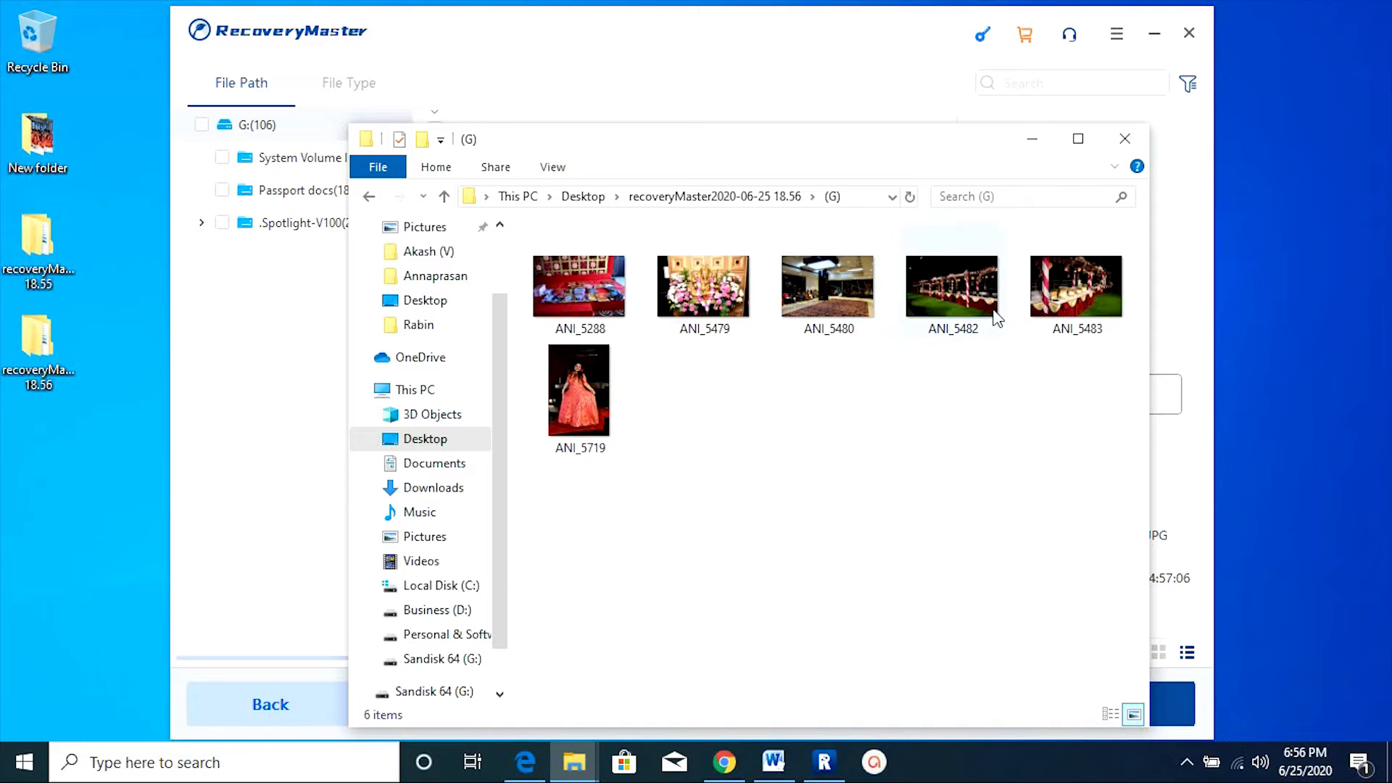
double_click(952, 286)
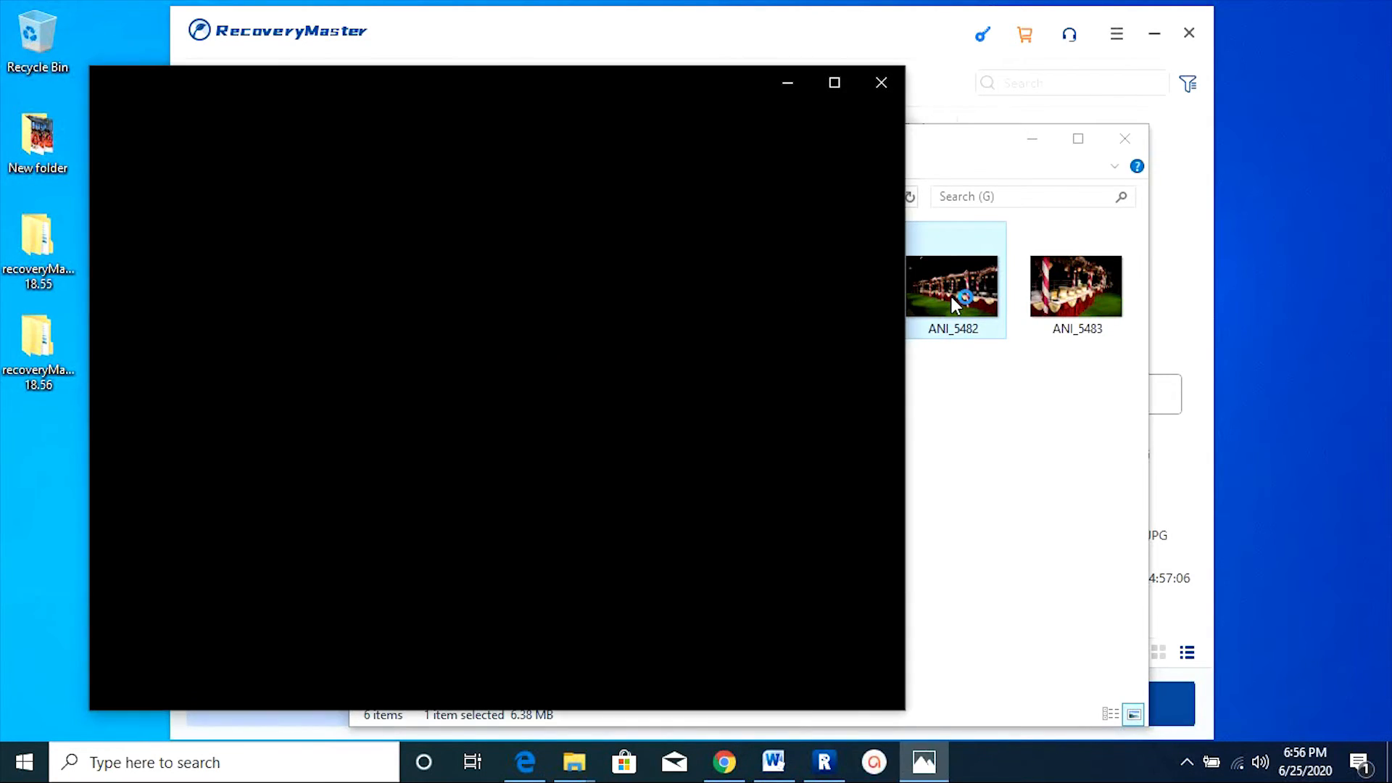
double_click(952, 286)
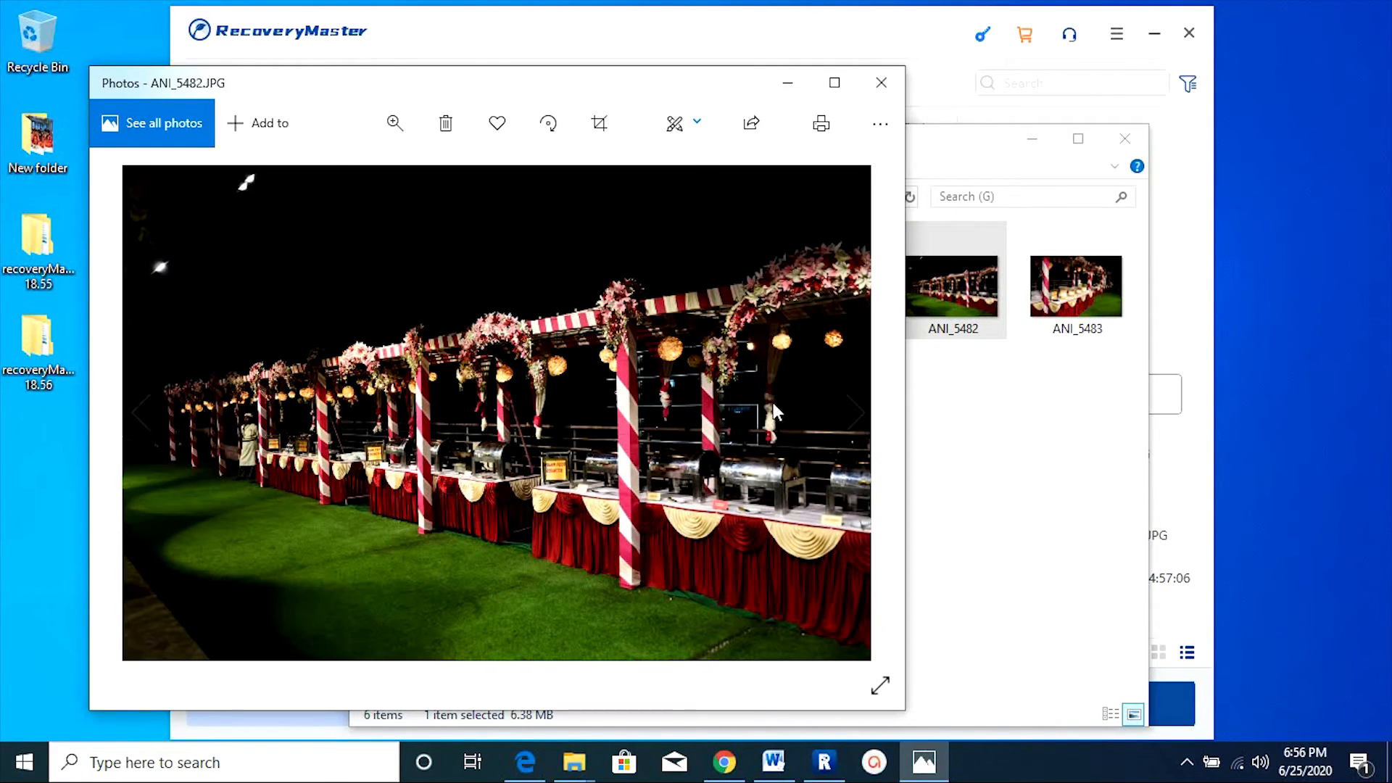
left_click(395, 123)
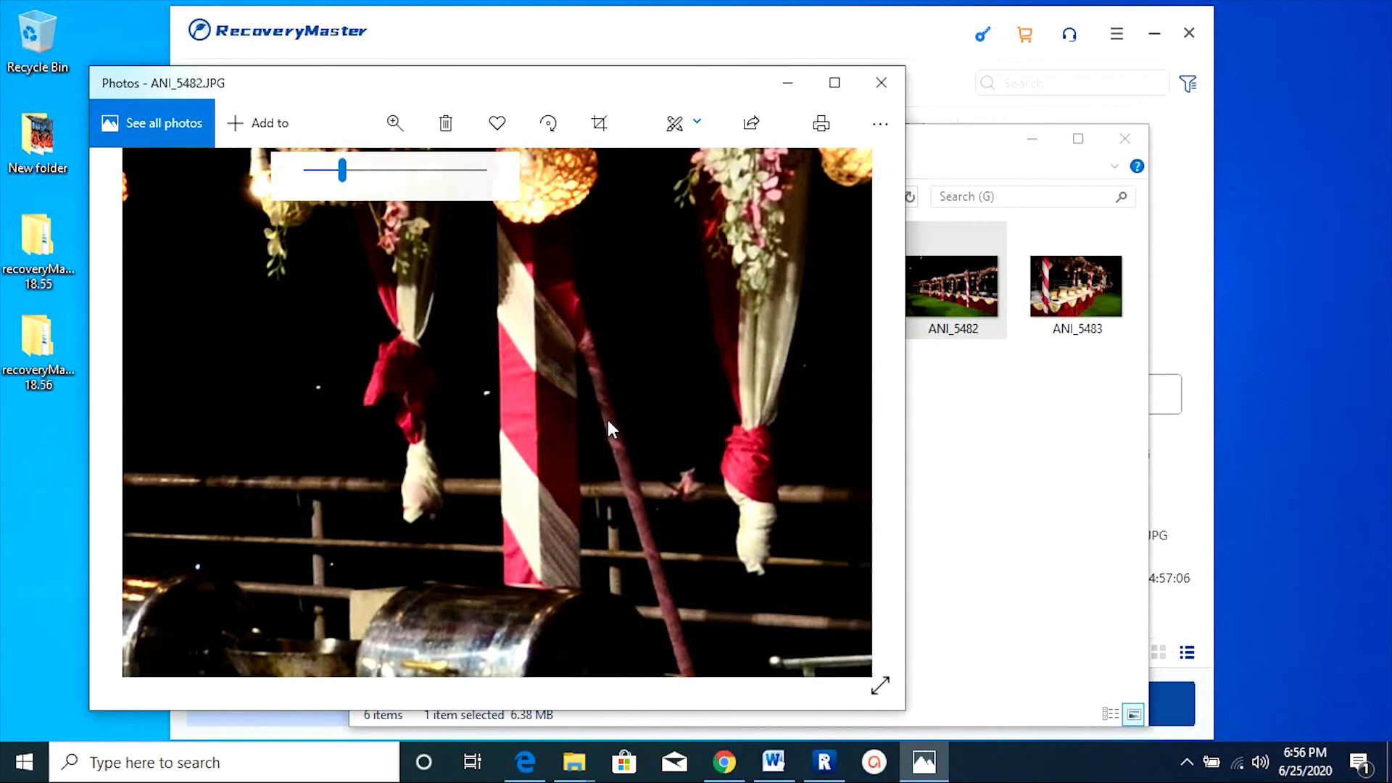
left_click(881, 82)
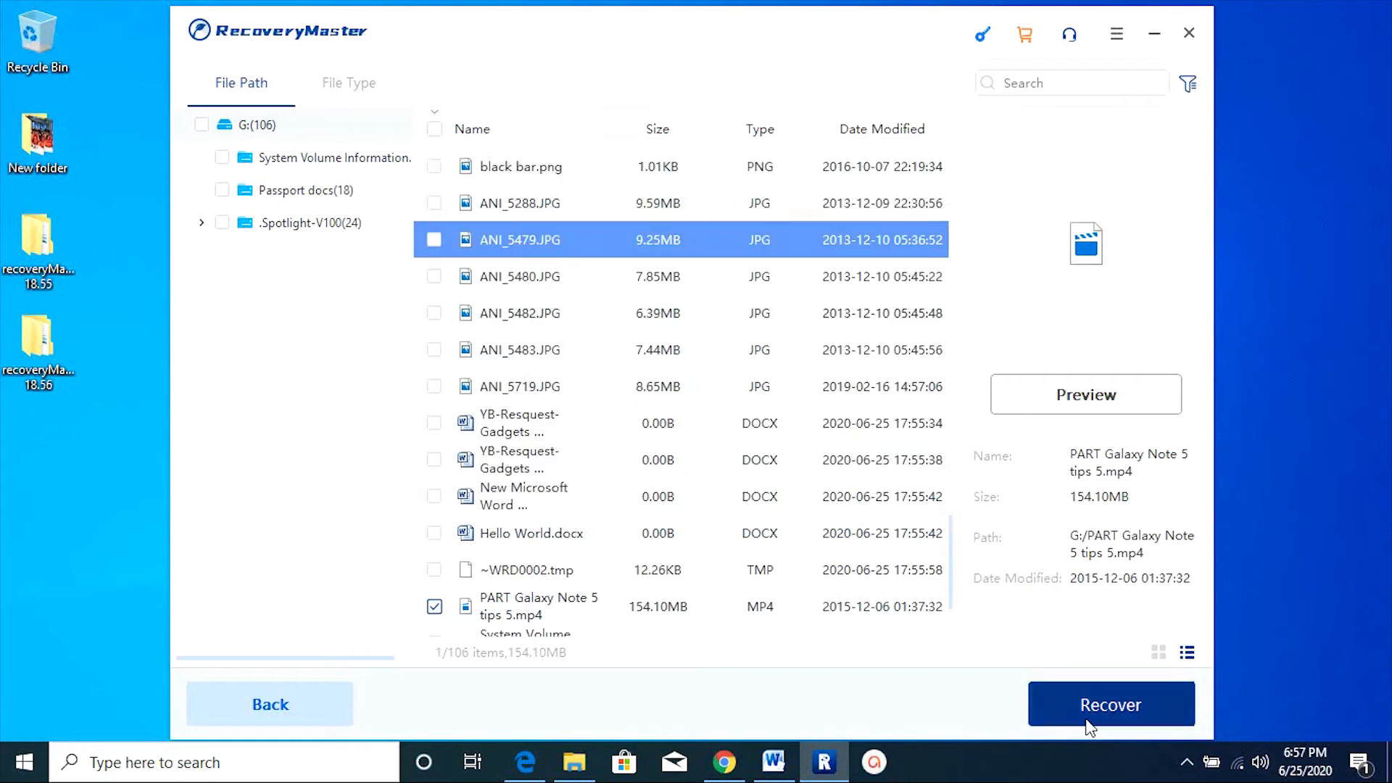
- Recover the marked Galaxy Note 5 video and play it to confirm it works
left_click(1110, 704)
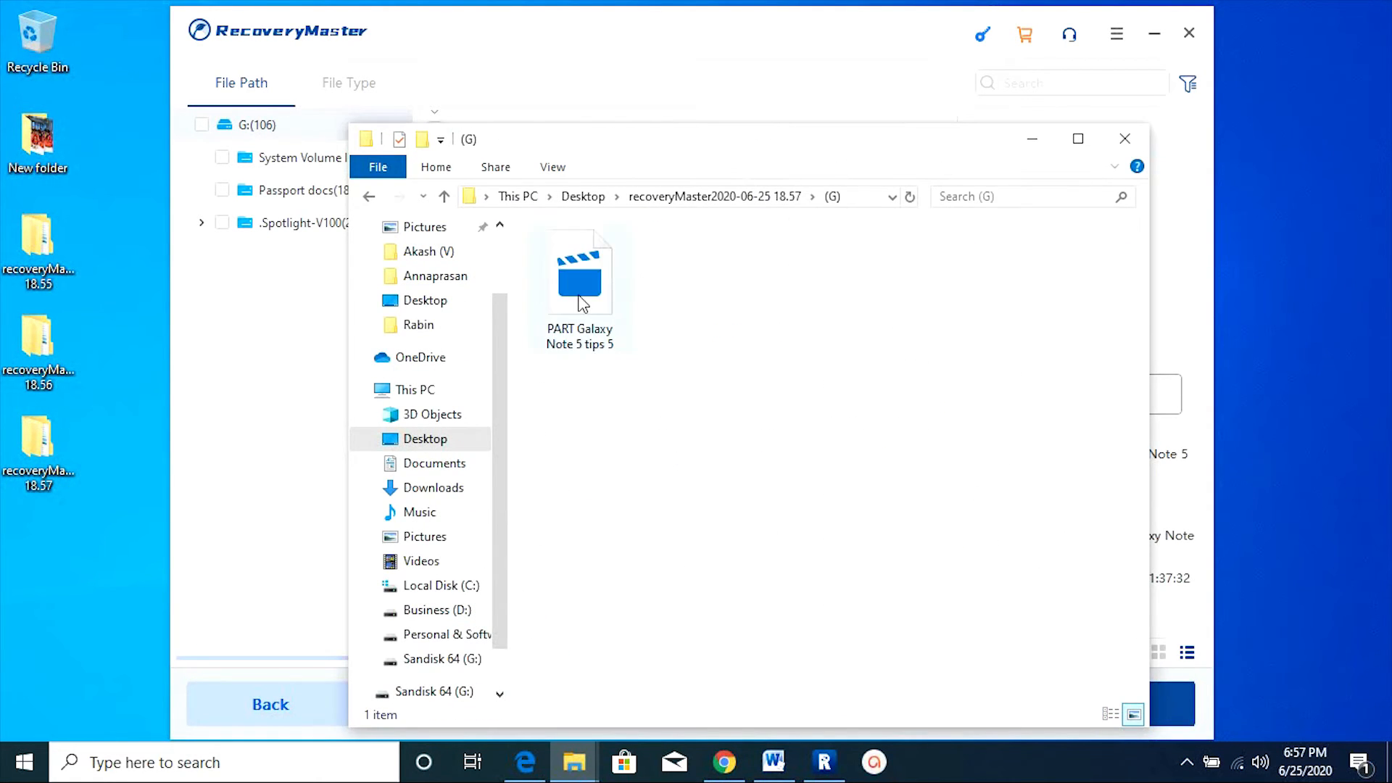
double_click(578, 276)
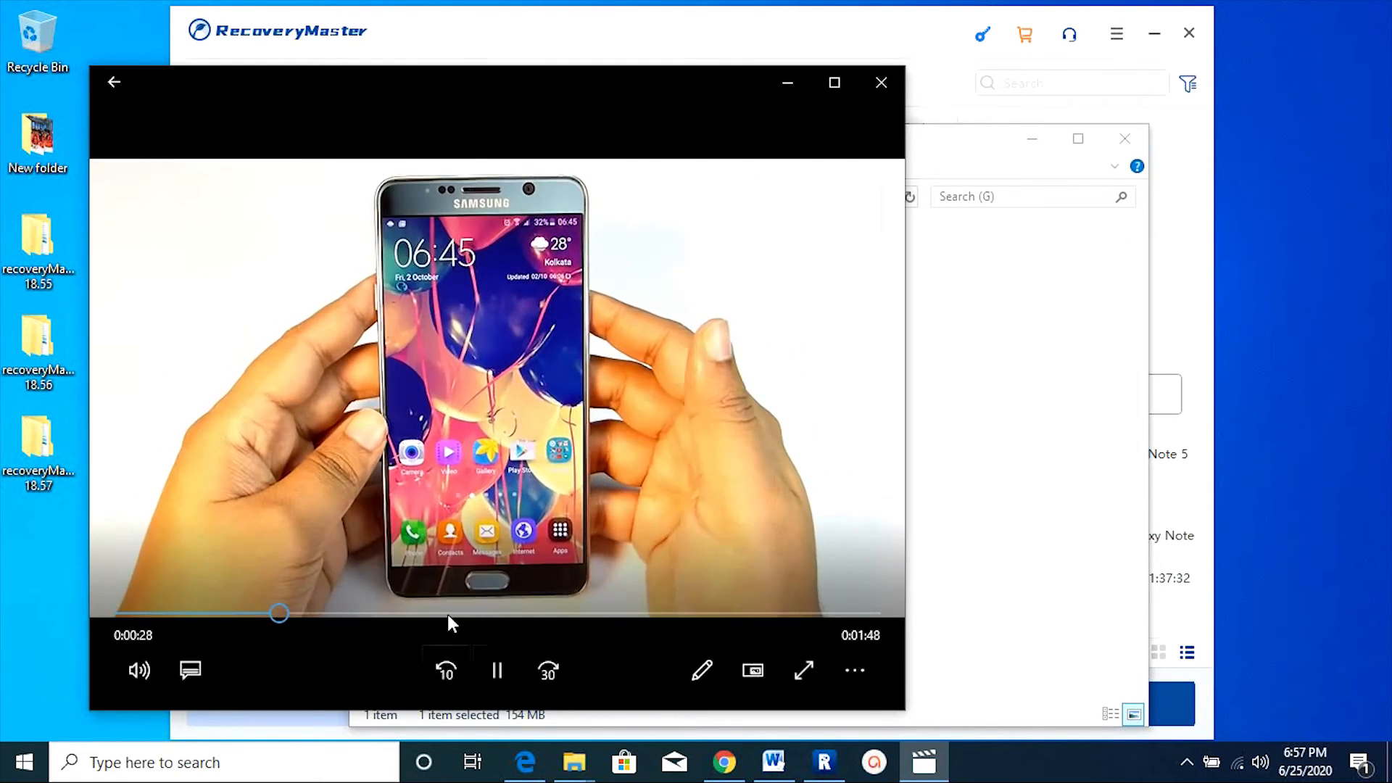
left_click(881, 82)
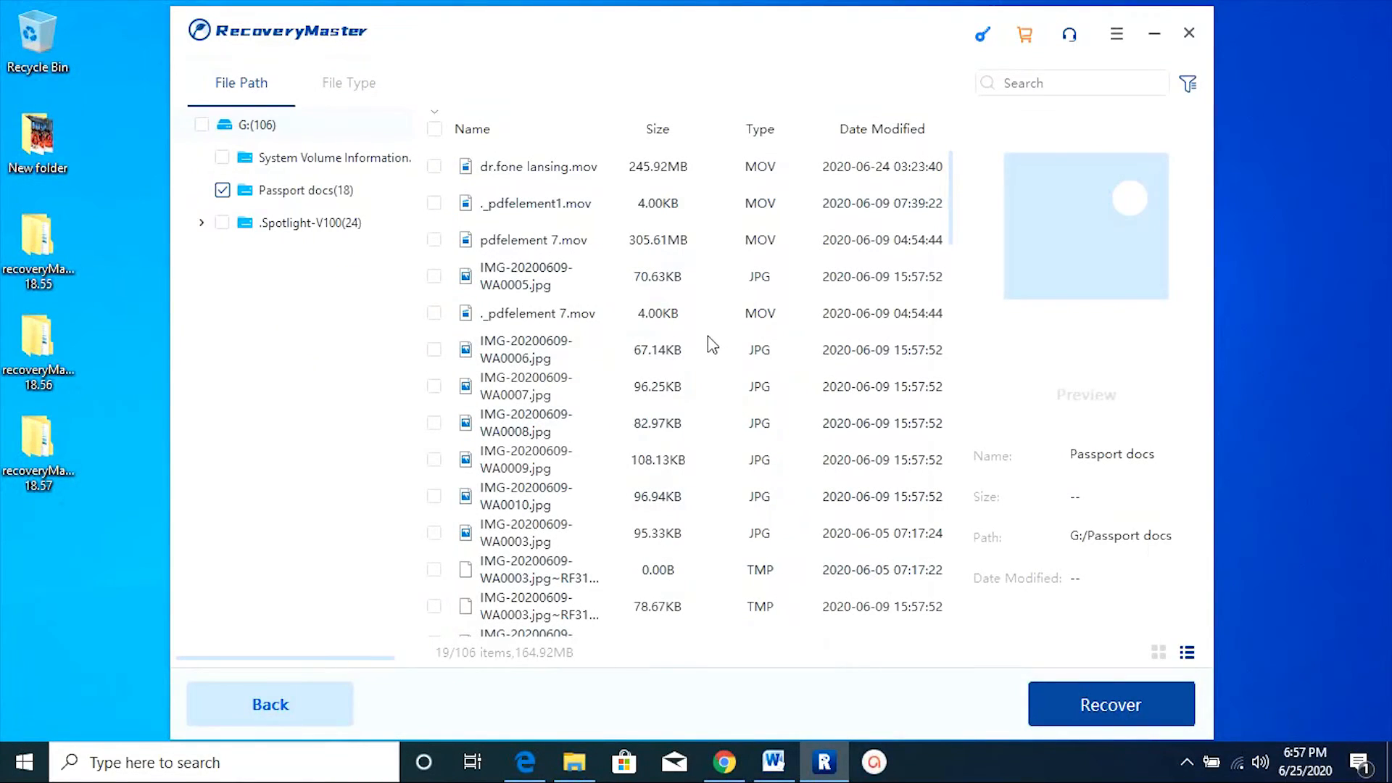
- Switch to File Type and back to File Path, then search 'ani' in the results
left_click(348, 83)
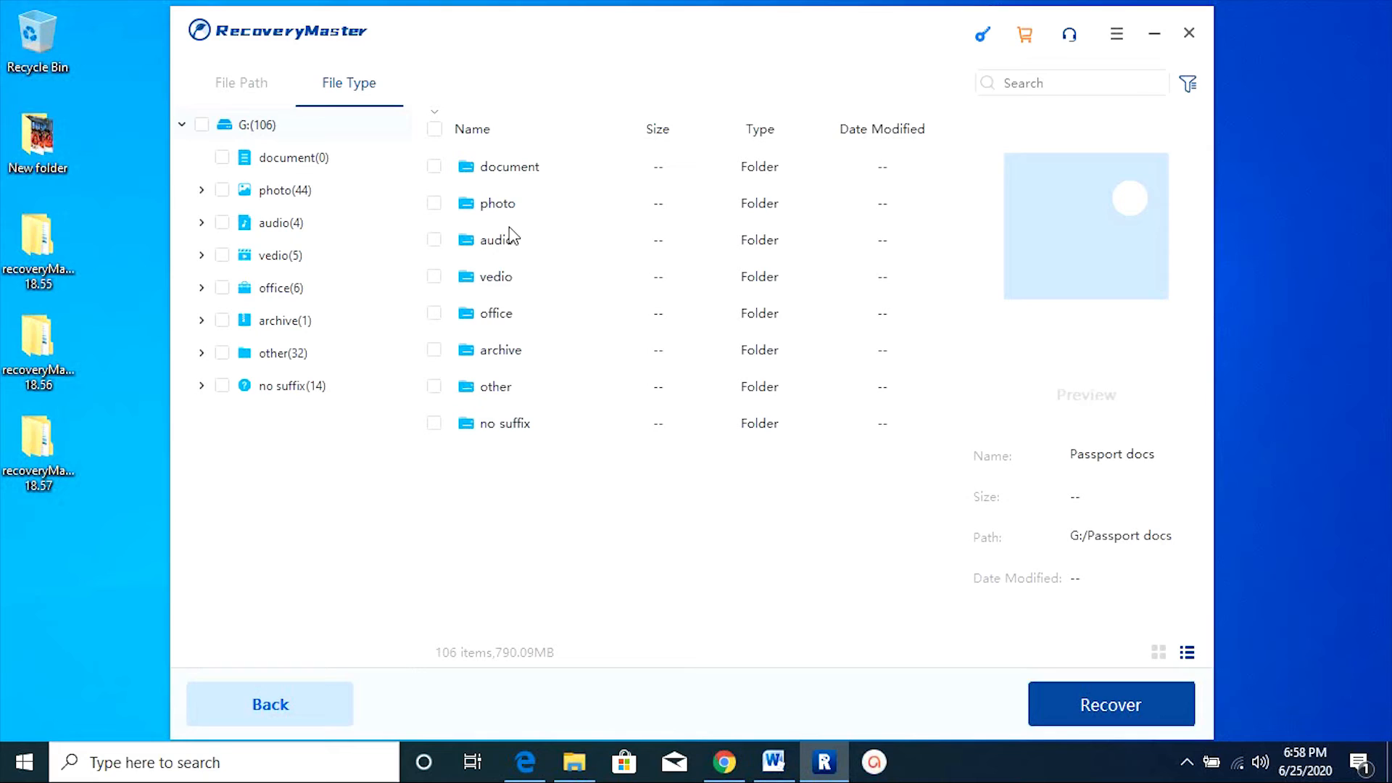
mouse_move(517, 174)
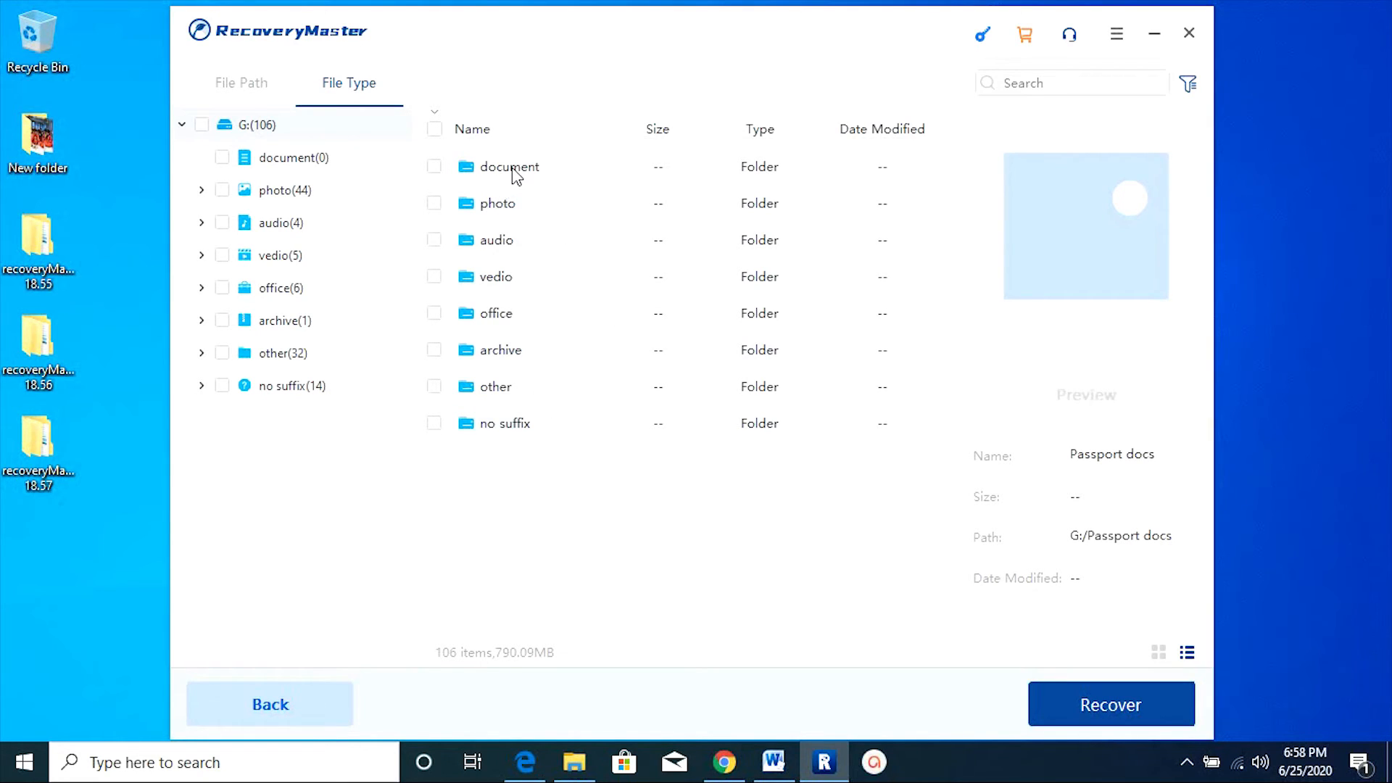
left_click(241, 83)
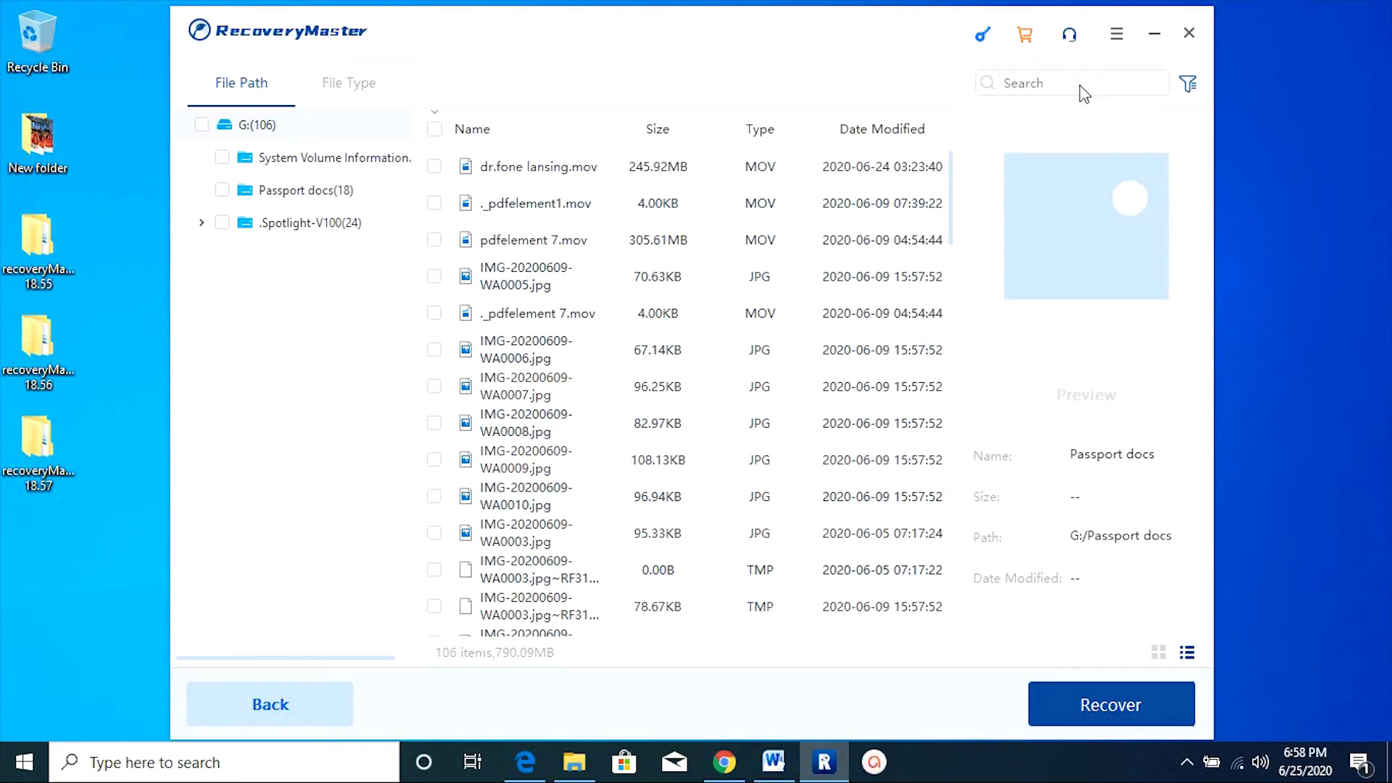
type("a")
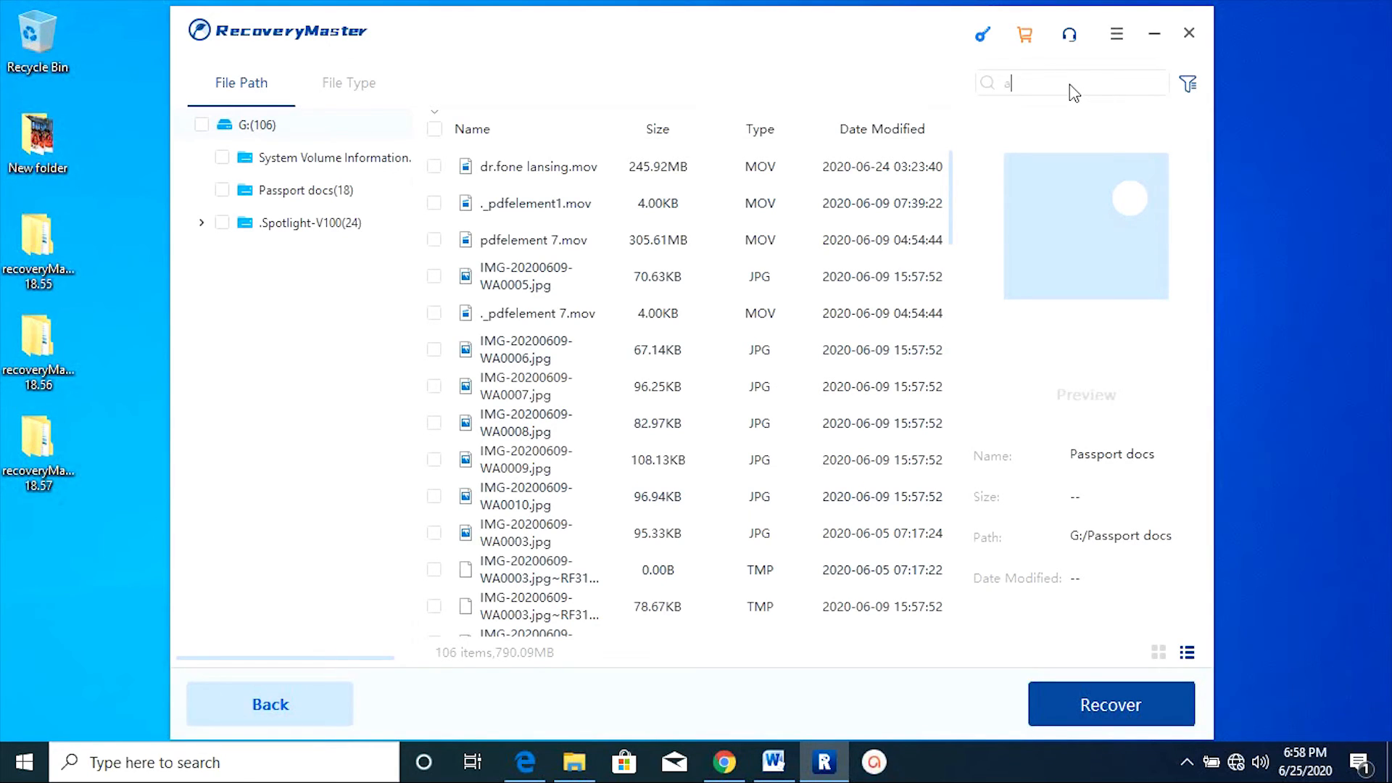
type("ni")
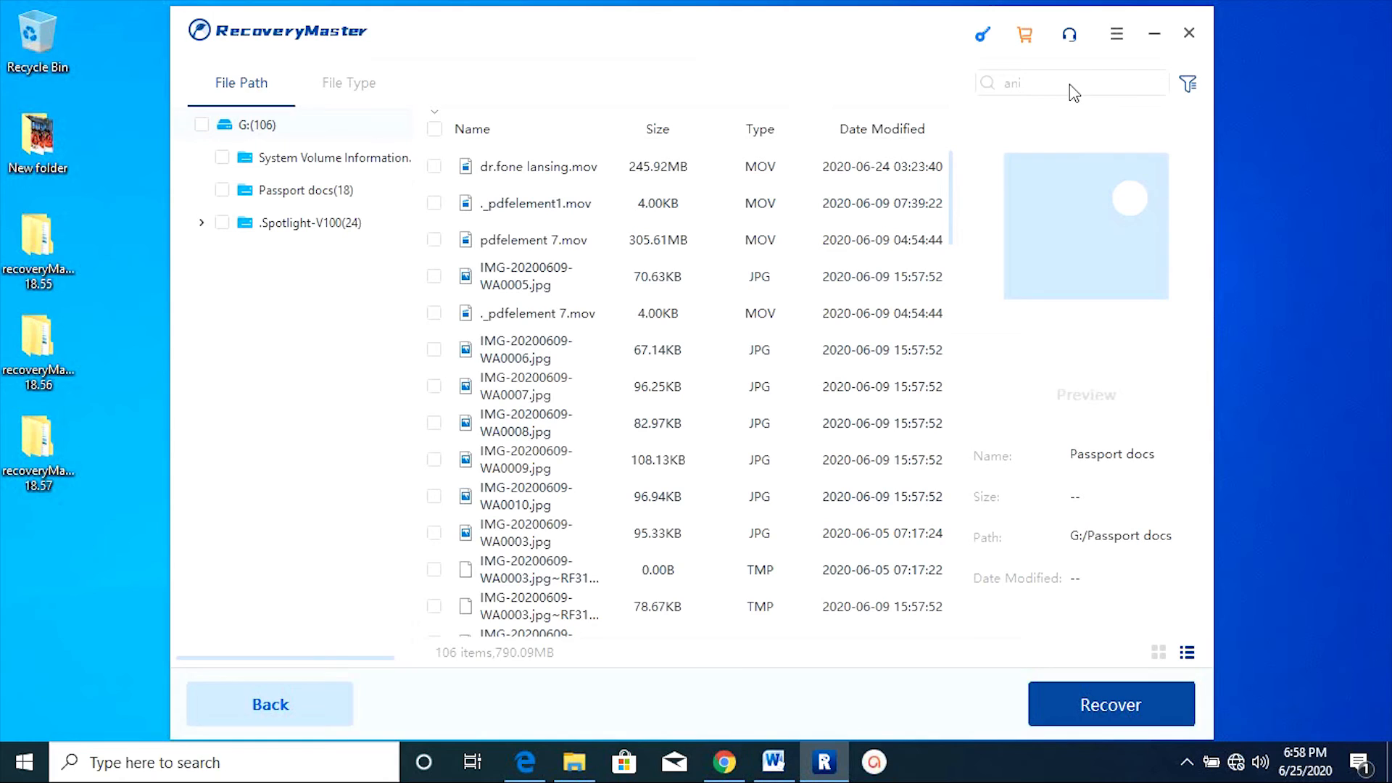
type("ani")
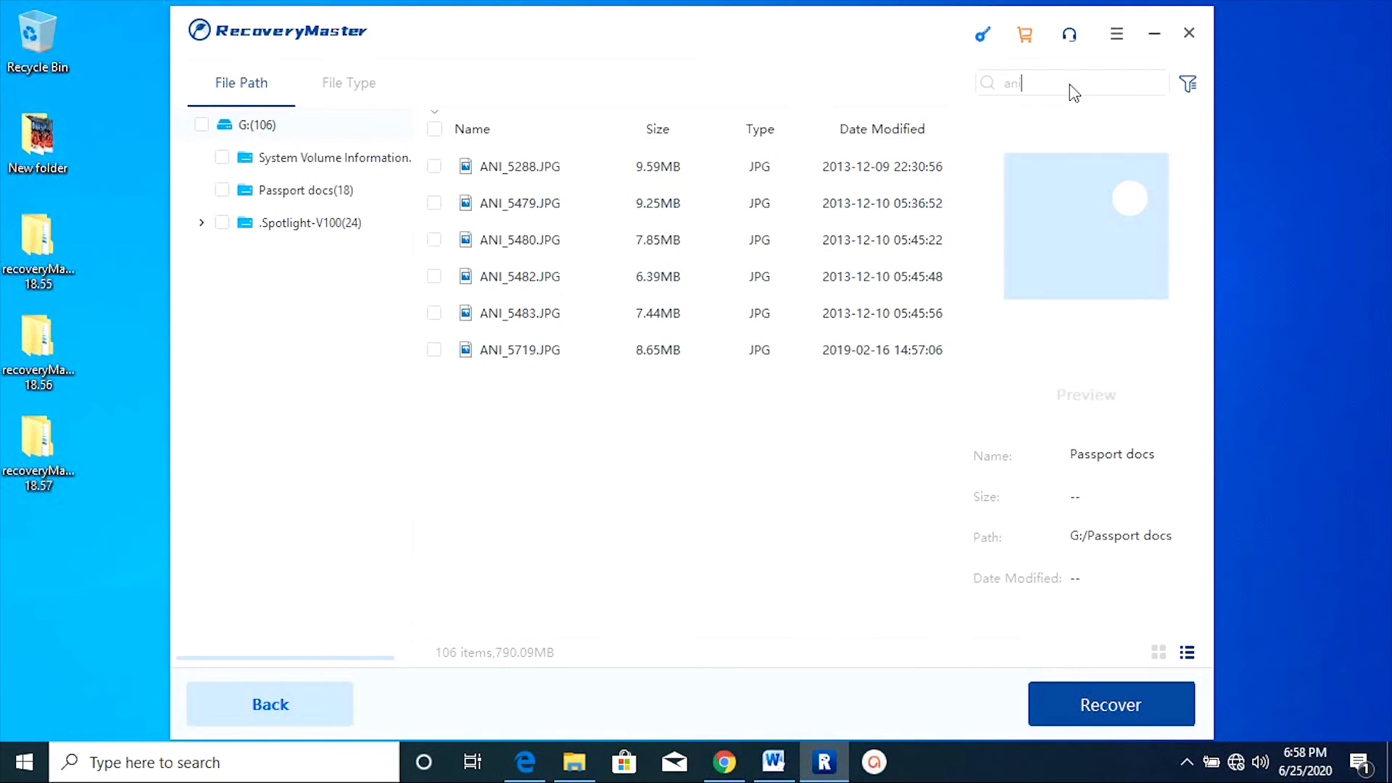
mouse_move(424, 177)
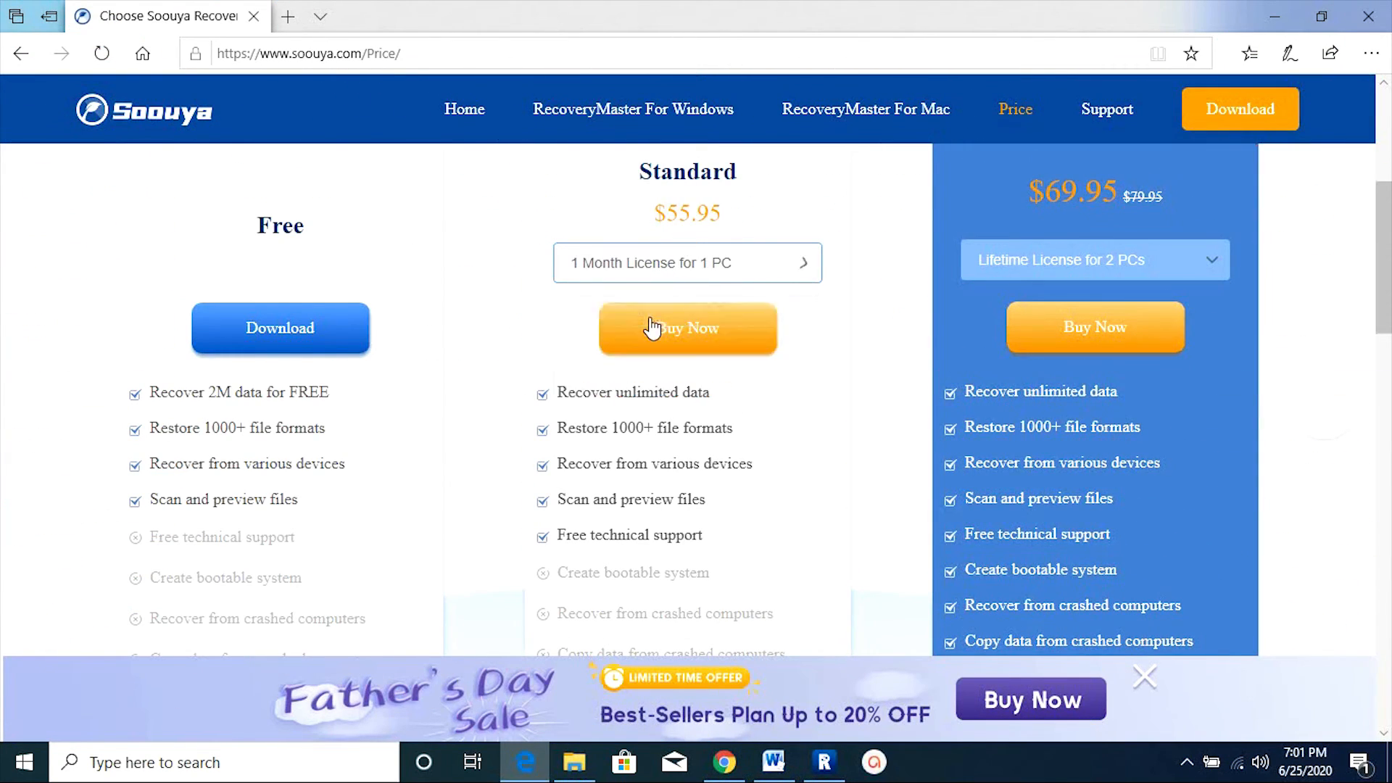
- Compare Standard plan licenses: 6 Months for 1 PC, then Lifetime for 2 PCs ($59.95)
left_click(687, 262)
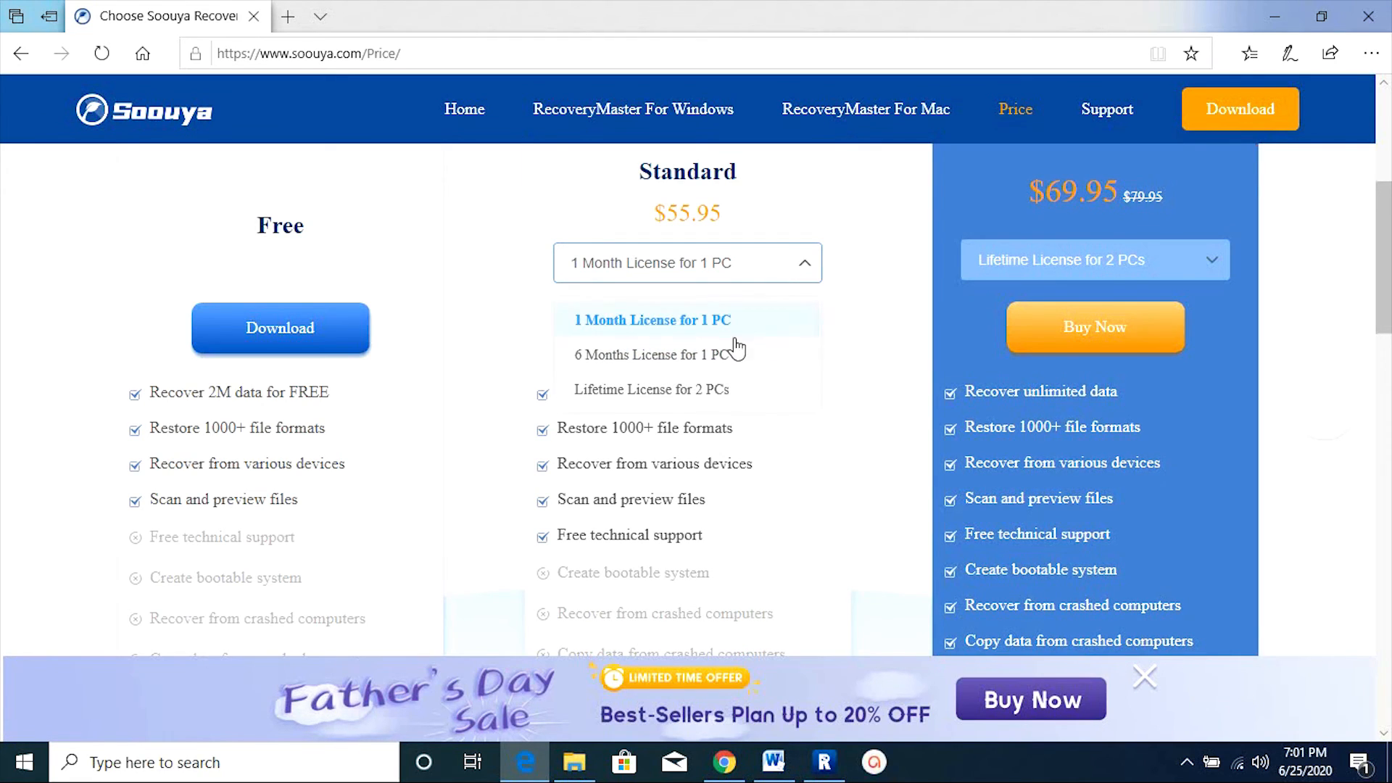
left_click(655, 354)
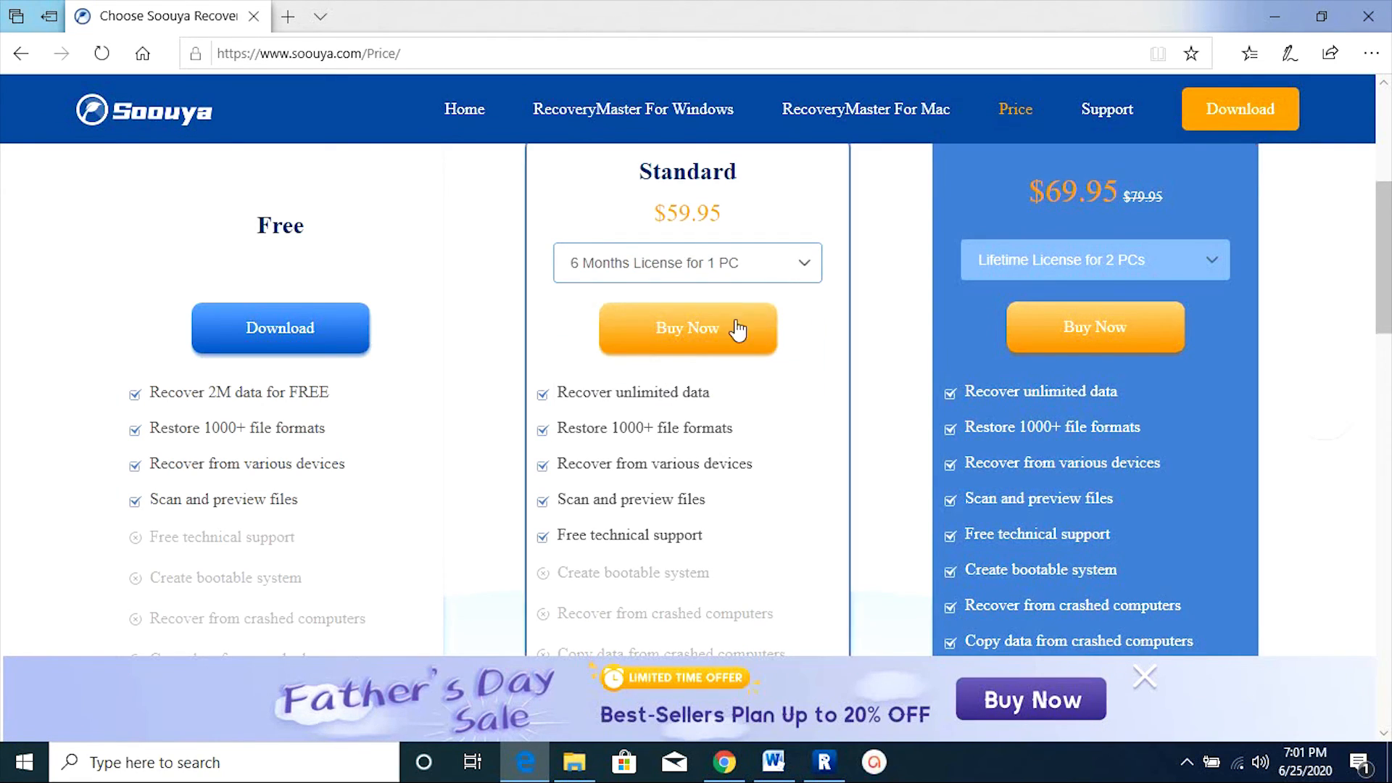
left_click(687, 262)
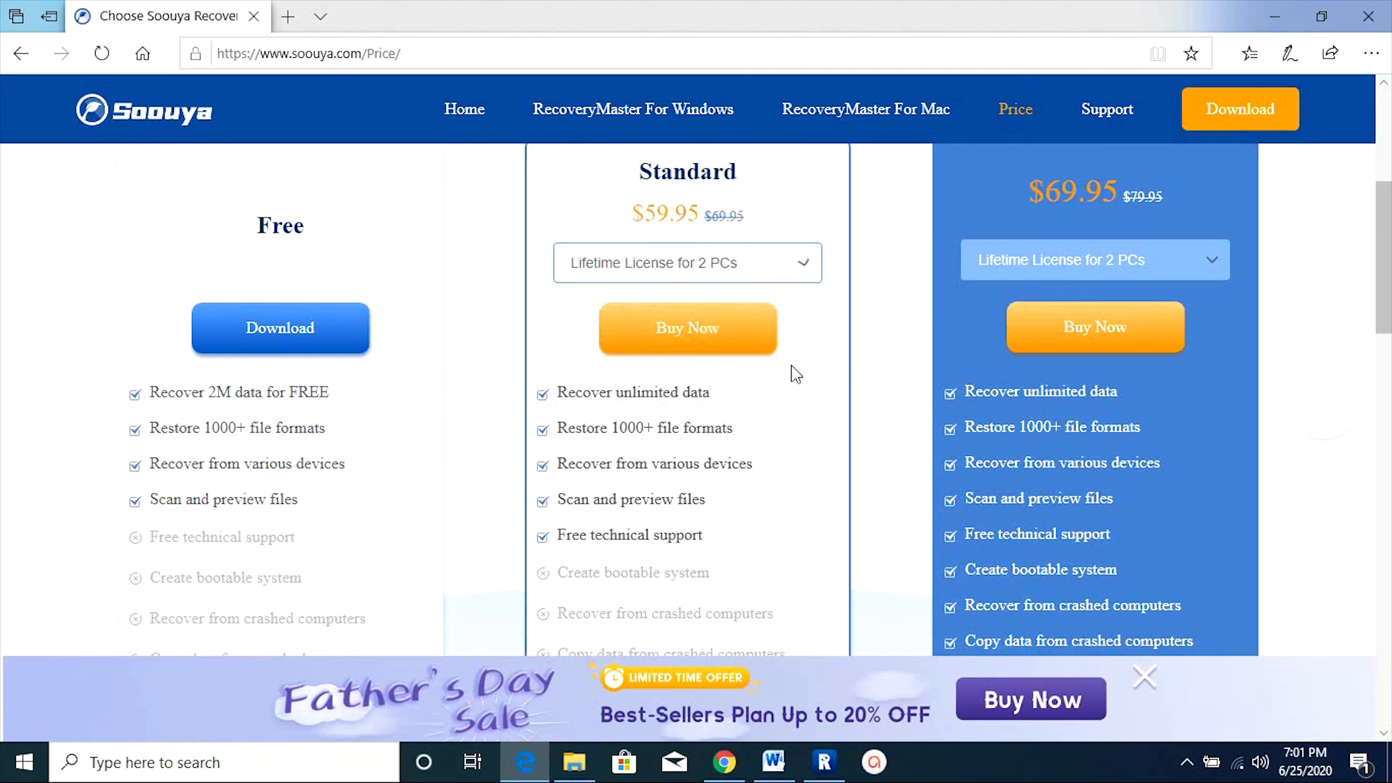
scroll("down", 3)
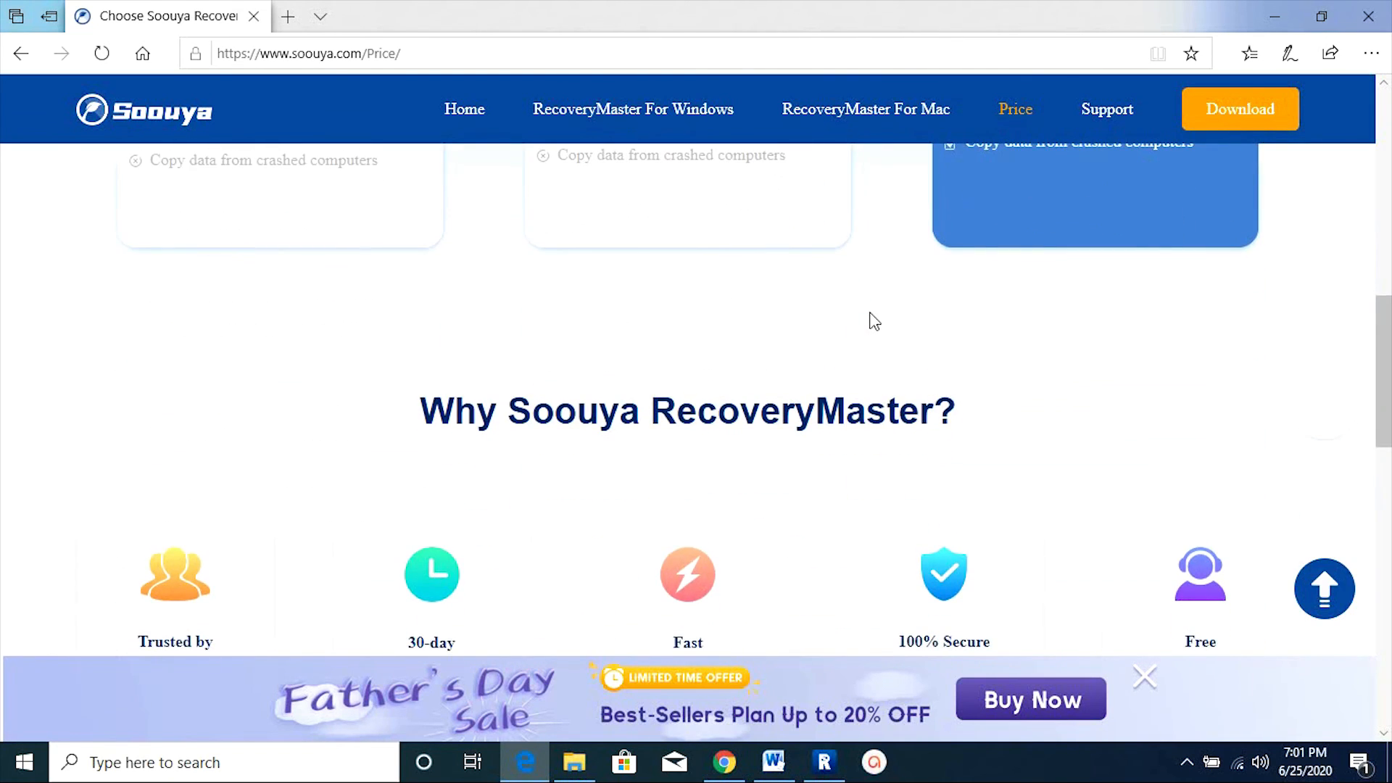
scroll("up", 3)
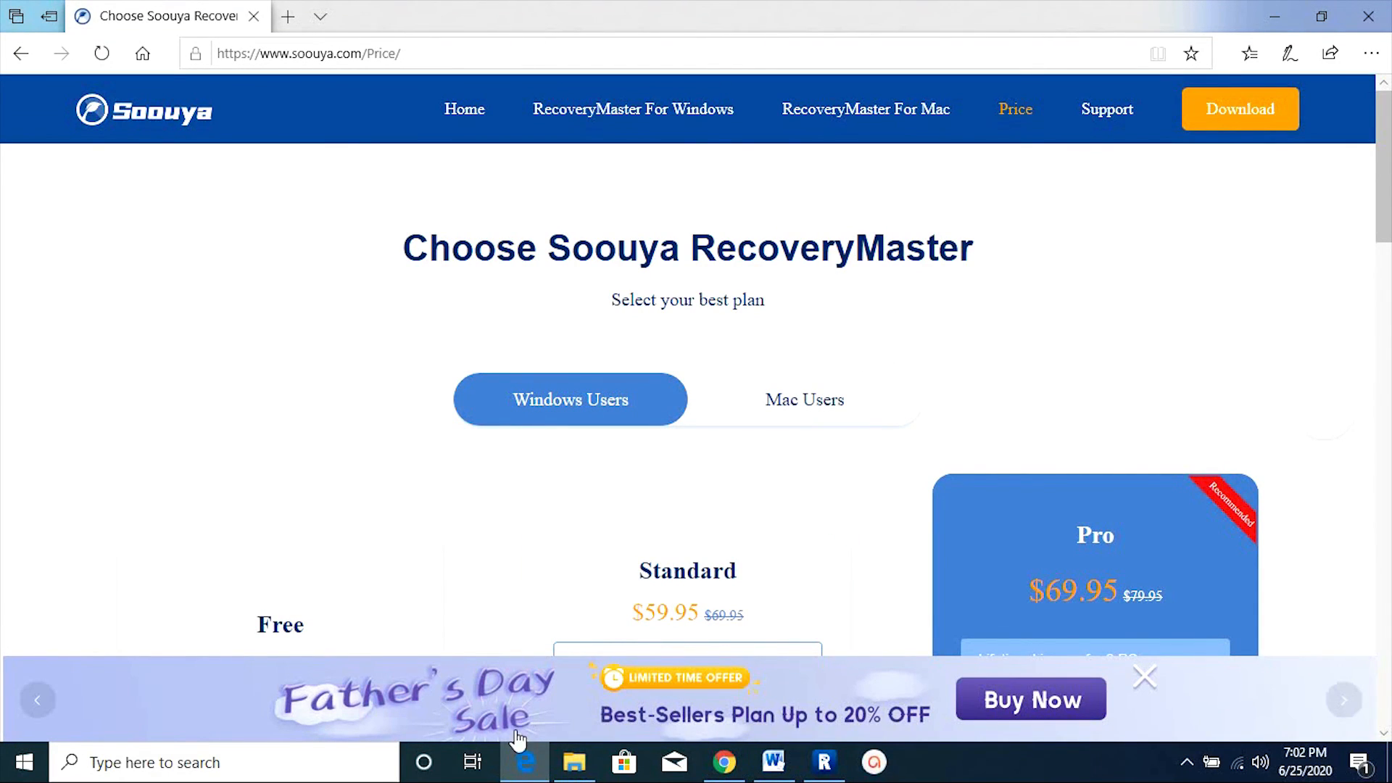
mouse_move(1048, 335)
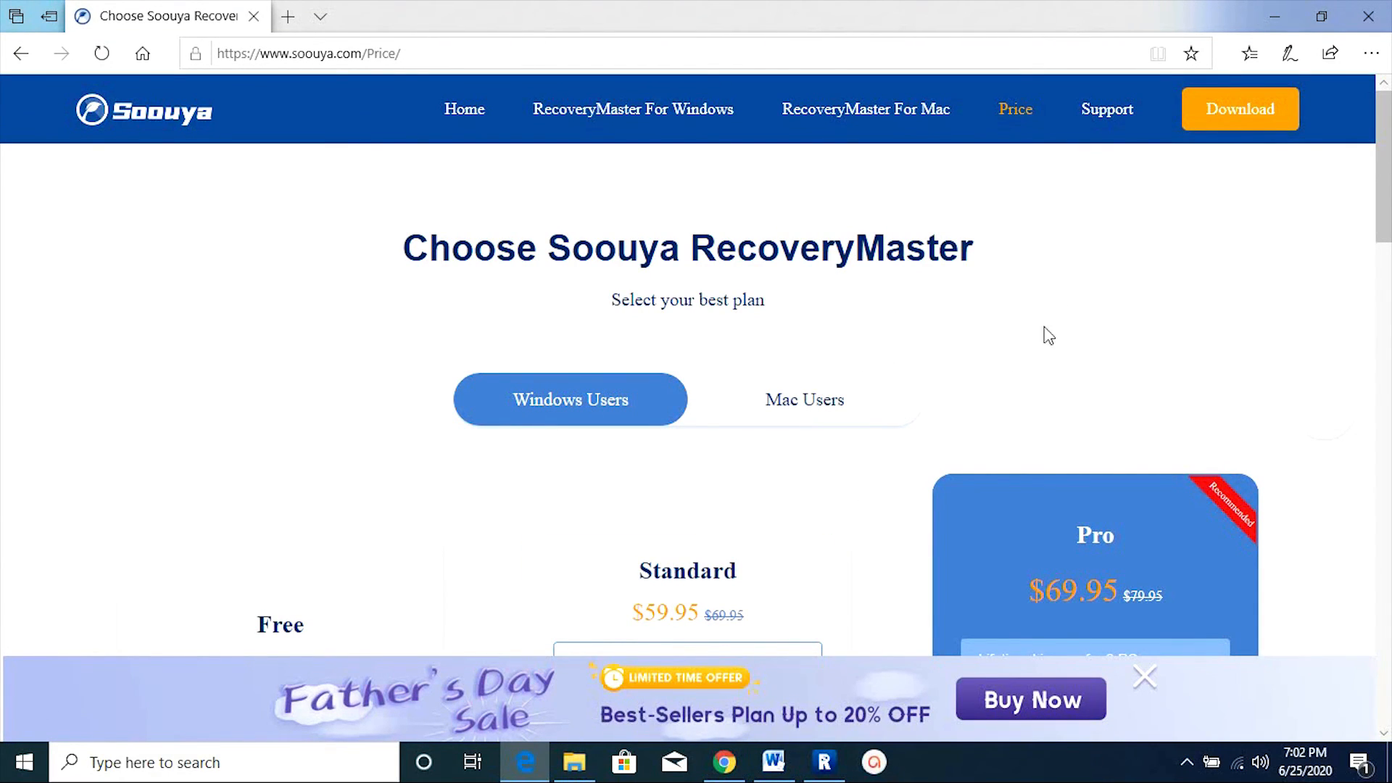